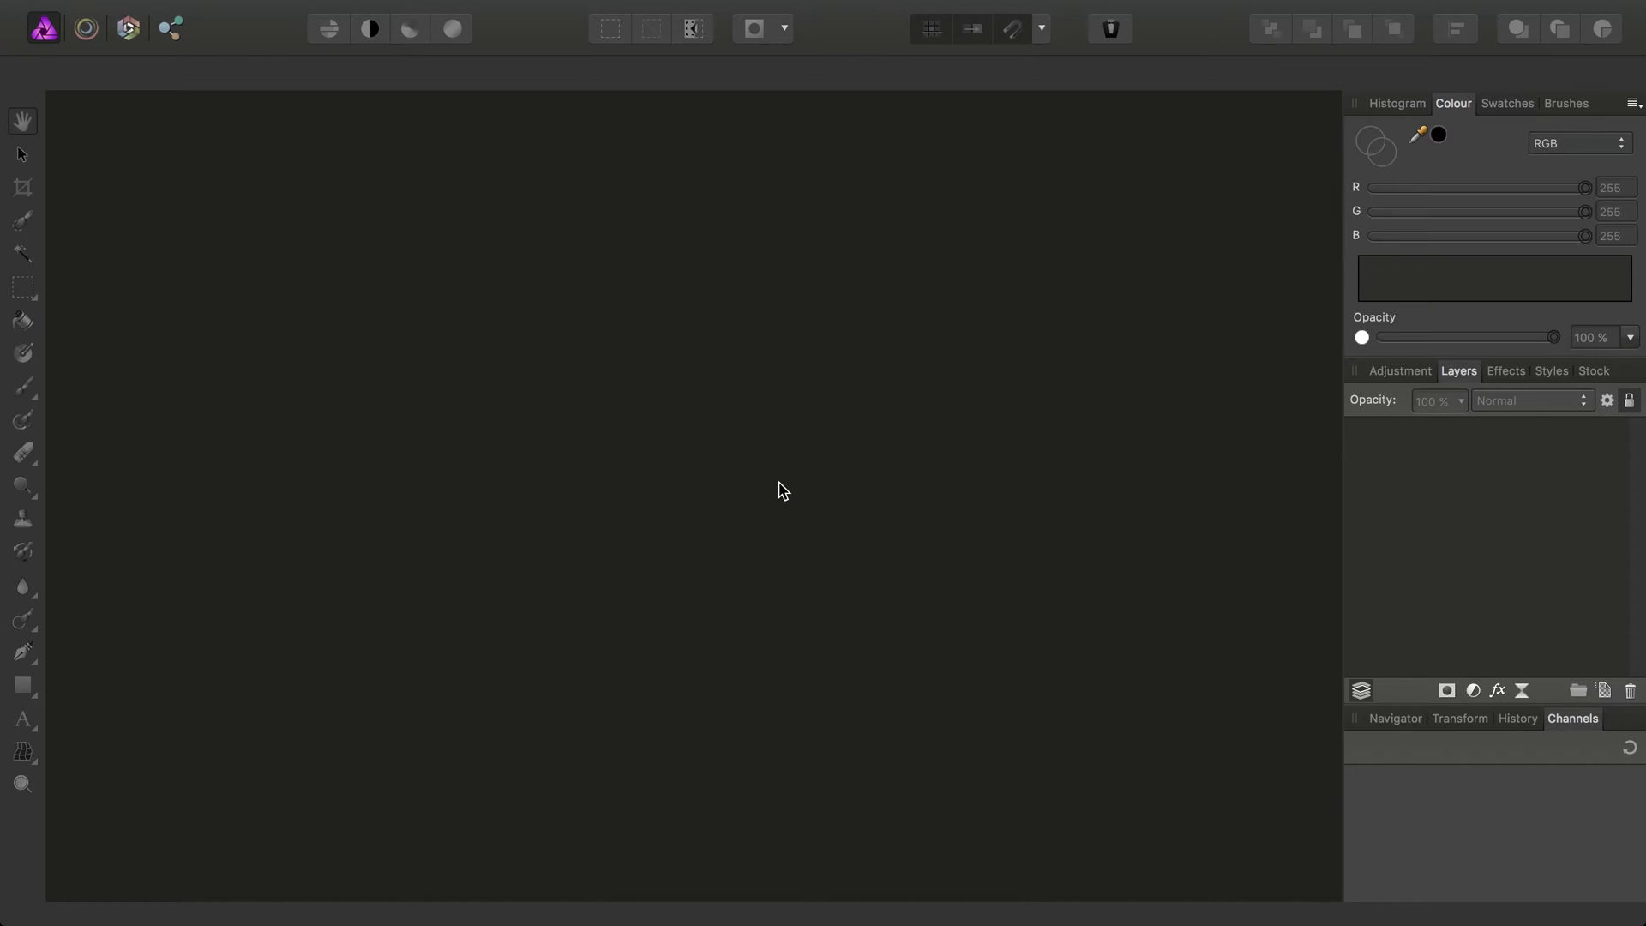
{"action": "mouse_move", "coordinate": [575, 80]}
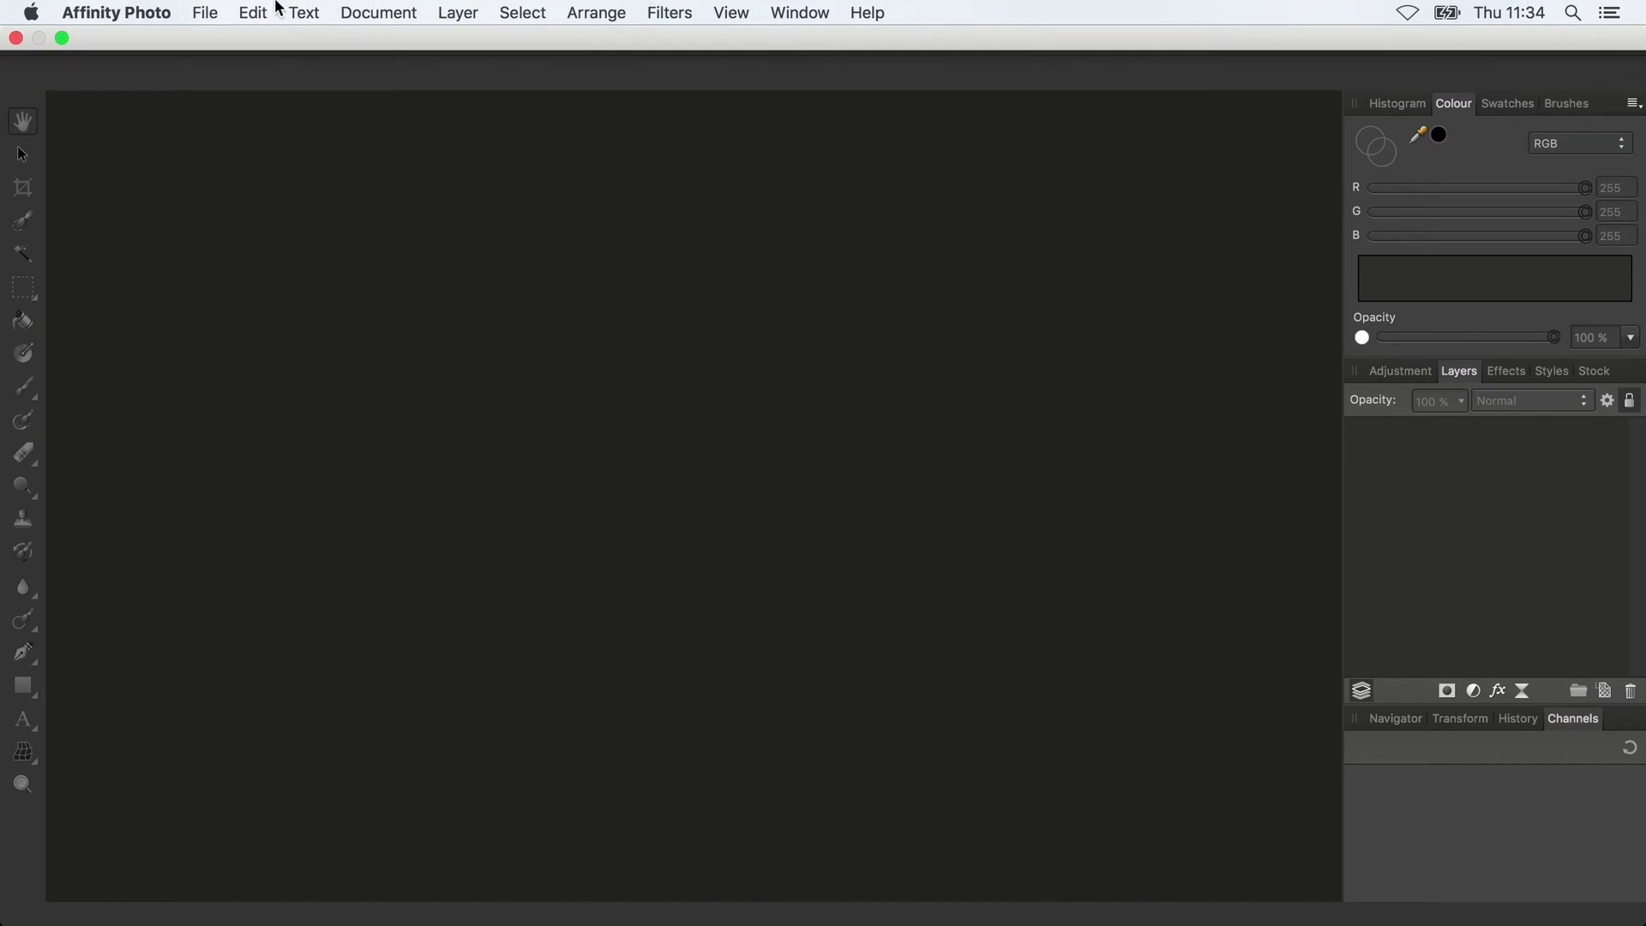
- Bring up File > Open and navigate into the Barge folder to pick six JPEGs
{"action": "left_click", "coordinate": [205, 13]}
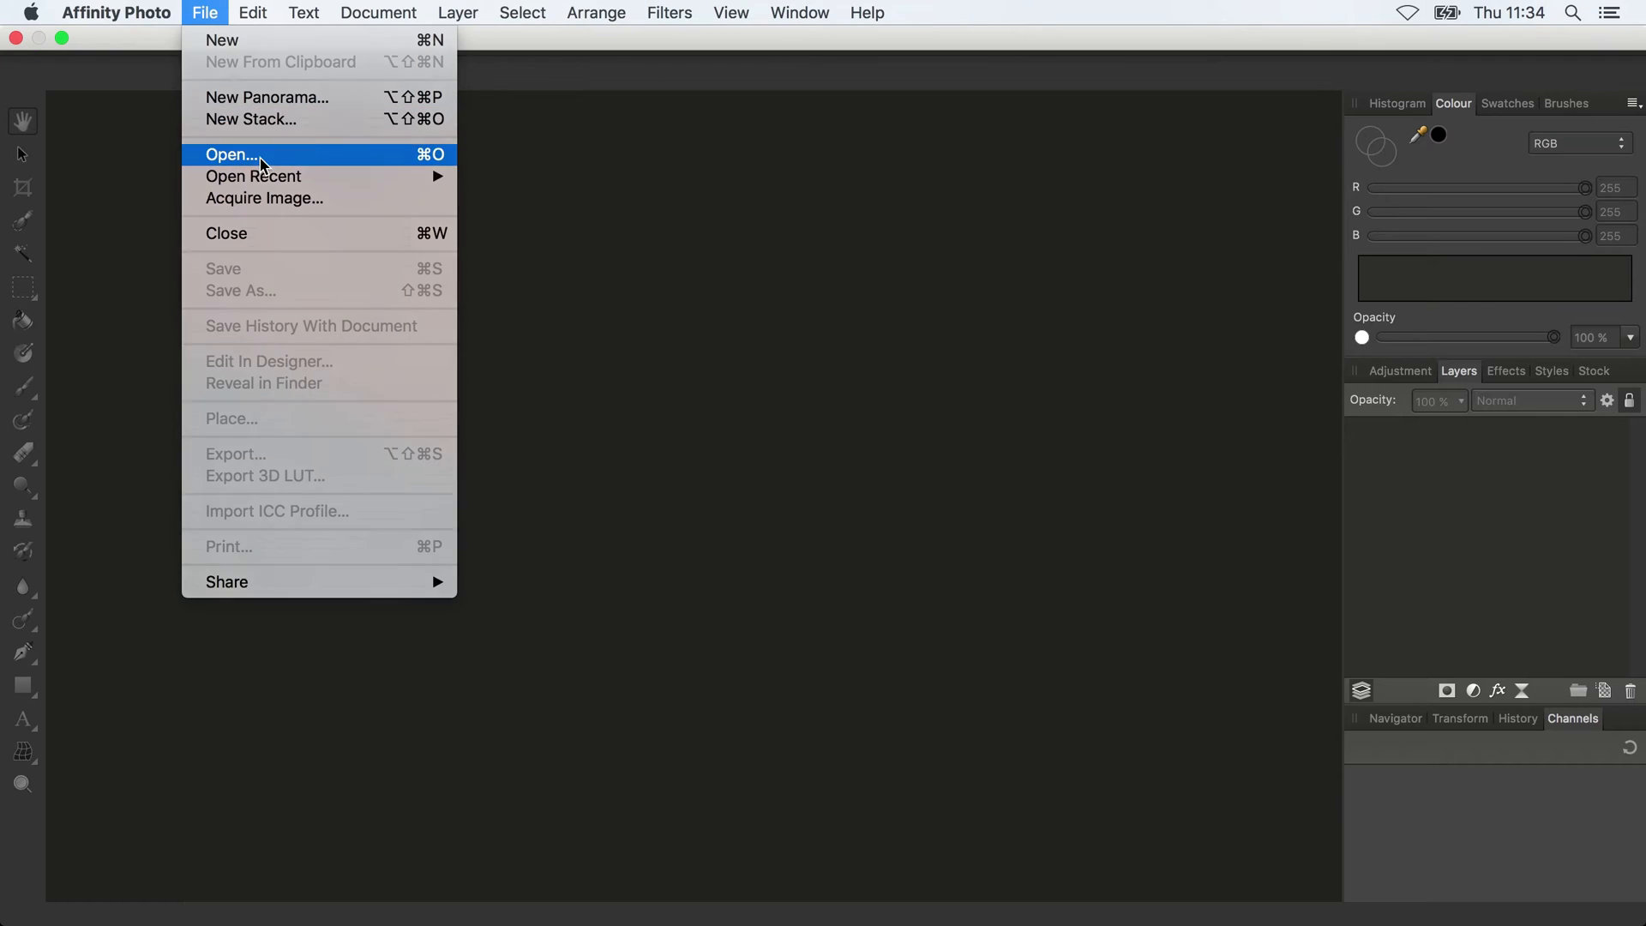
{"action": "left_click", "coordinate": [231, 154]}
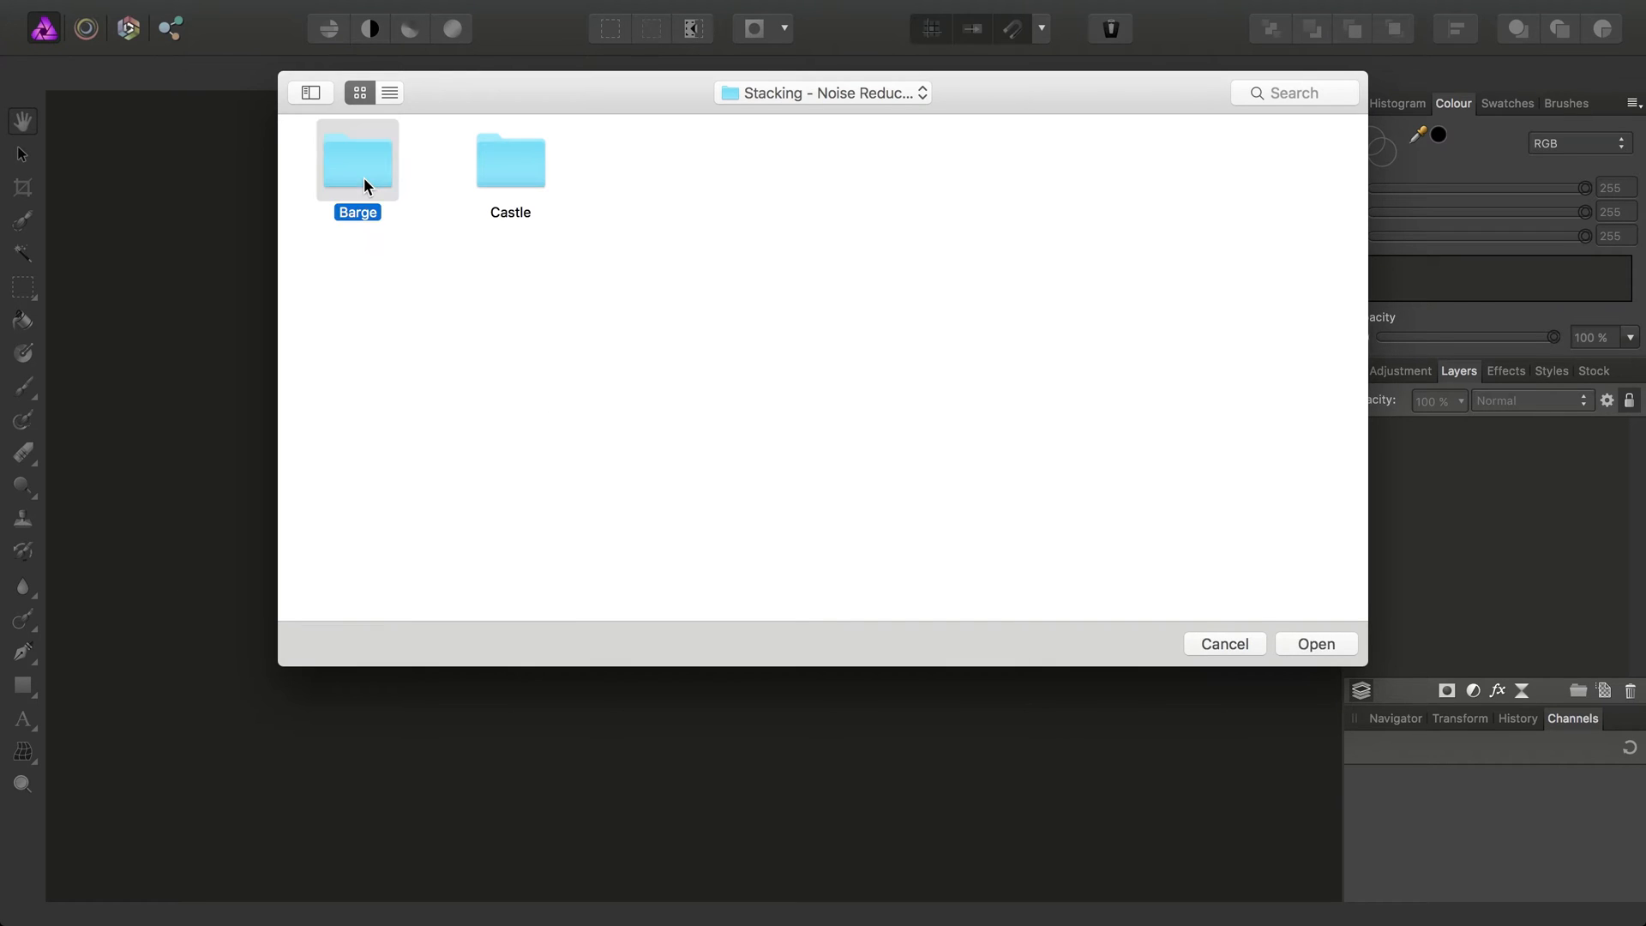
{"action": "double_click", "coordinate": [355, 159]}
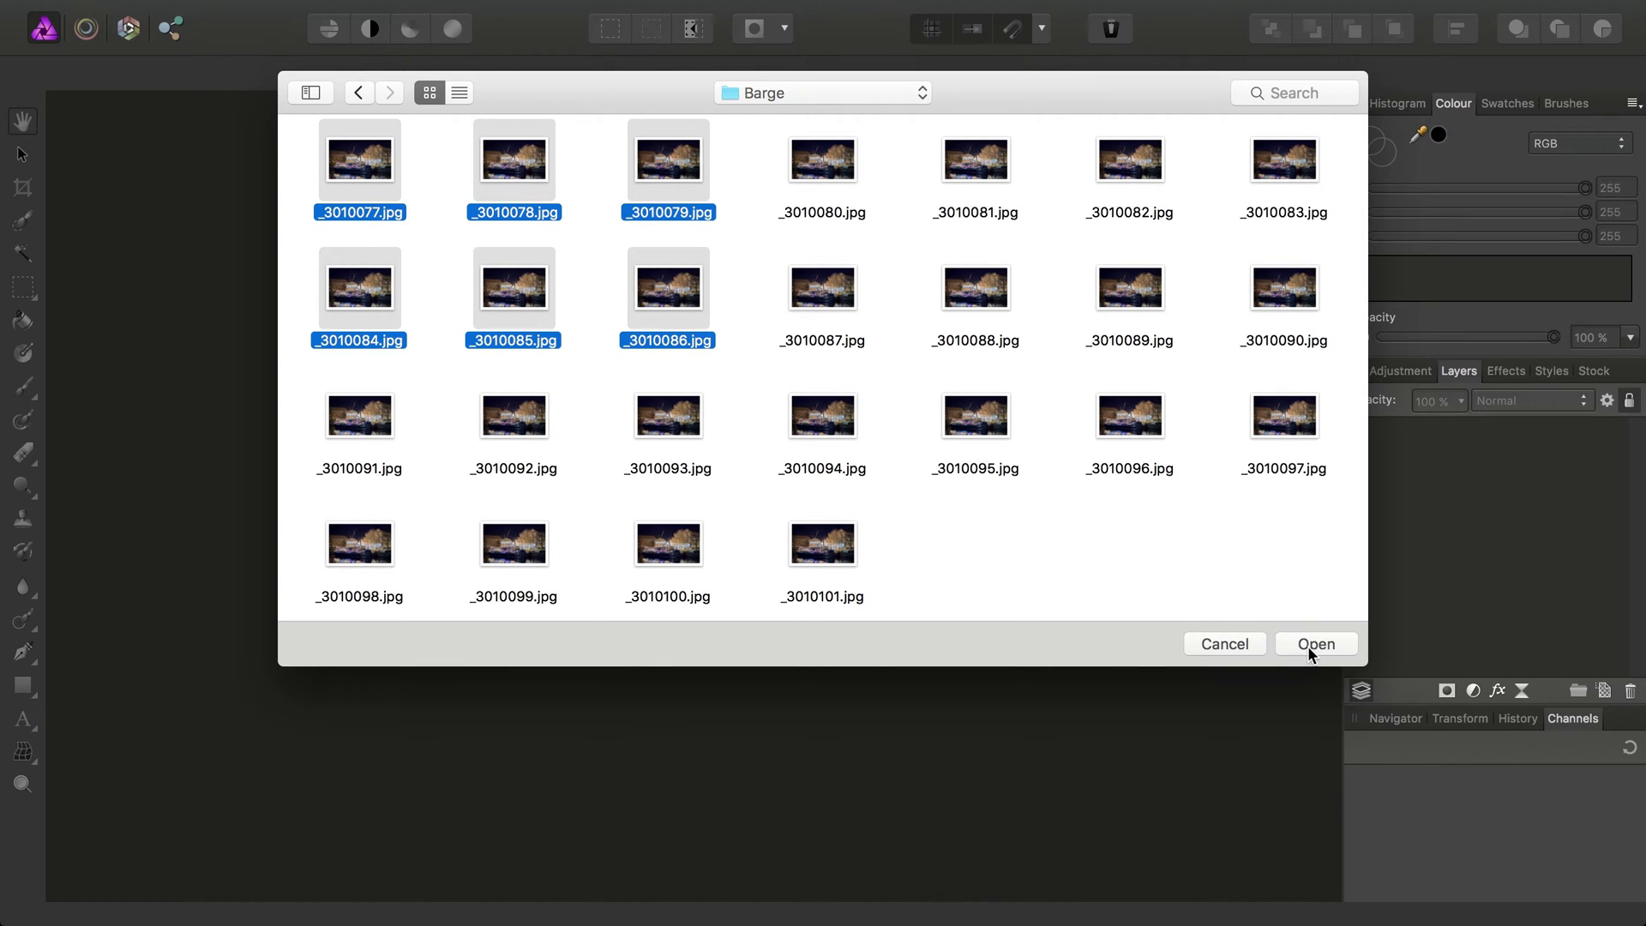
- Open the six barge exposures and view _3010078, _3010077 and _3010085 in turn
{"action": "left_click", "coordinate": [1315, 644]}
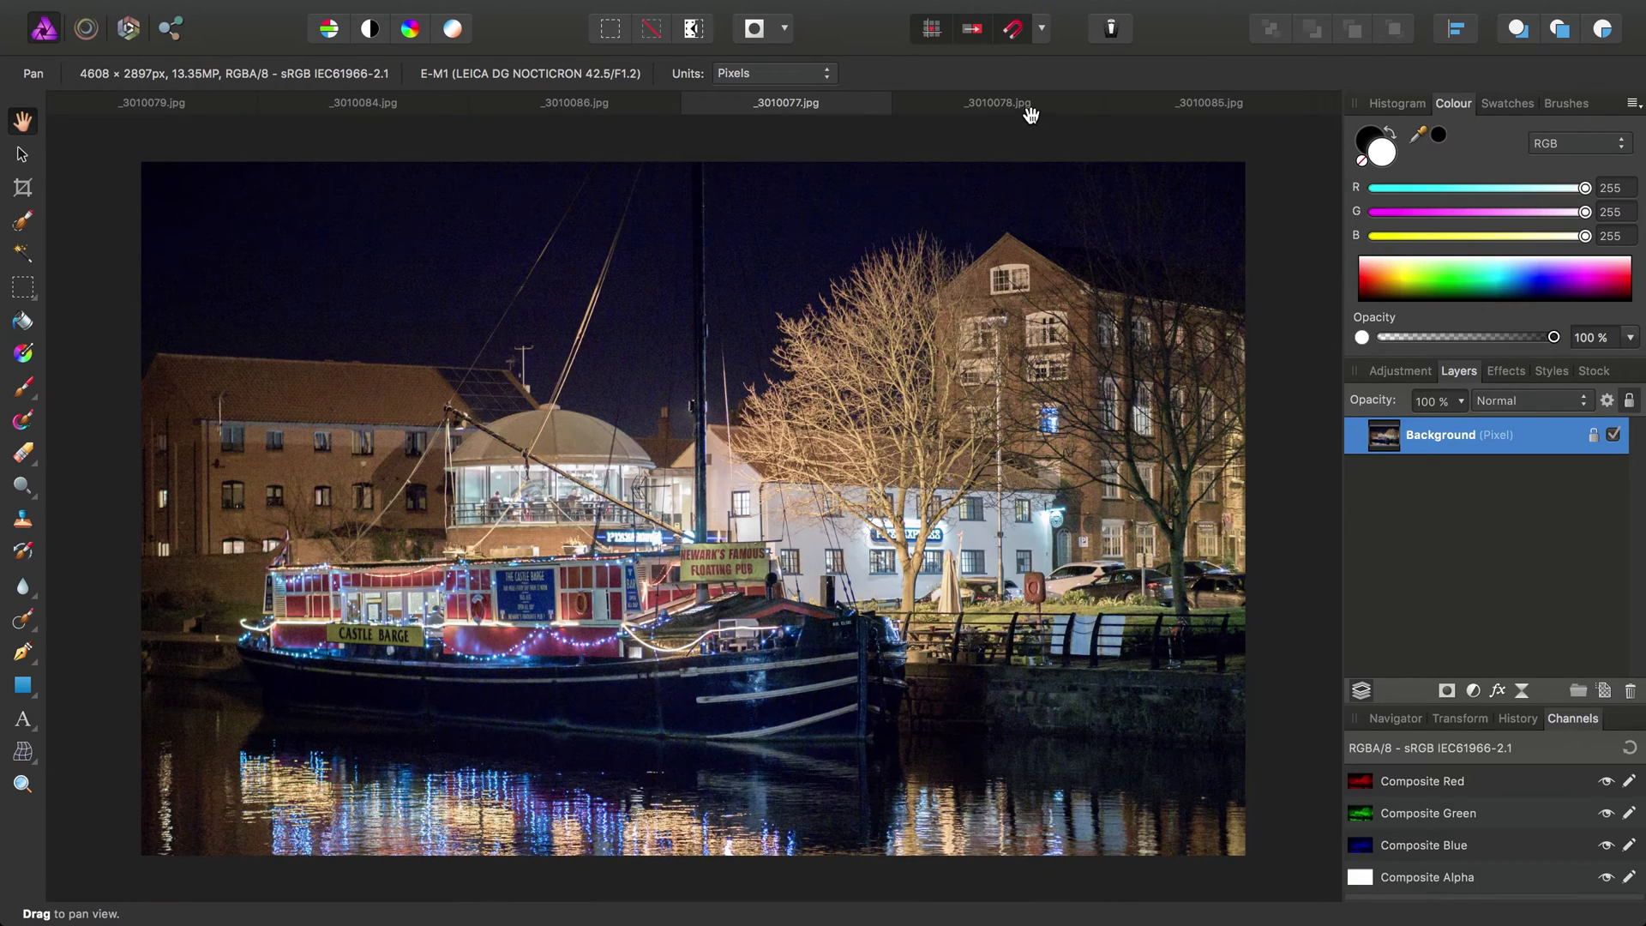
{"action": "left_click", "coordinate": [995, 103]}
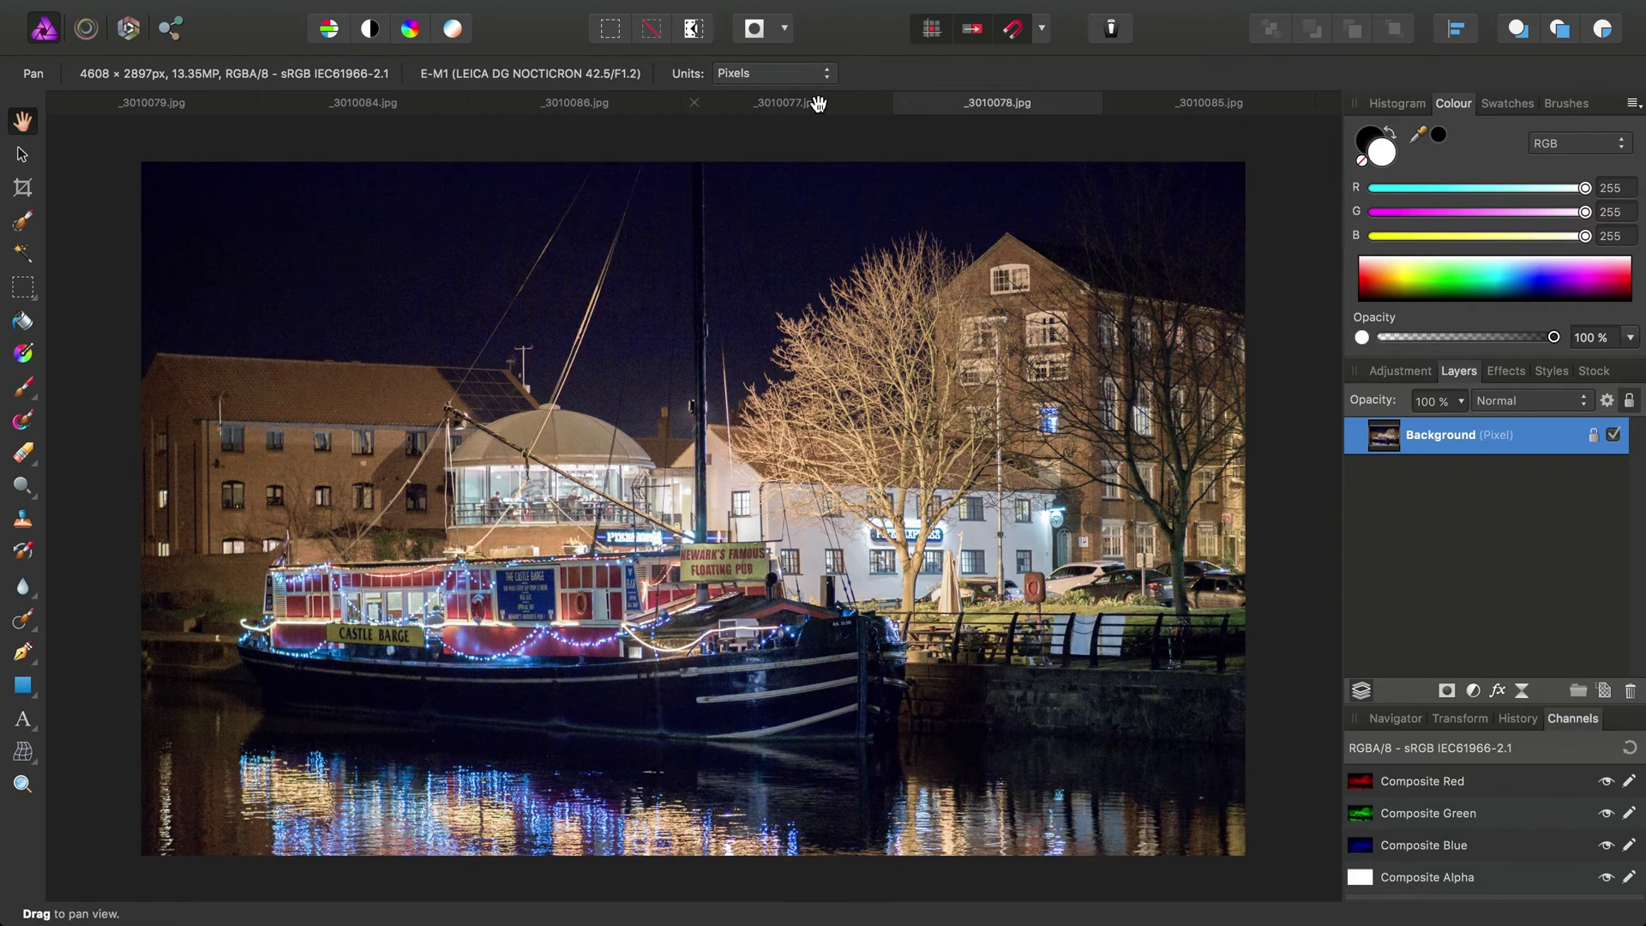
{"action": "left_click", "coordinate": [575, 102]}
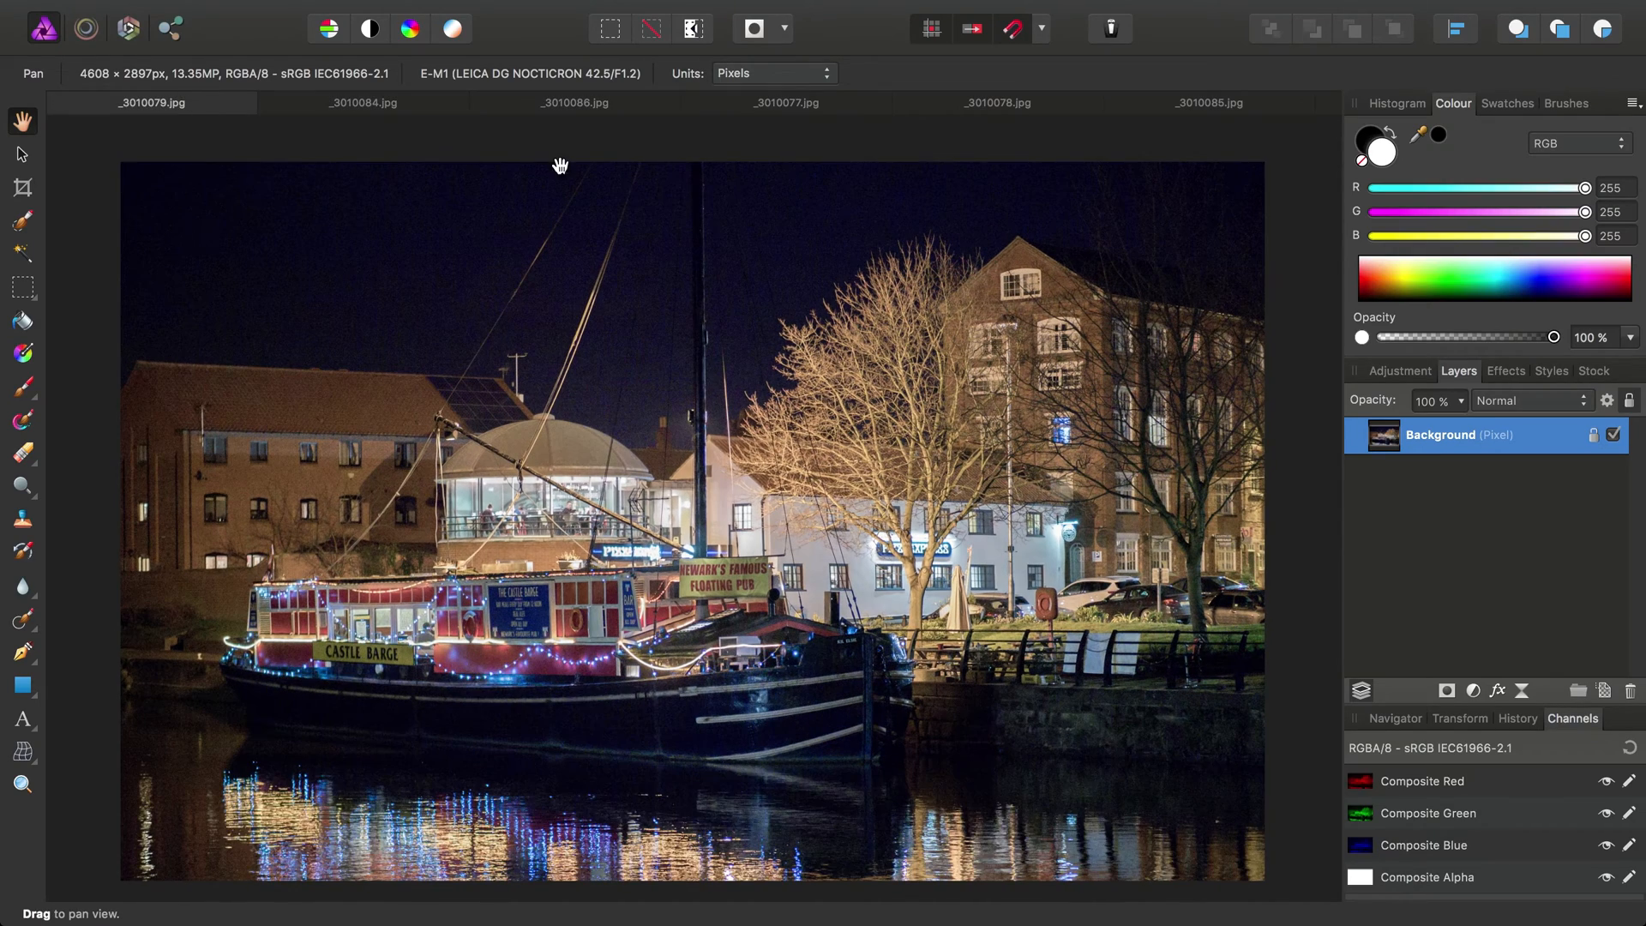
{"action": "left_click", "coordinate": [786, 102]}
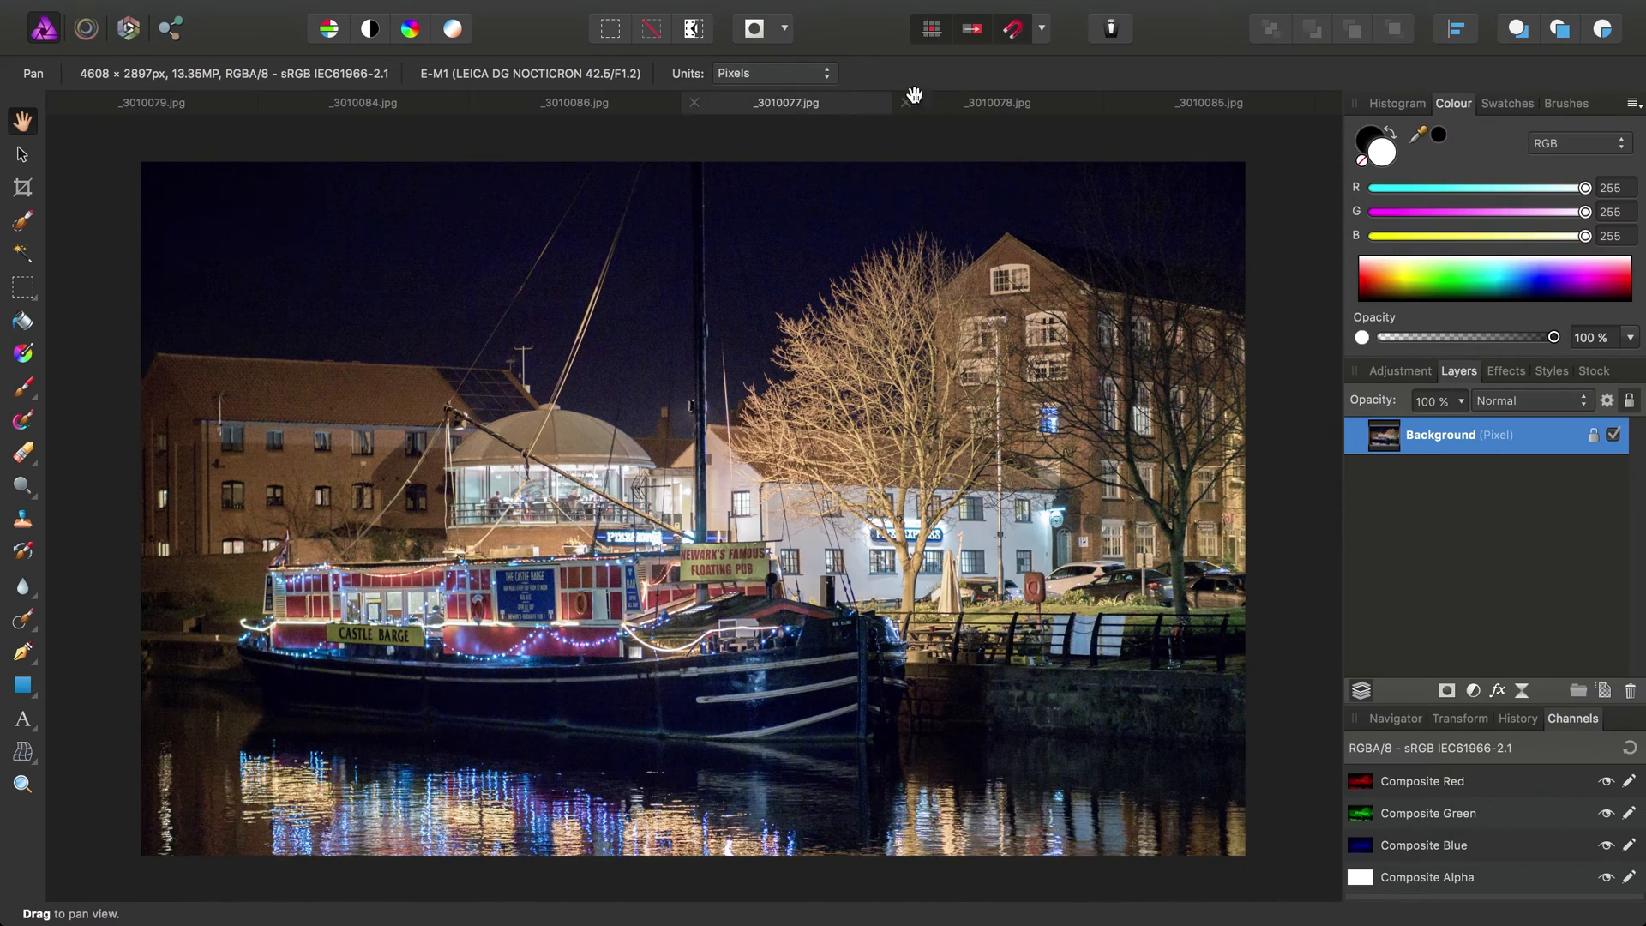
{"action": "left_click", "coordinate": [1208, 102]}
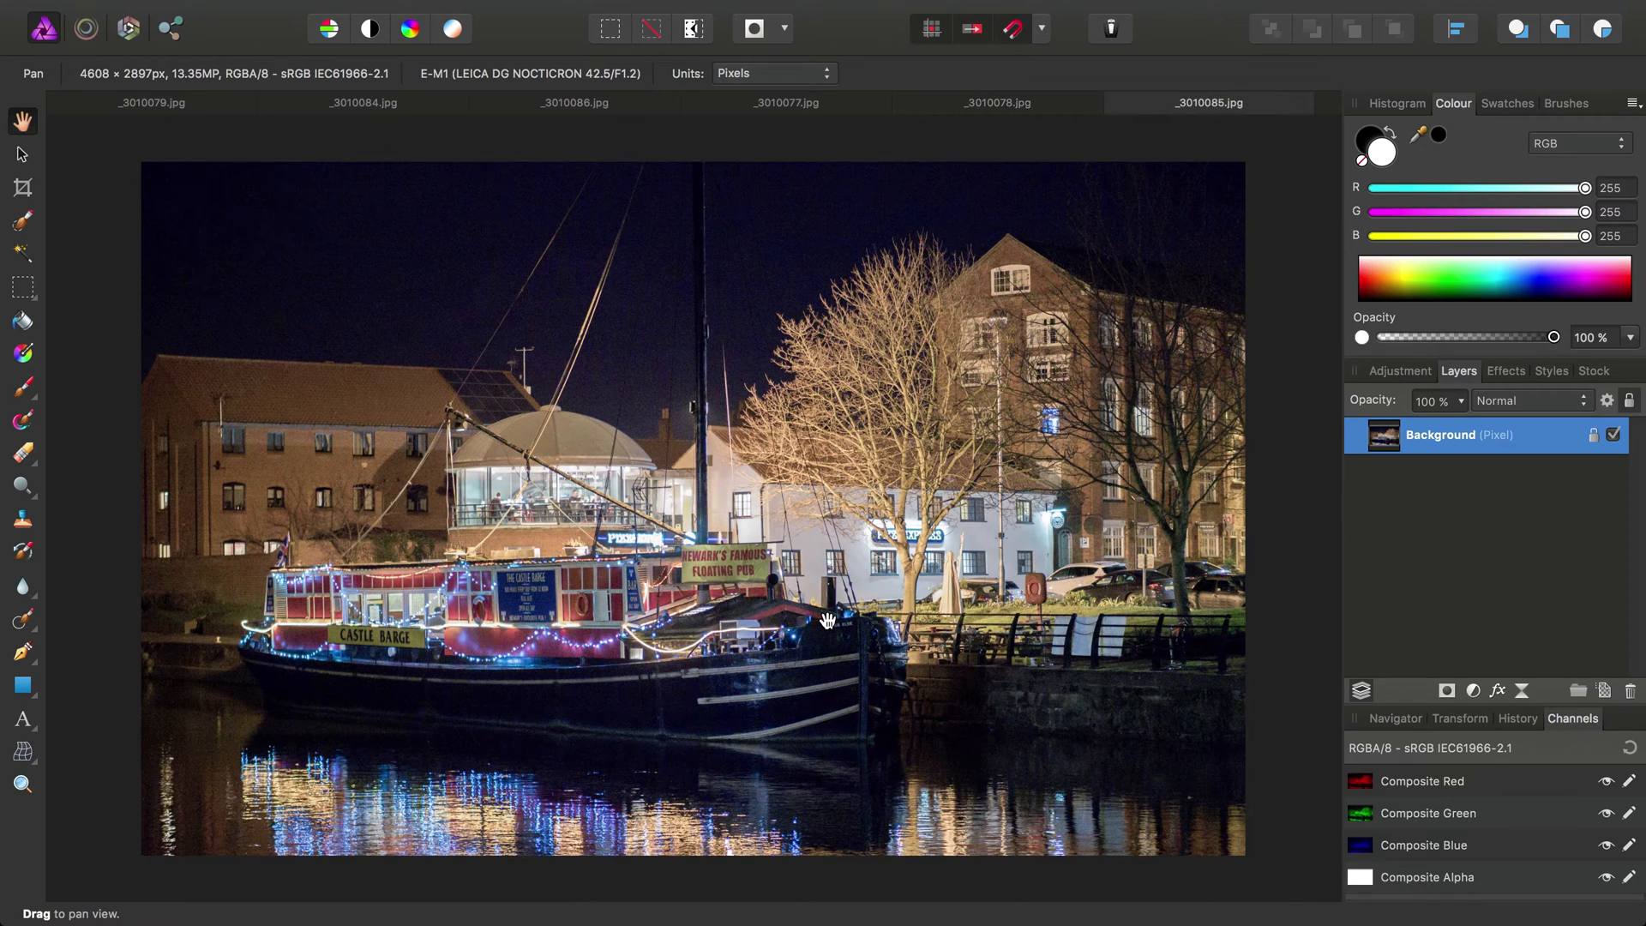
{"action": "mouse_move", "coordinate": [1004, 384]}
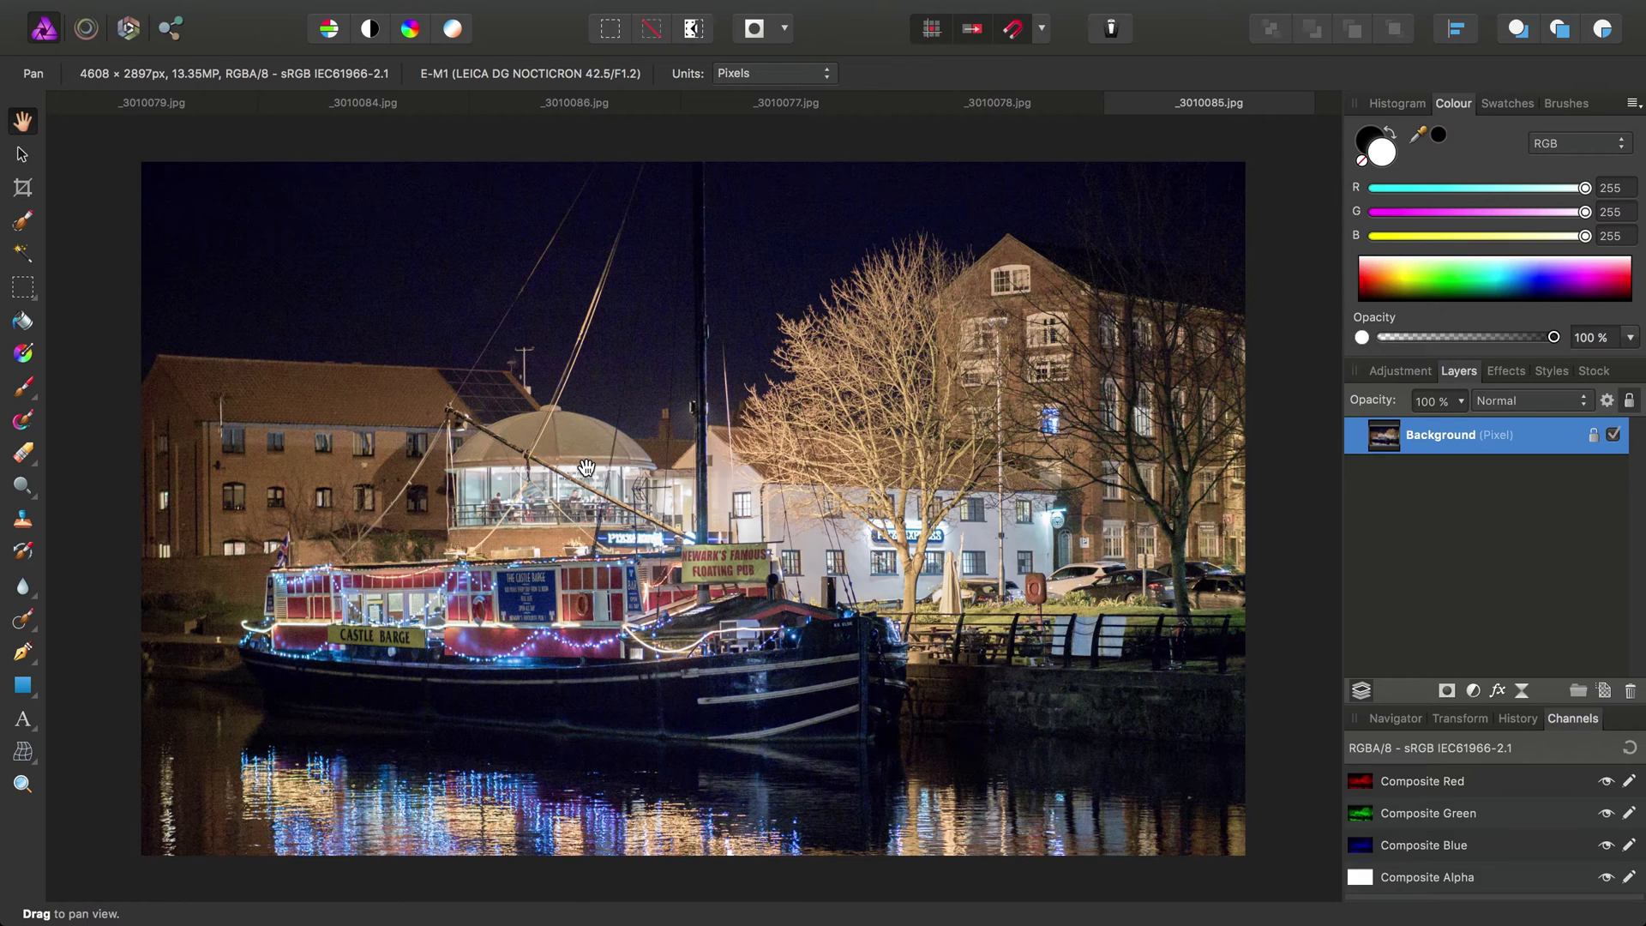
{"action": "mouse_move", "coordinate": [726, 311]}
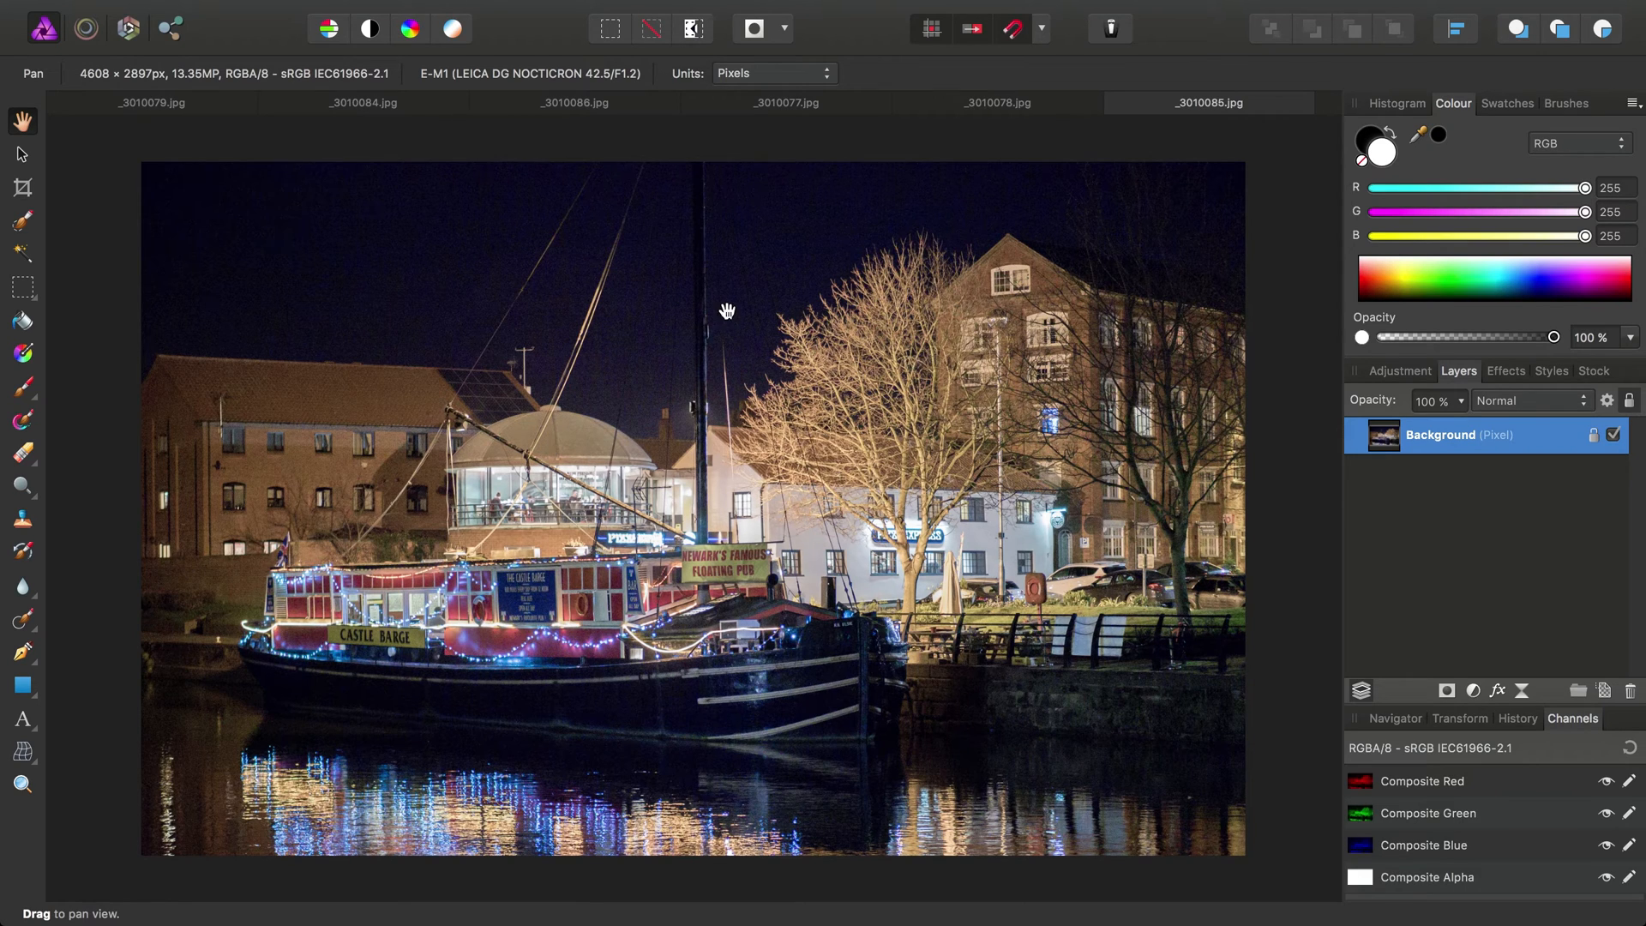
- Revisit _3010077, _3010078 and _3010086, then close the single exposure documents
{"action": "left_click", "coordinate": [786, 102]}
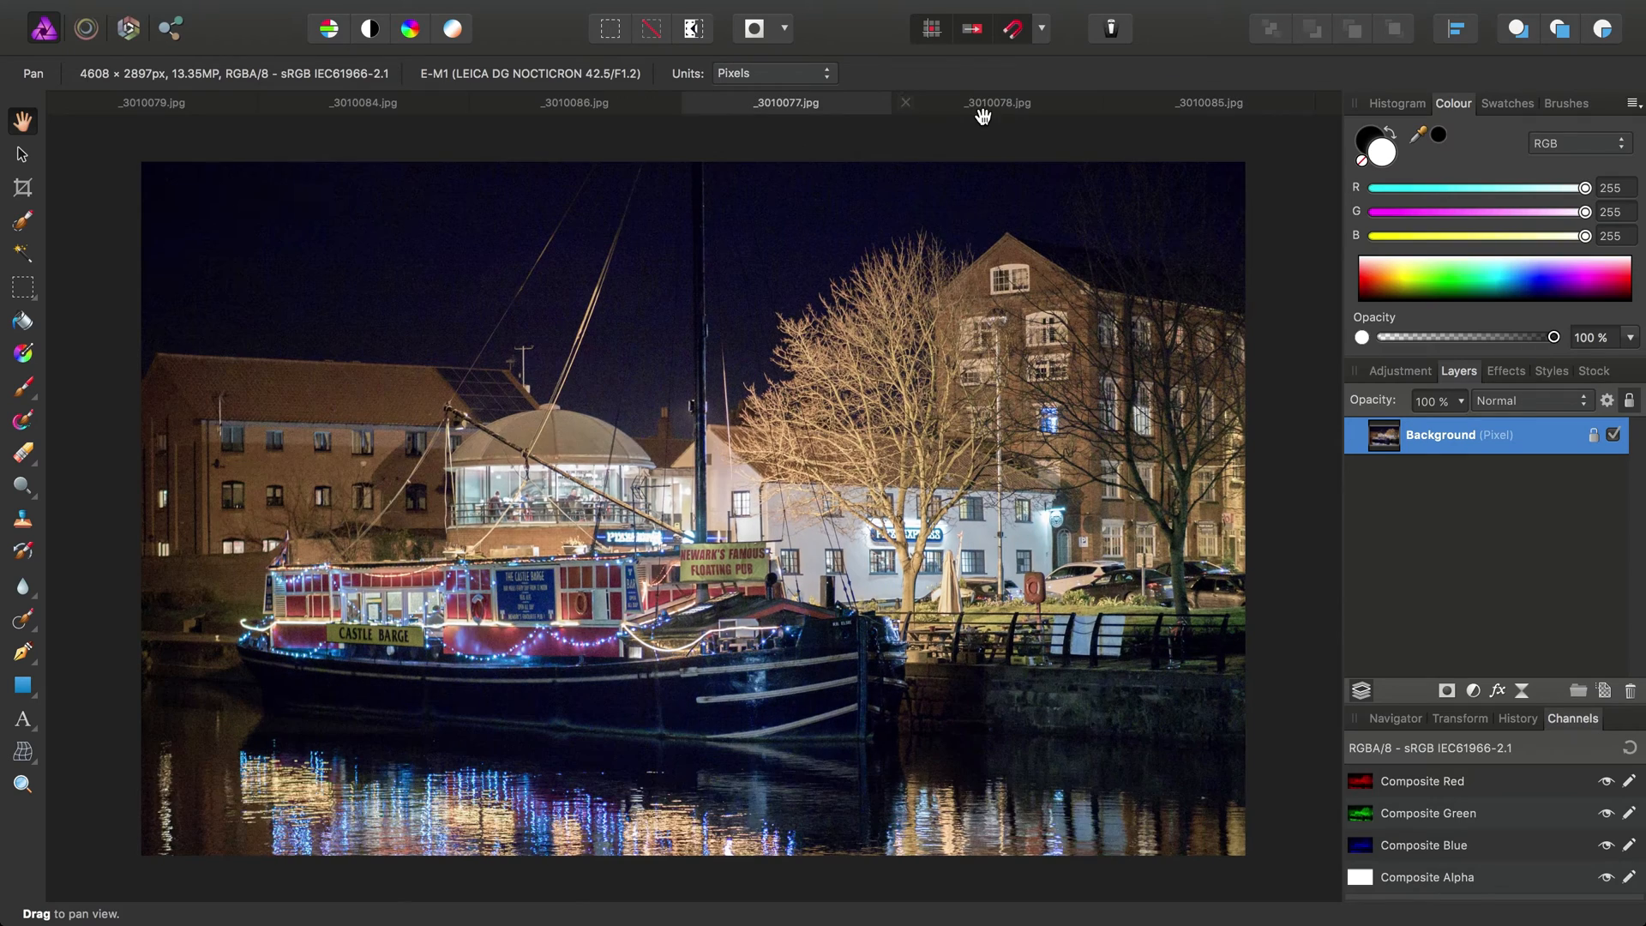
{"action": "left_click", "coordinate": [996, 102]}
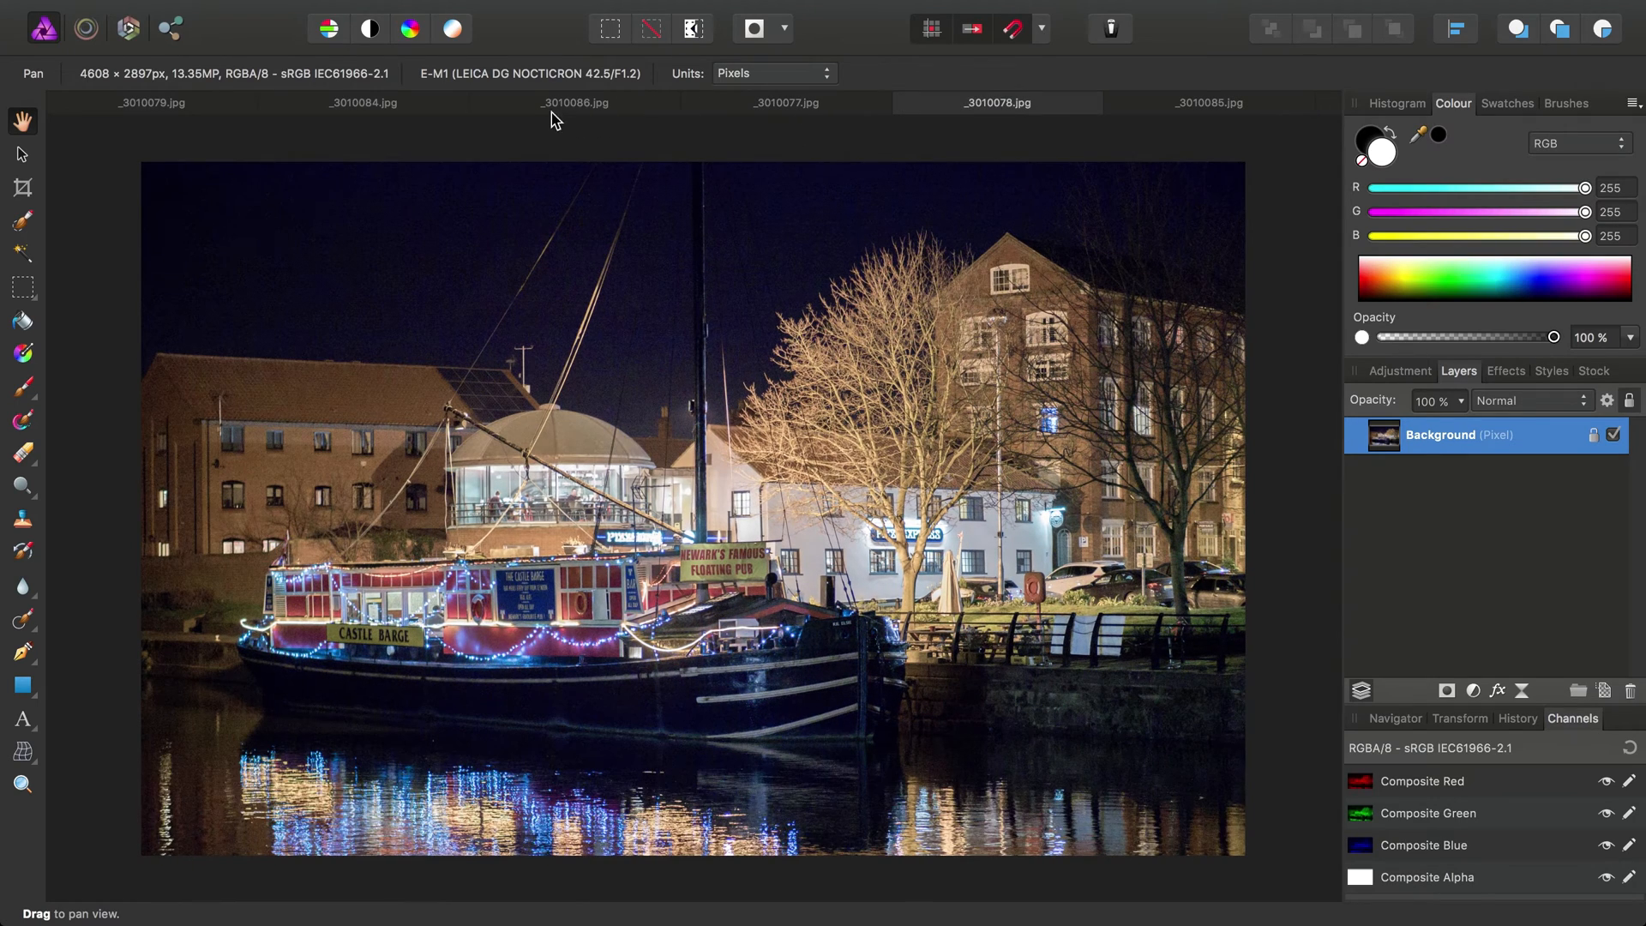
{"action": "left_click", "coordinate": [574, 102]}
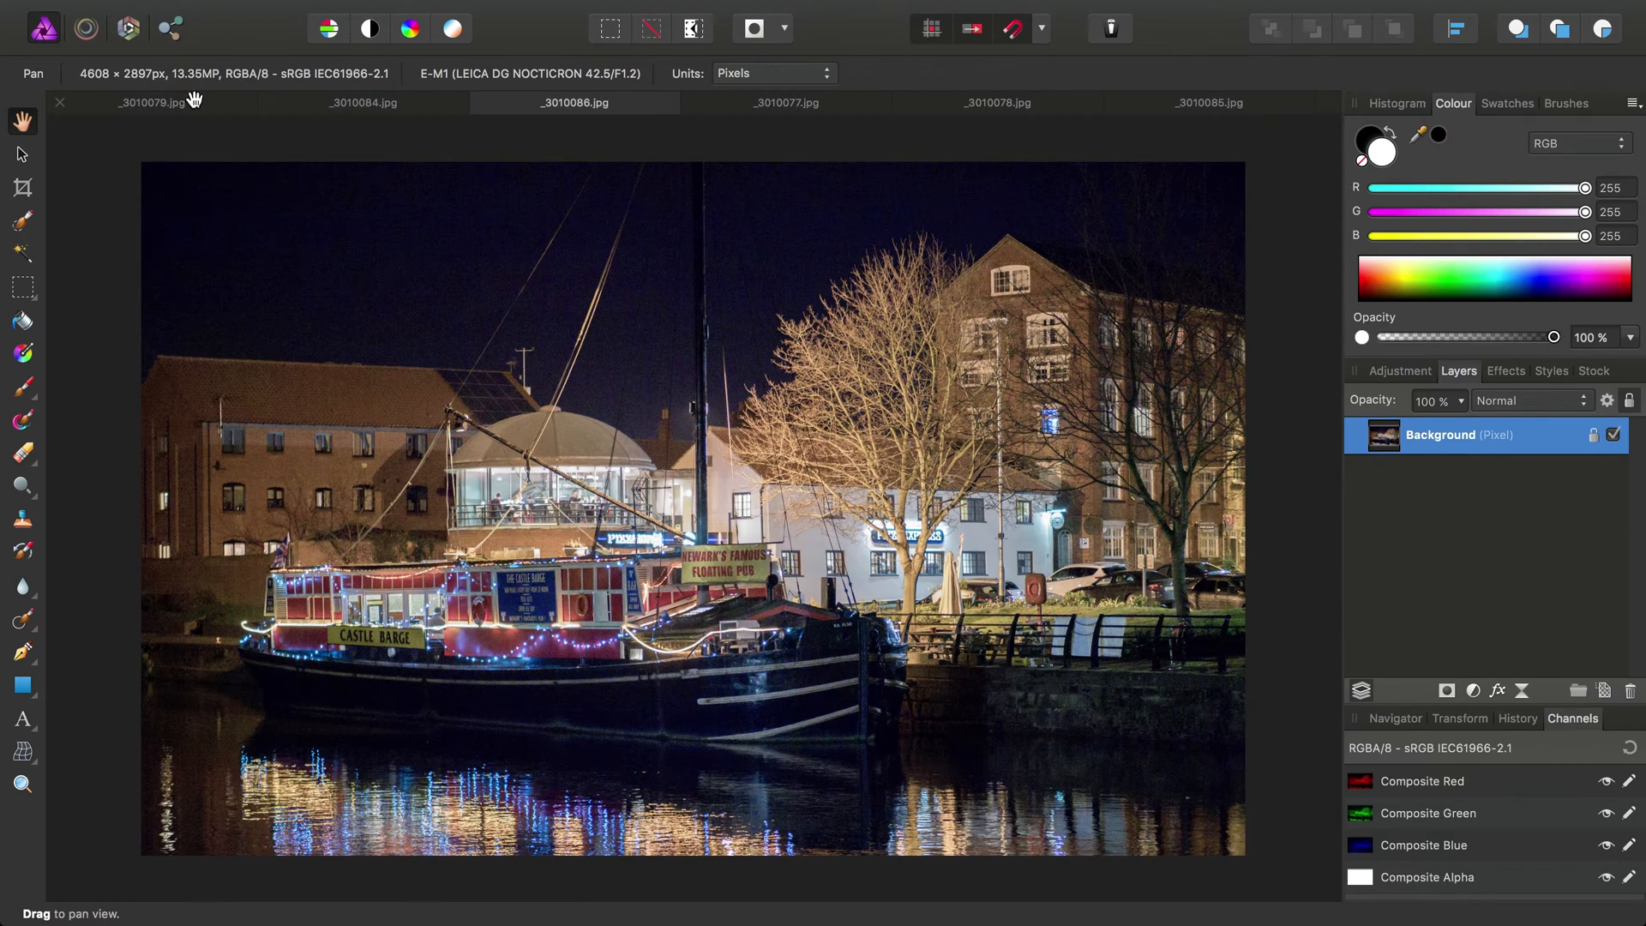
{"action": "left_click", "coordinate": [142, 102]}
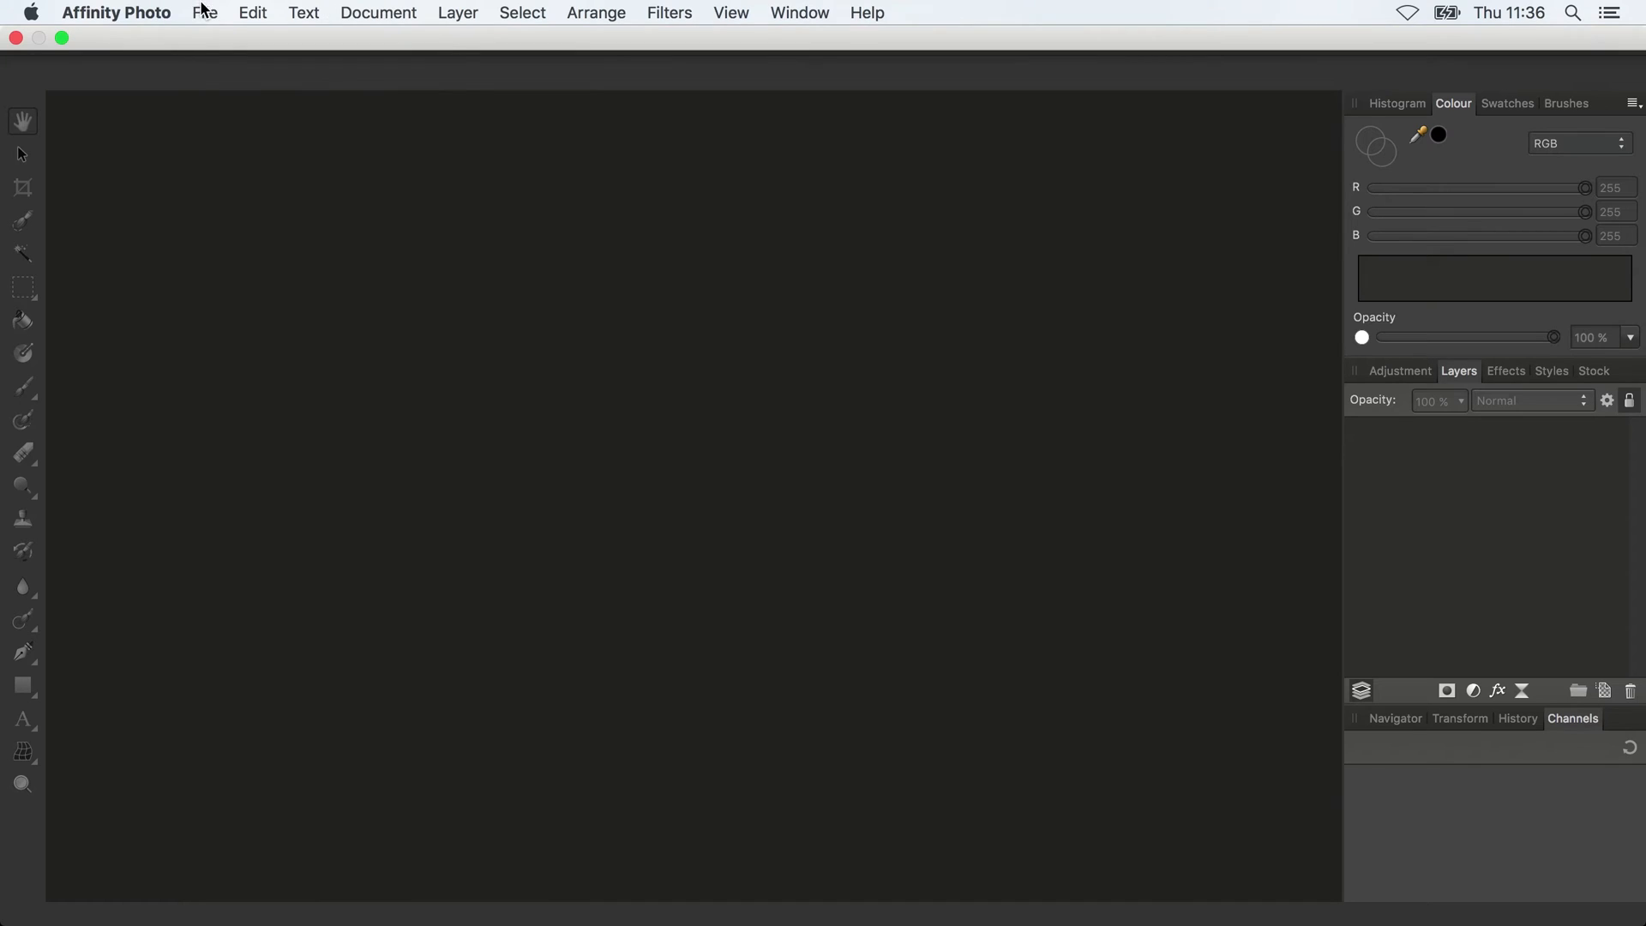
- Create a New Stack from all 25 barge exposures, _3010077 to _3010101
{"action": "left_click", "coordinate": [204, 13]}
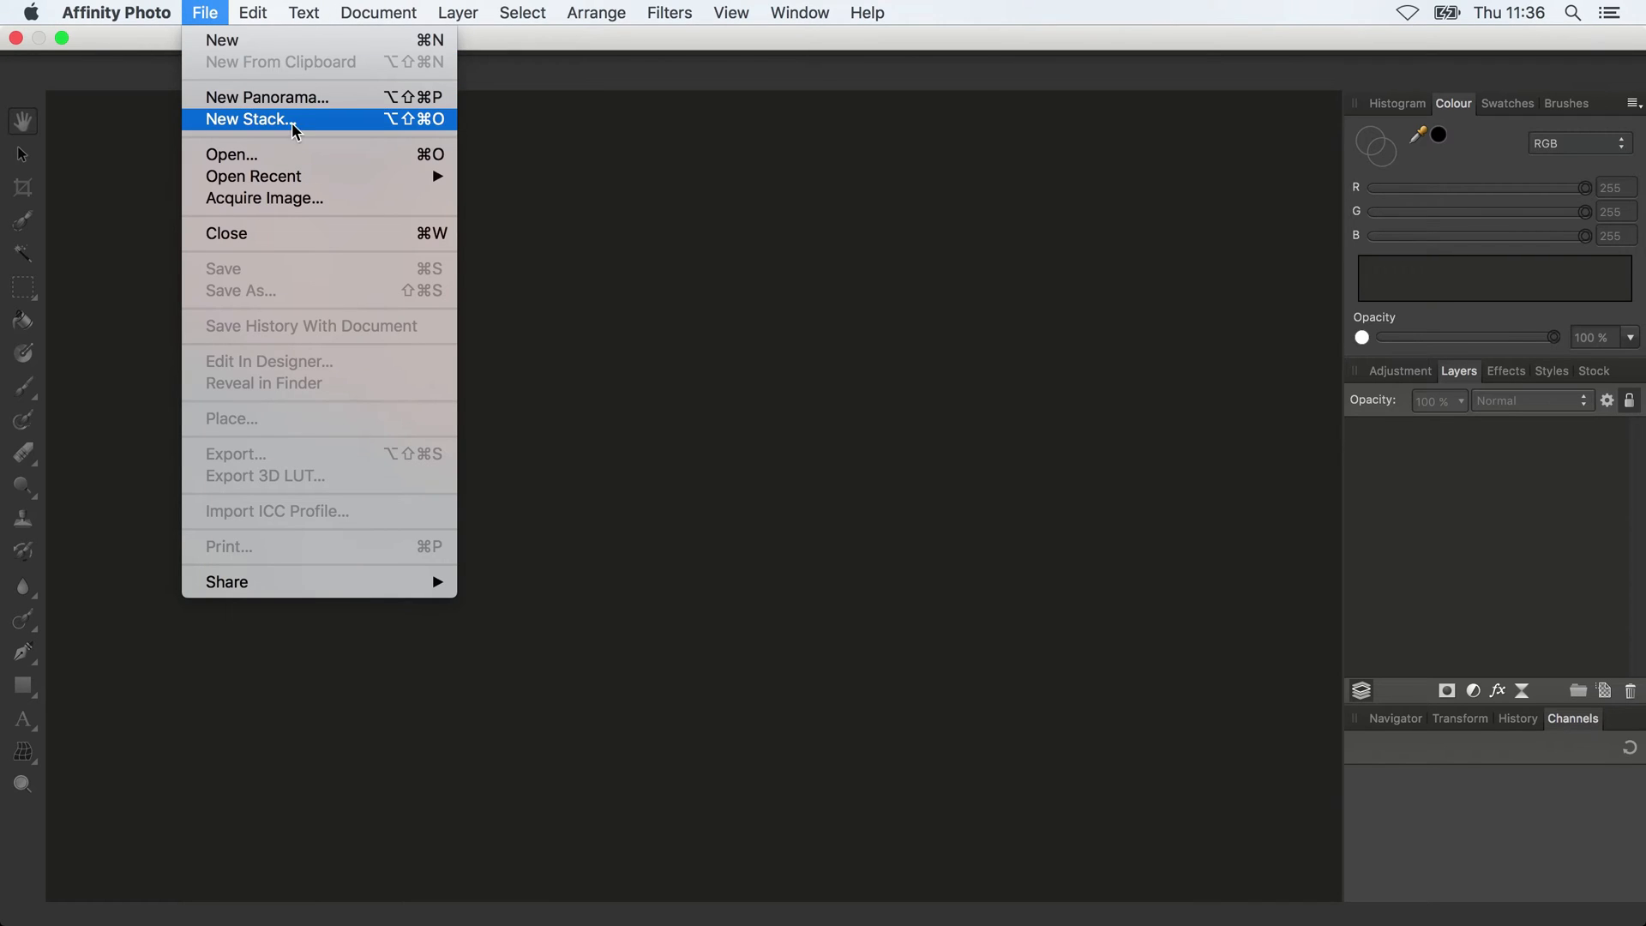
{"action": "left_click", "coordinate": [248, 118]}
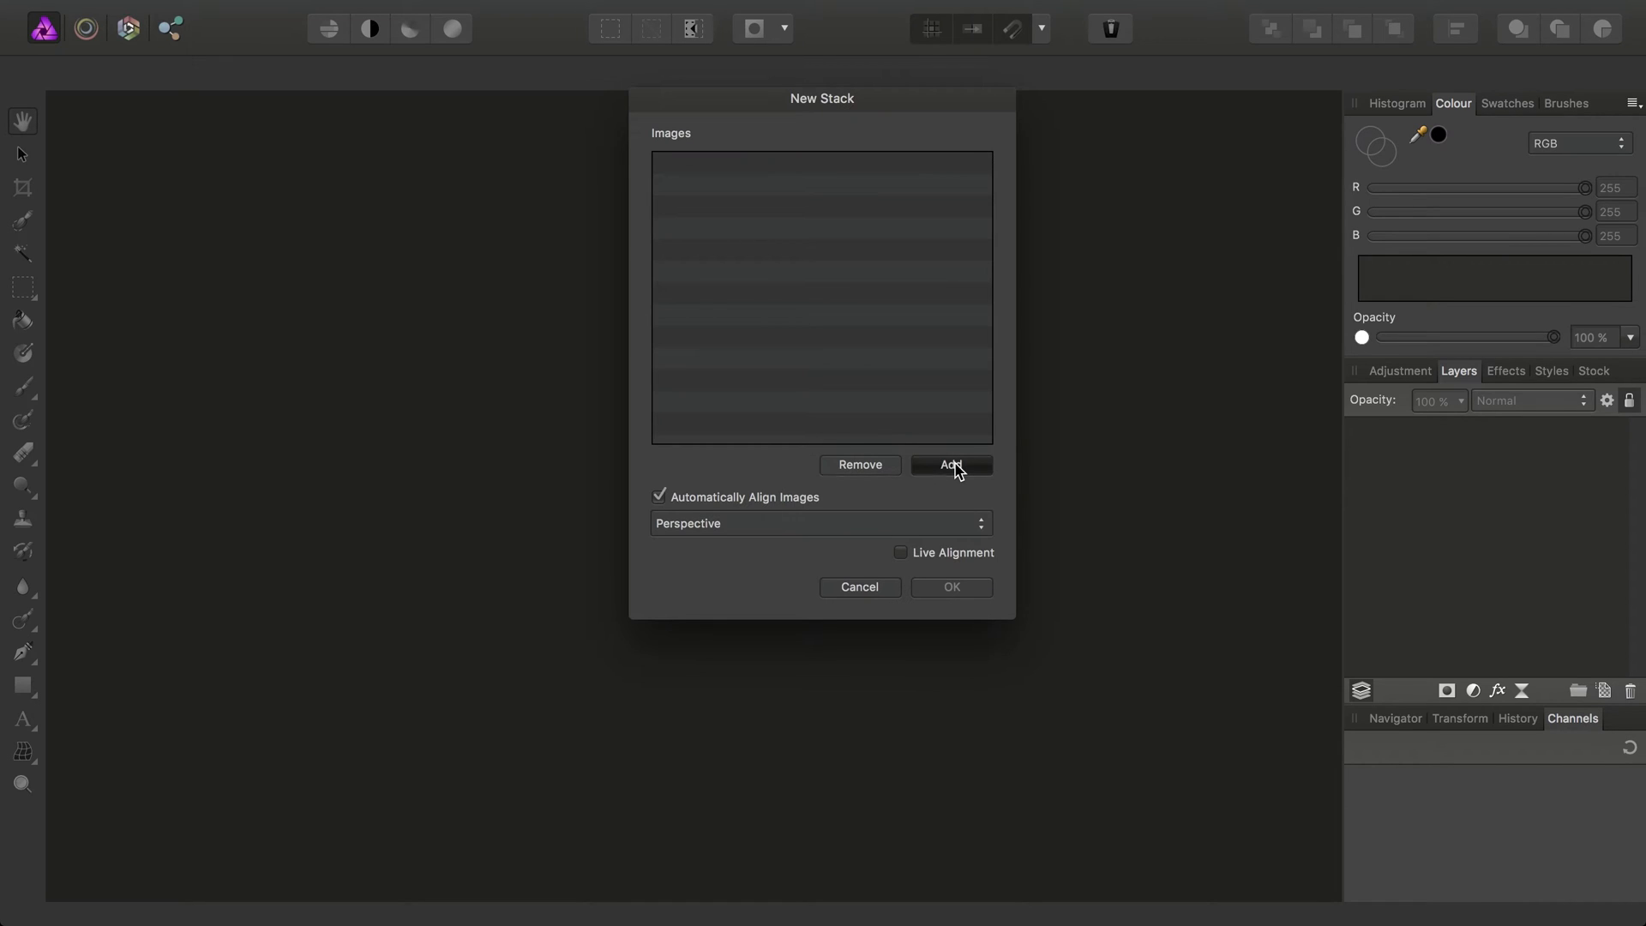
{"action": "left_click", "coordinate": [950, 464]}
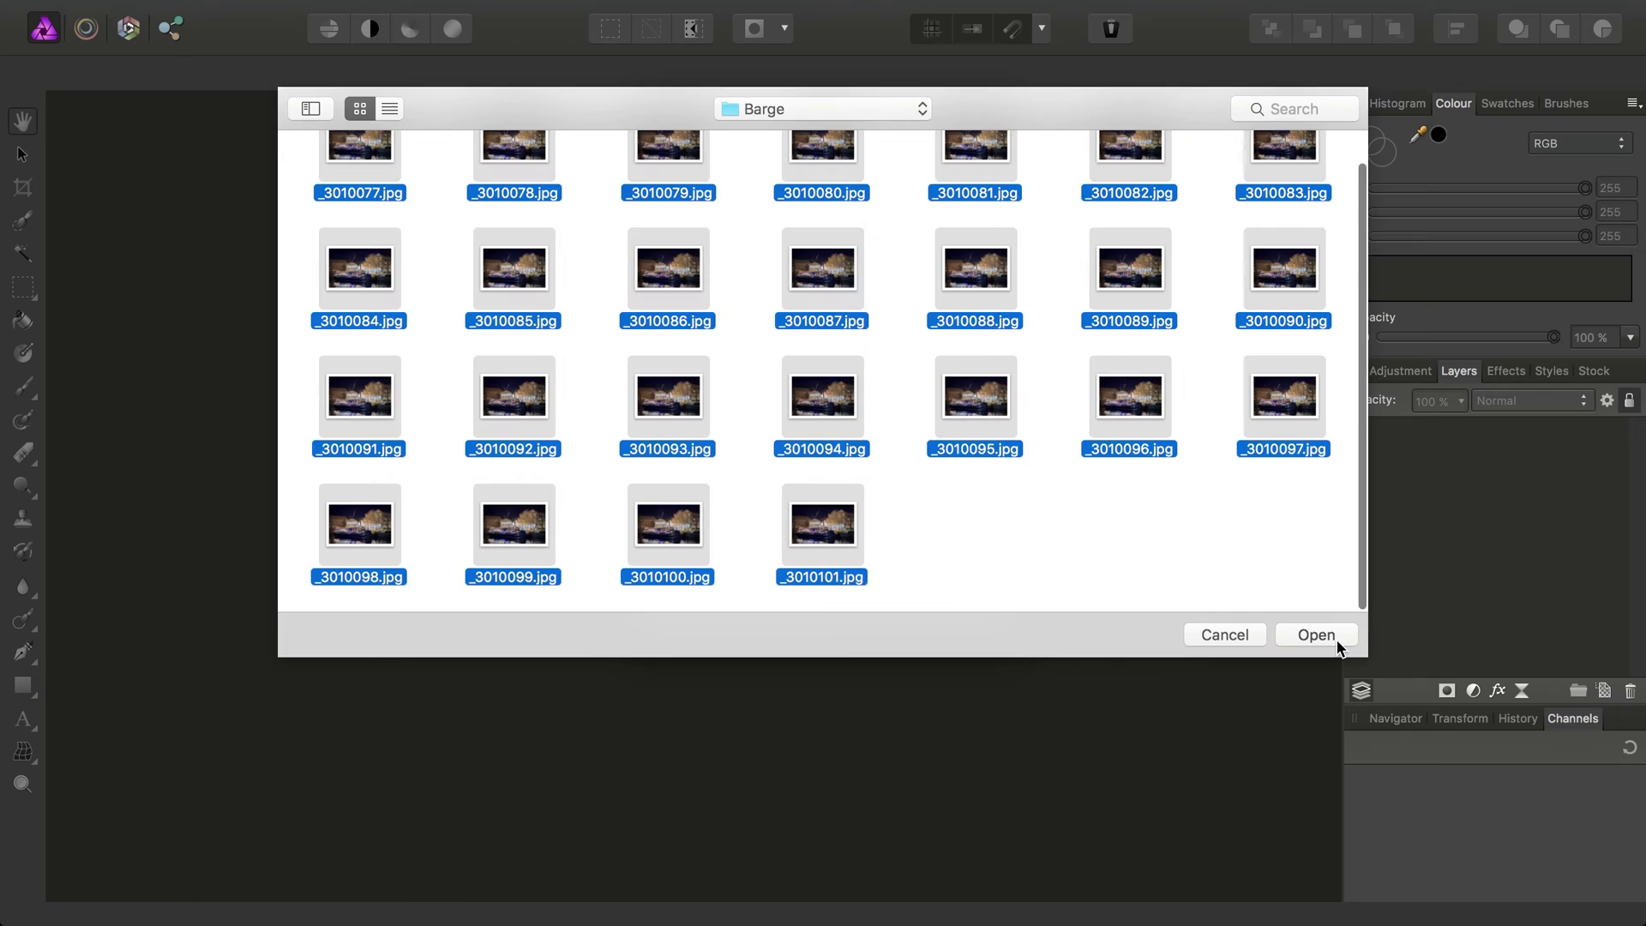
{"action": "left_click", "coordinate": [1315, 634]}
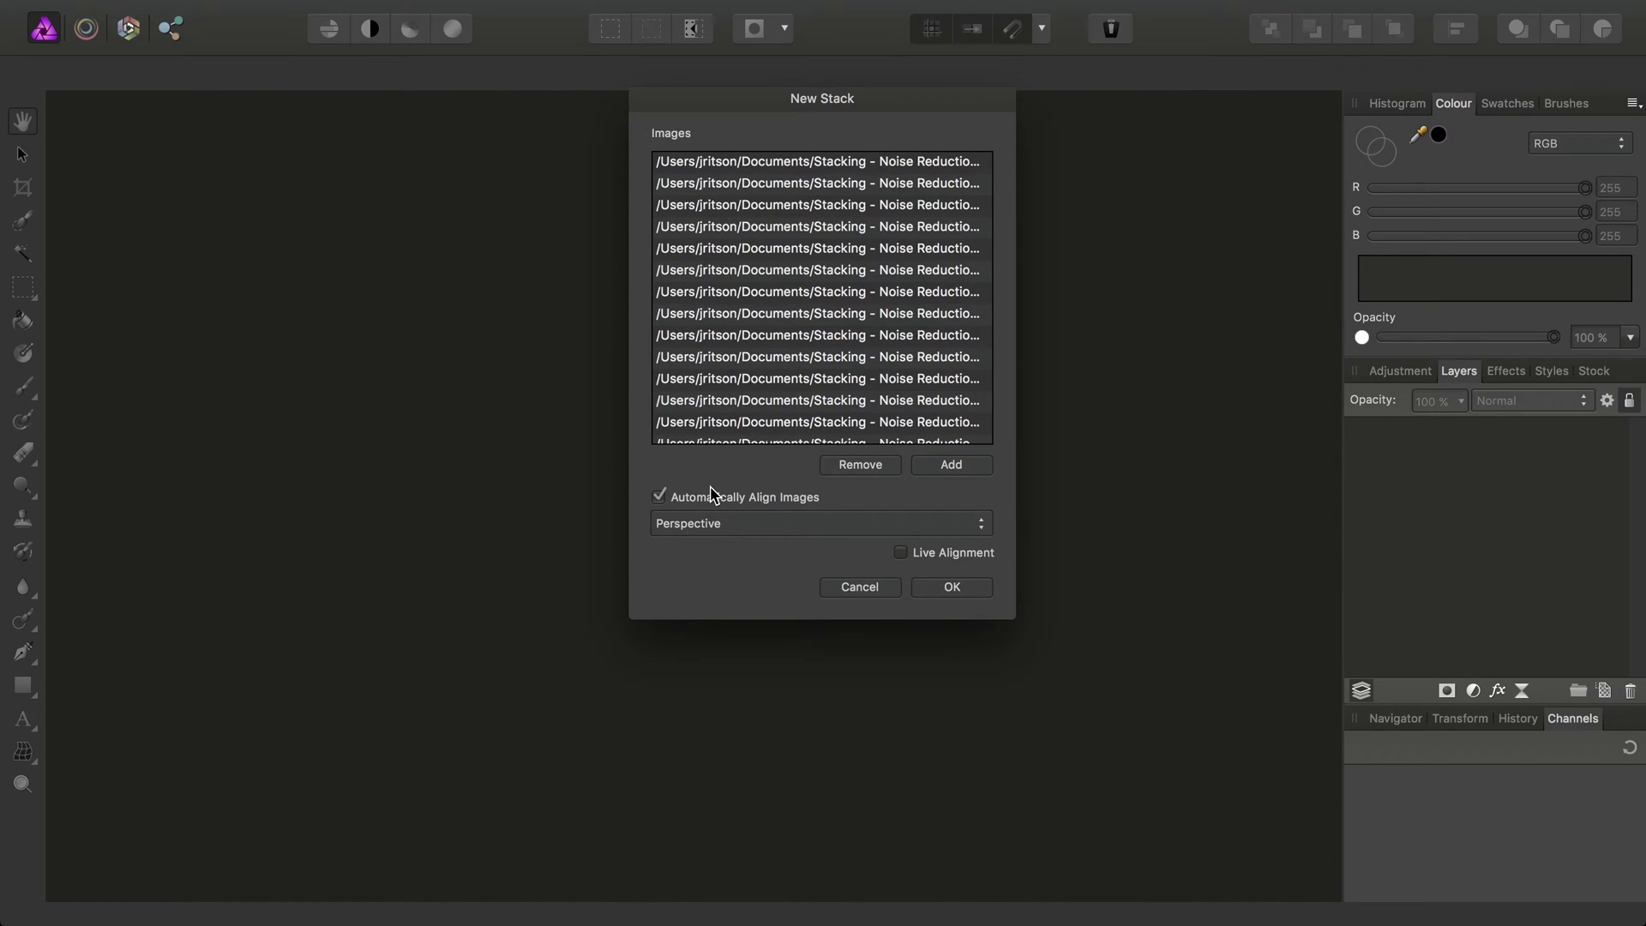
{"action": "left_click", "coordinate": [859, 586]}
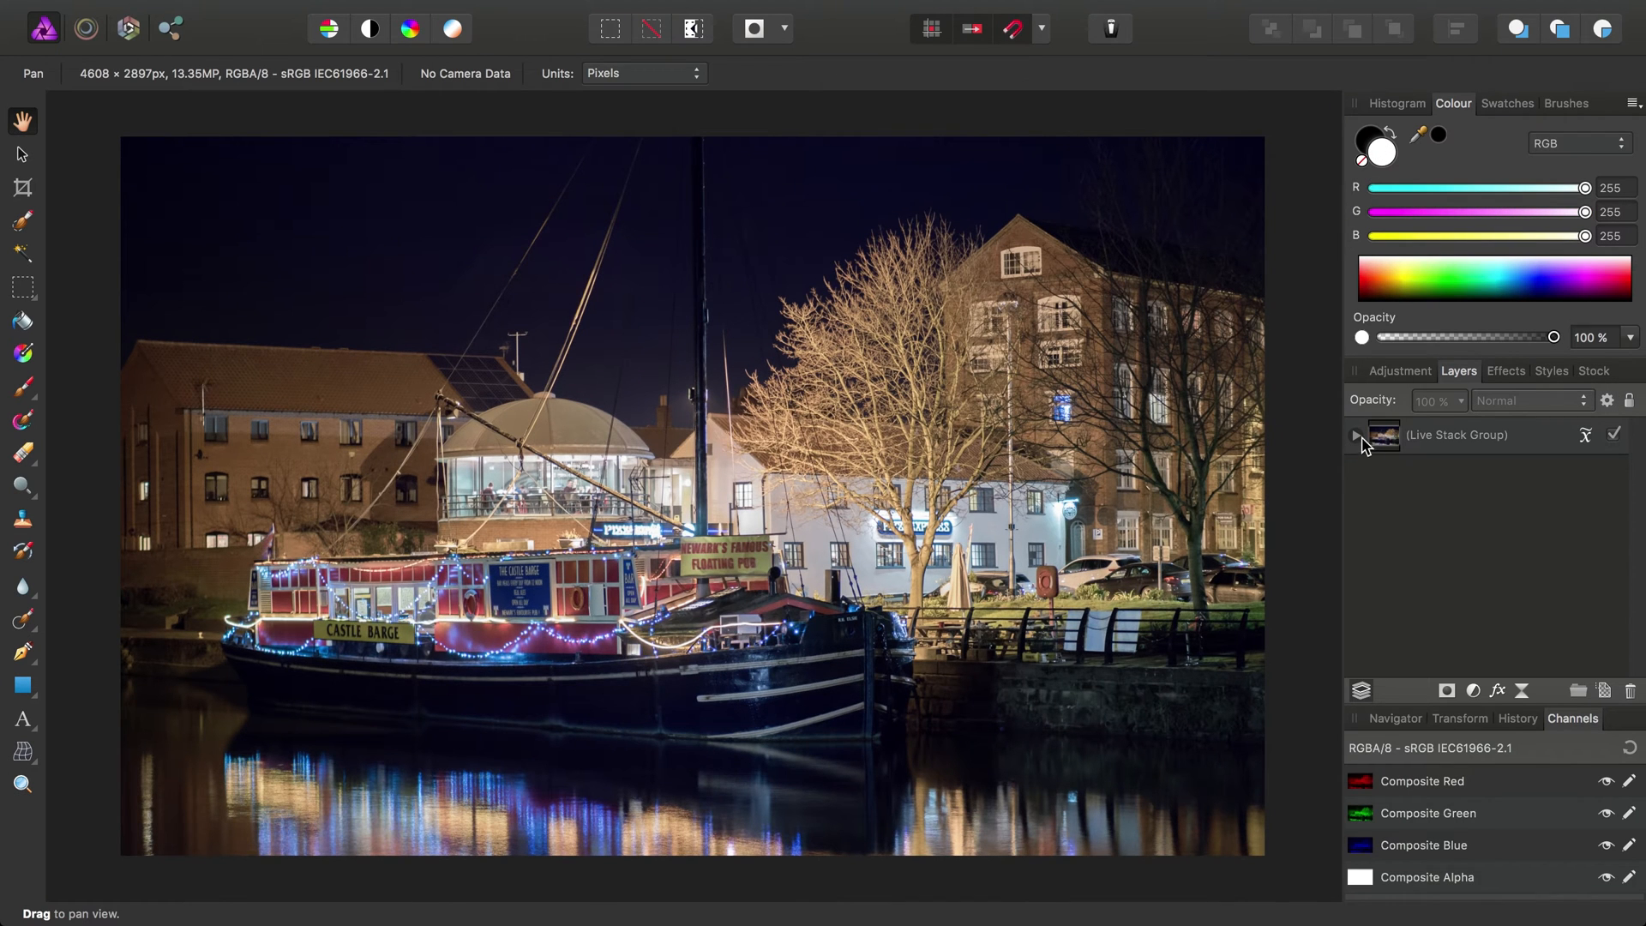
{"action": "left_click", "coordinate": [1356, 434]}
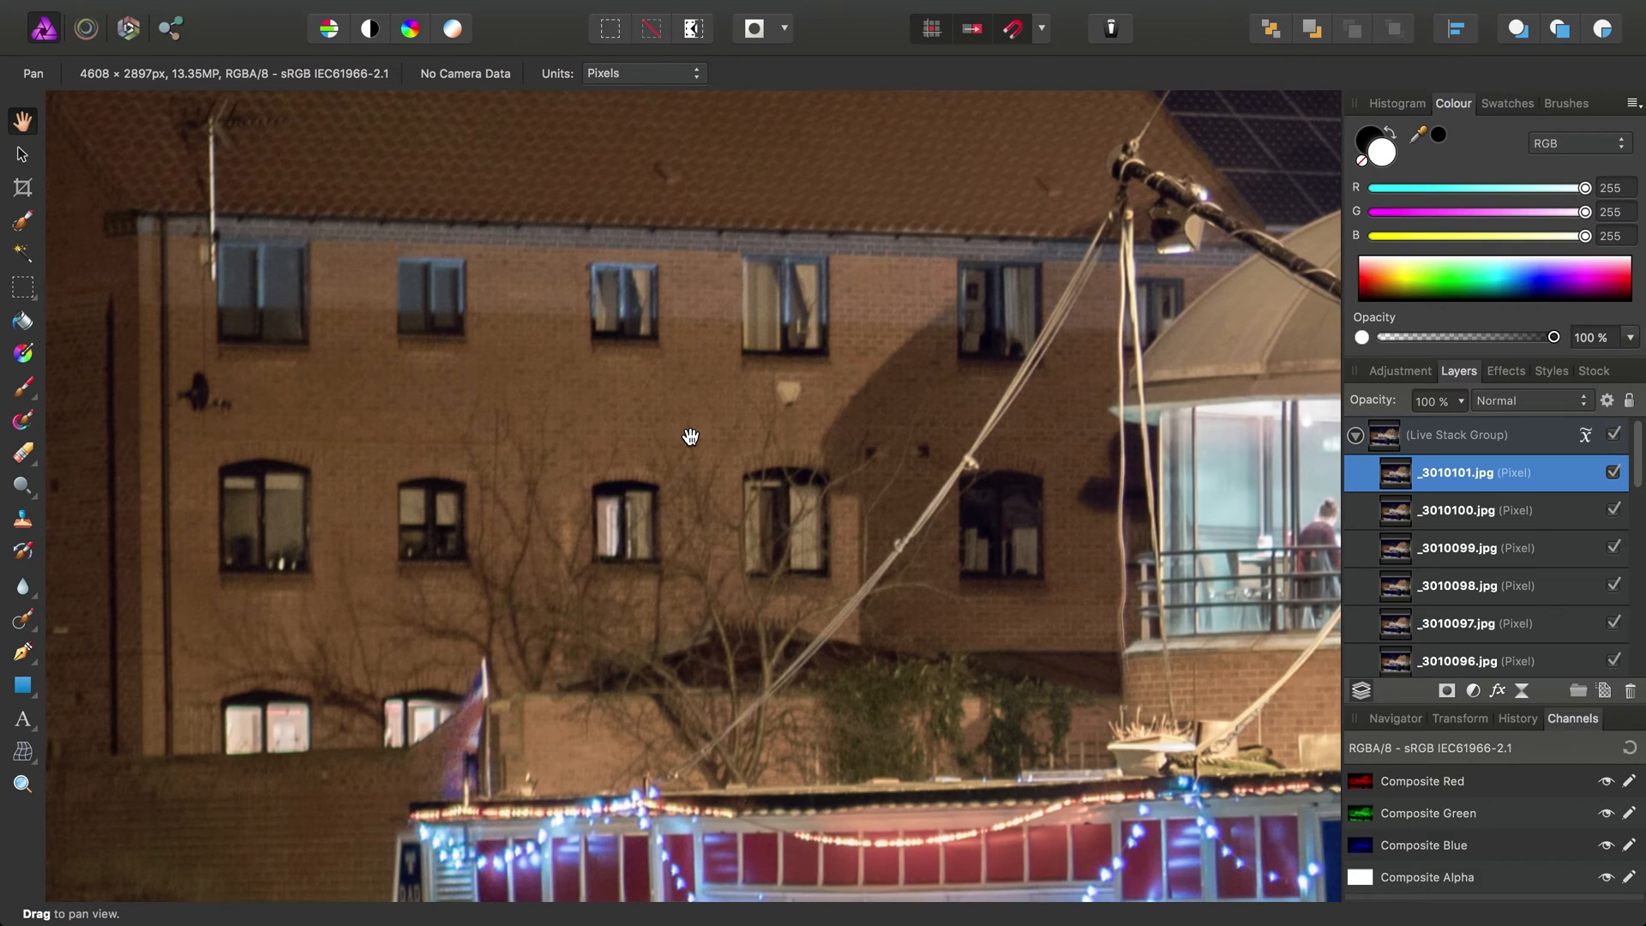
{"action": "left_click_drag", "start_coordinate": [691, 435], "coordinate": [717, 483]}
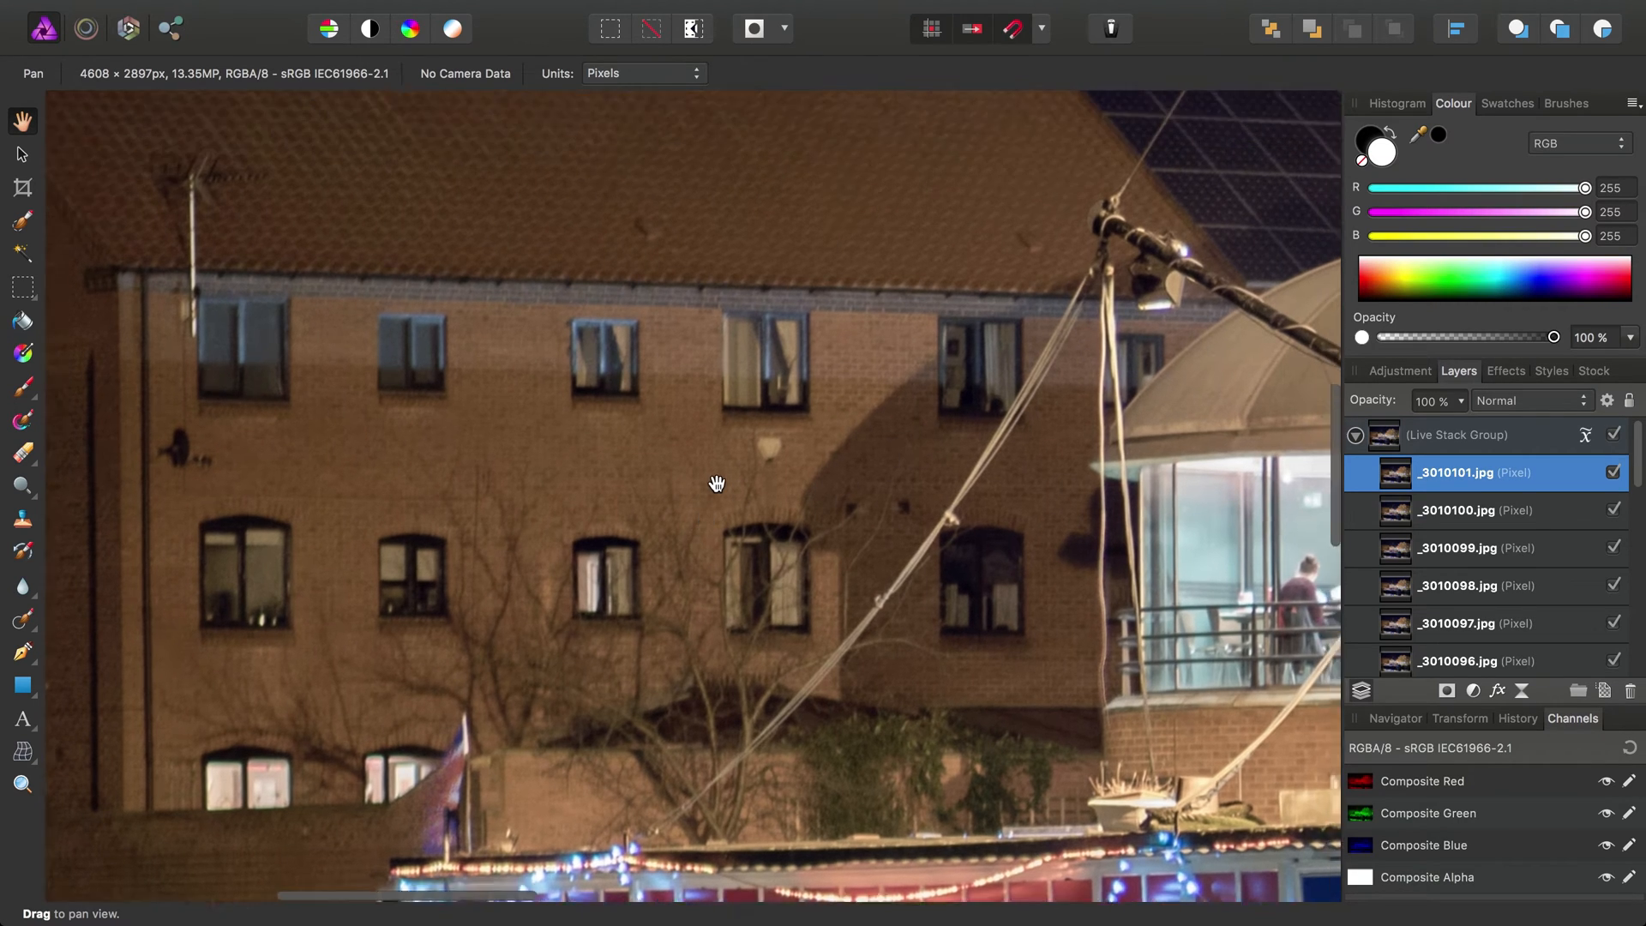
{"action": "left_click_drag", "start_coordinate": [717, 483], "coordinate": [996, 477]}
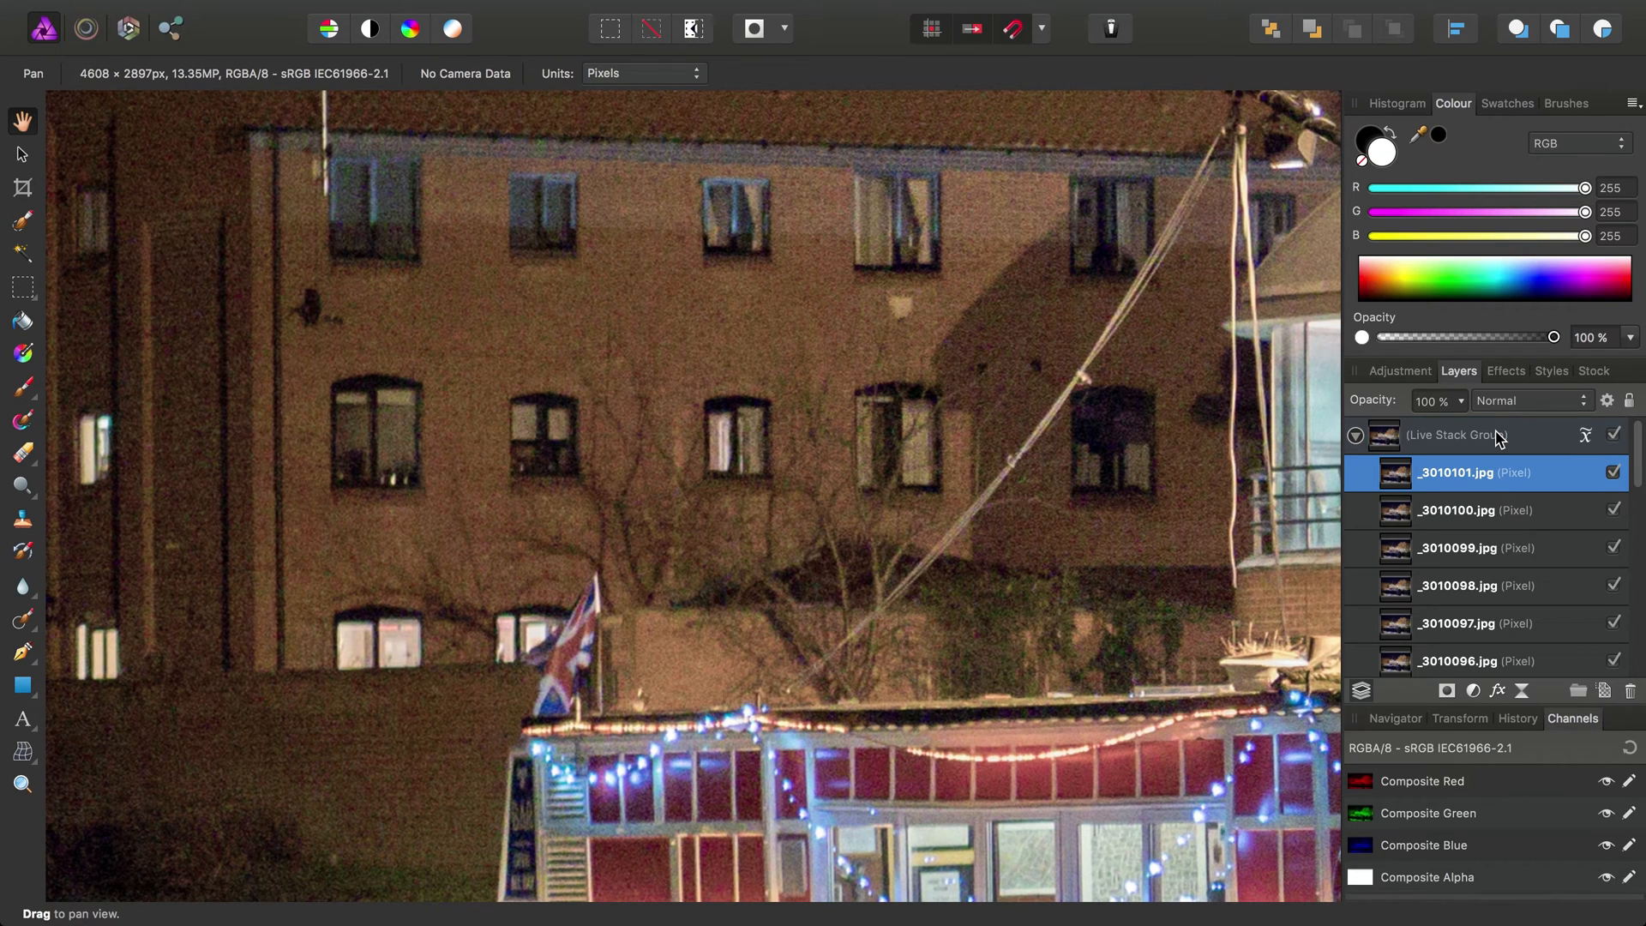
{"action": "left_click", "coordinate": [1456, 434]}
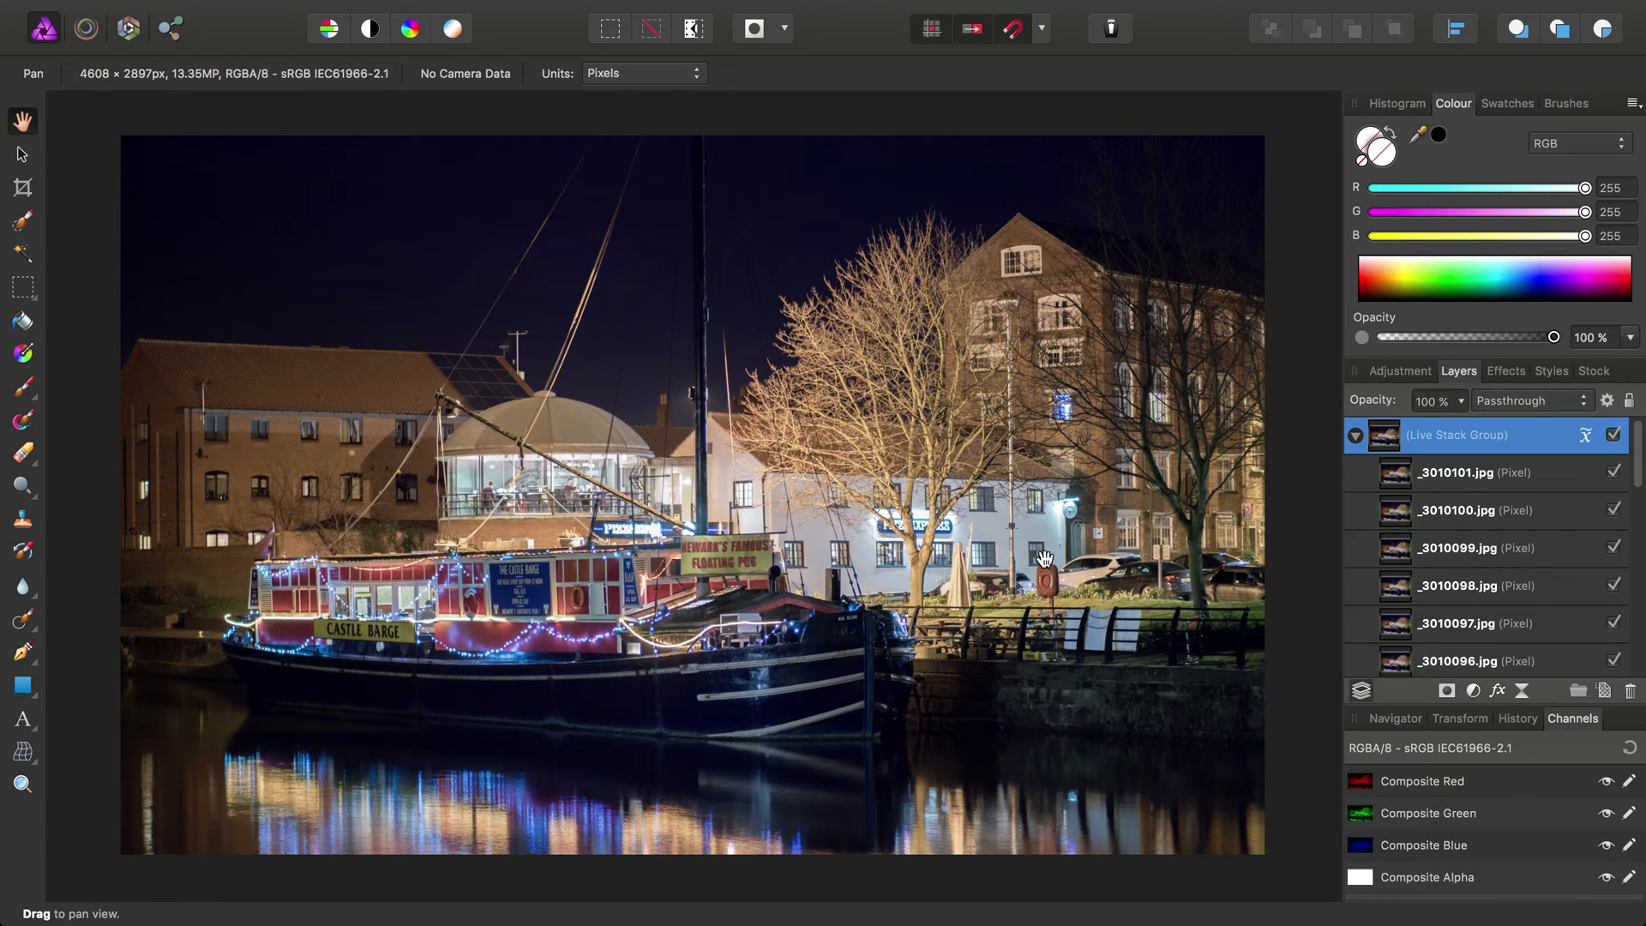
{"action": "scroll", "scroll_direction": "down", "scroll_amount": 3}
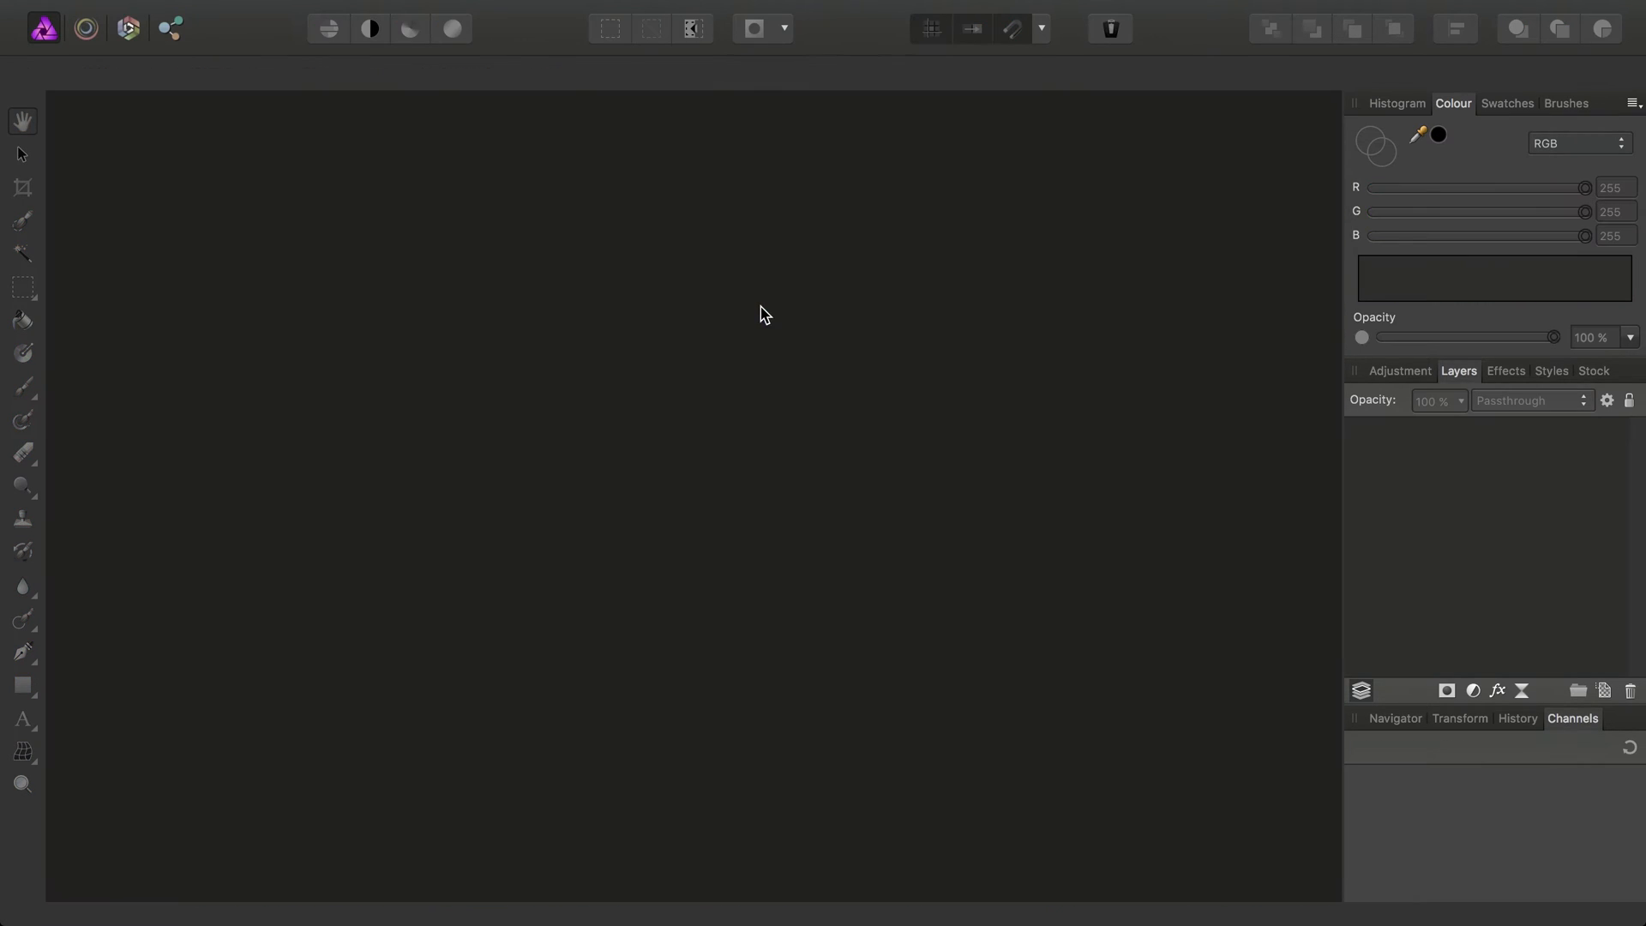
{"action": "left_click", "coordinate": [205, 12]}
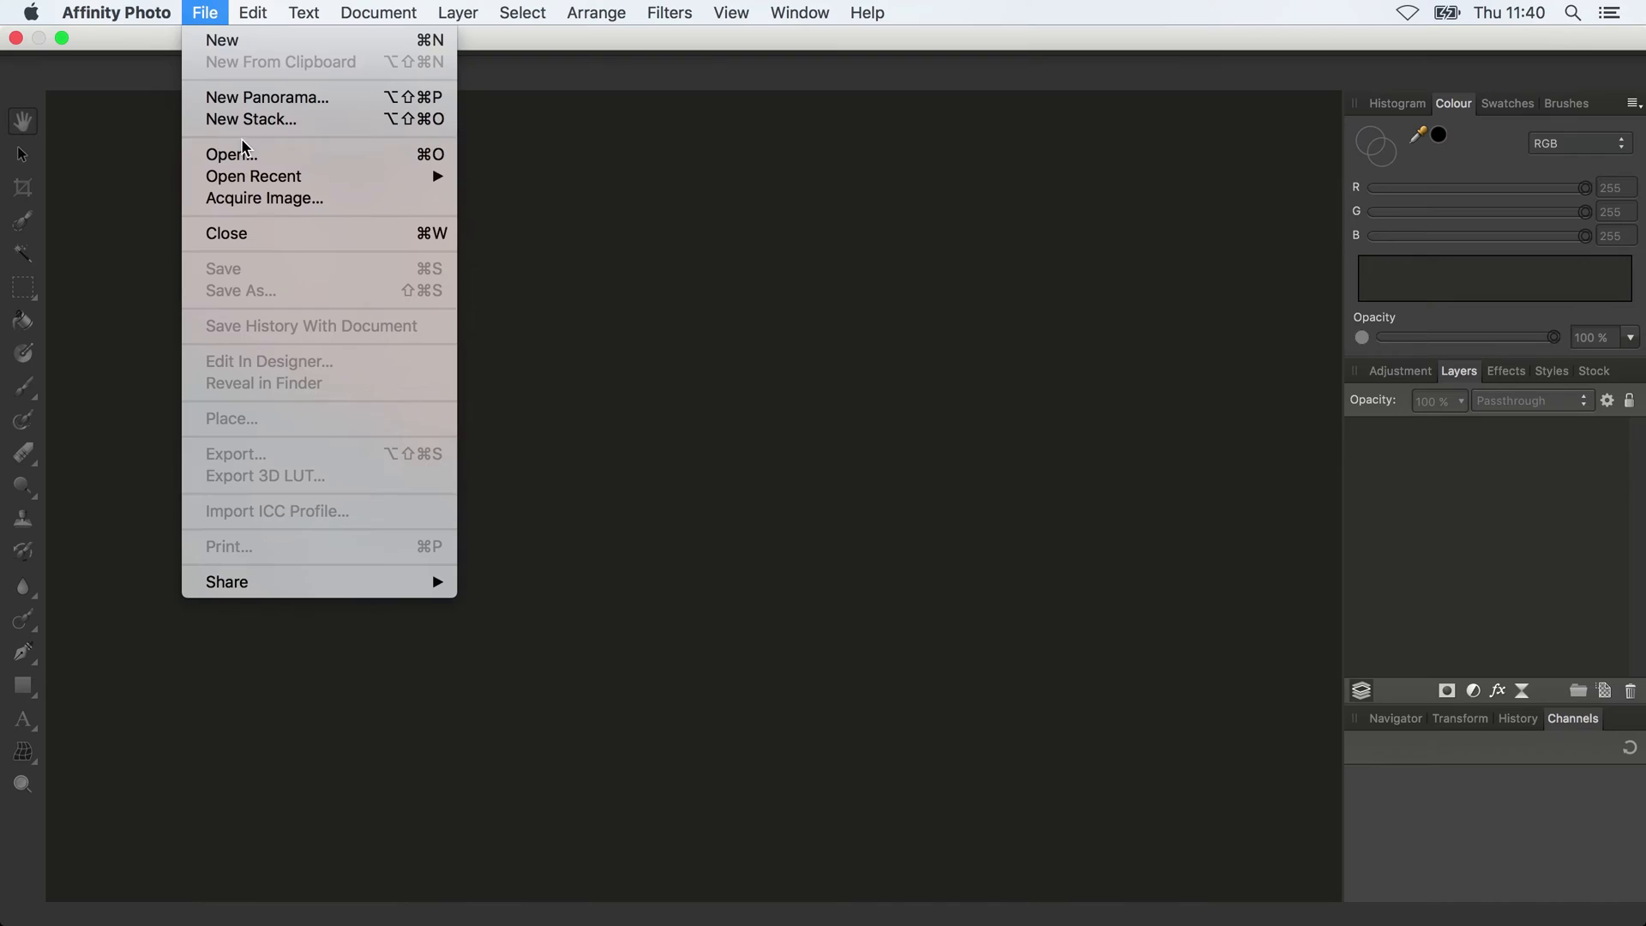
{"action": "left_click", "coordinate": [229, 154]}
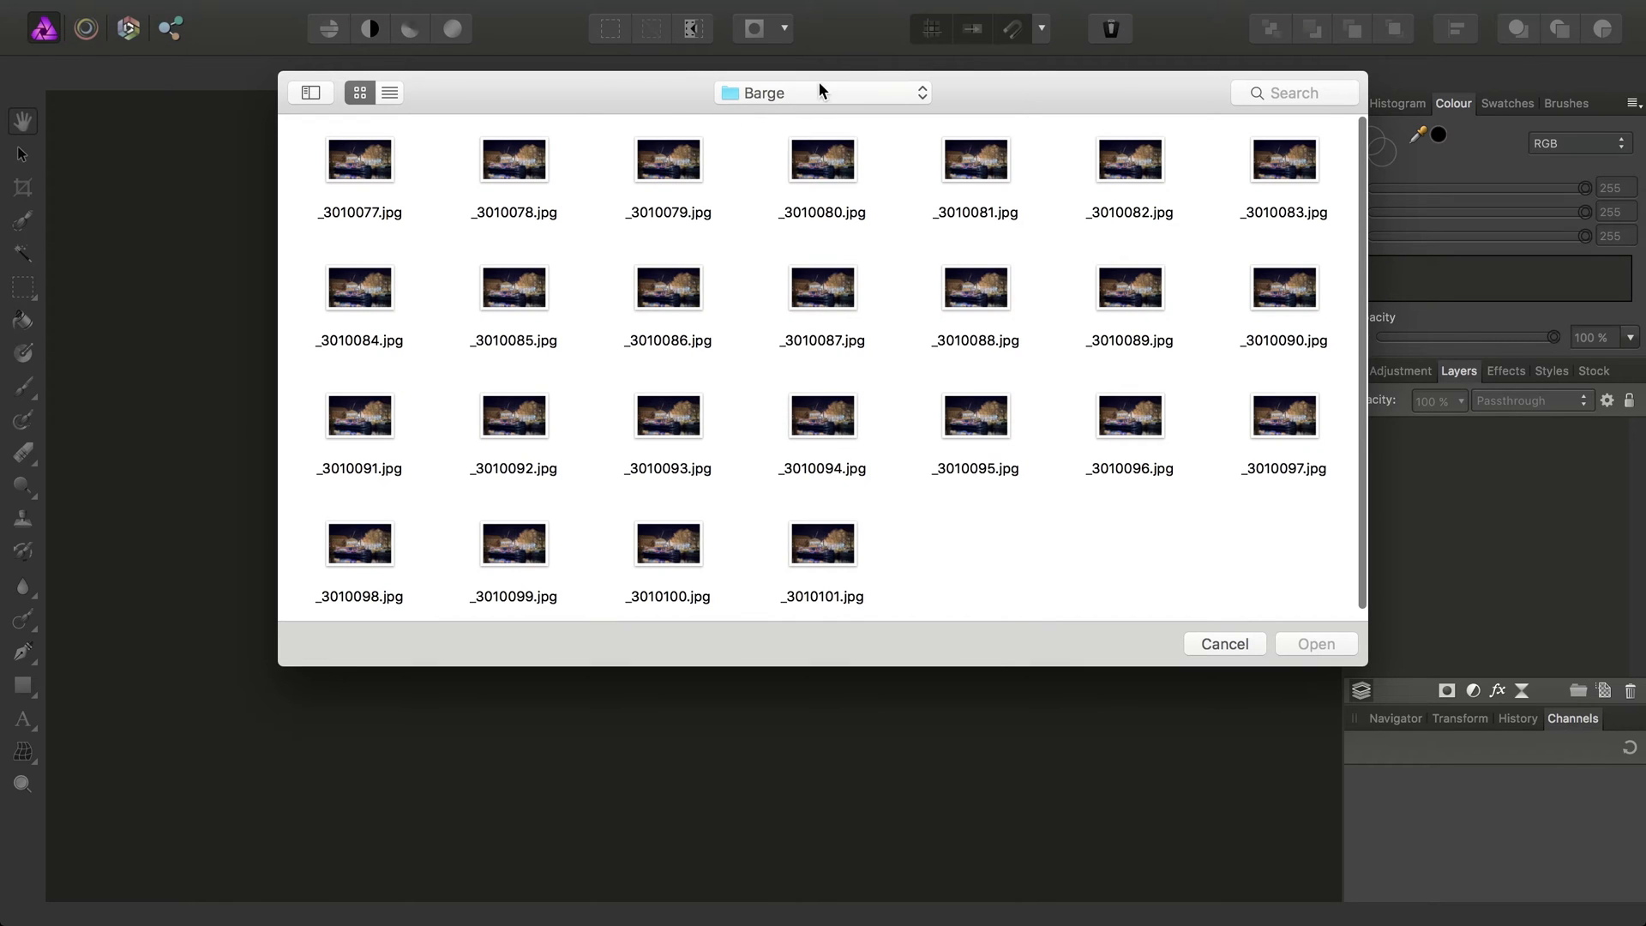
{"action": "left_click", "coordinate": [822, 93]}
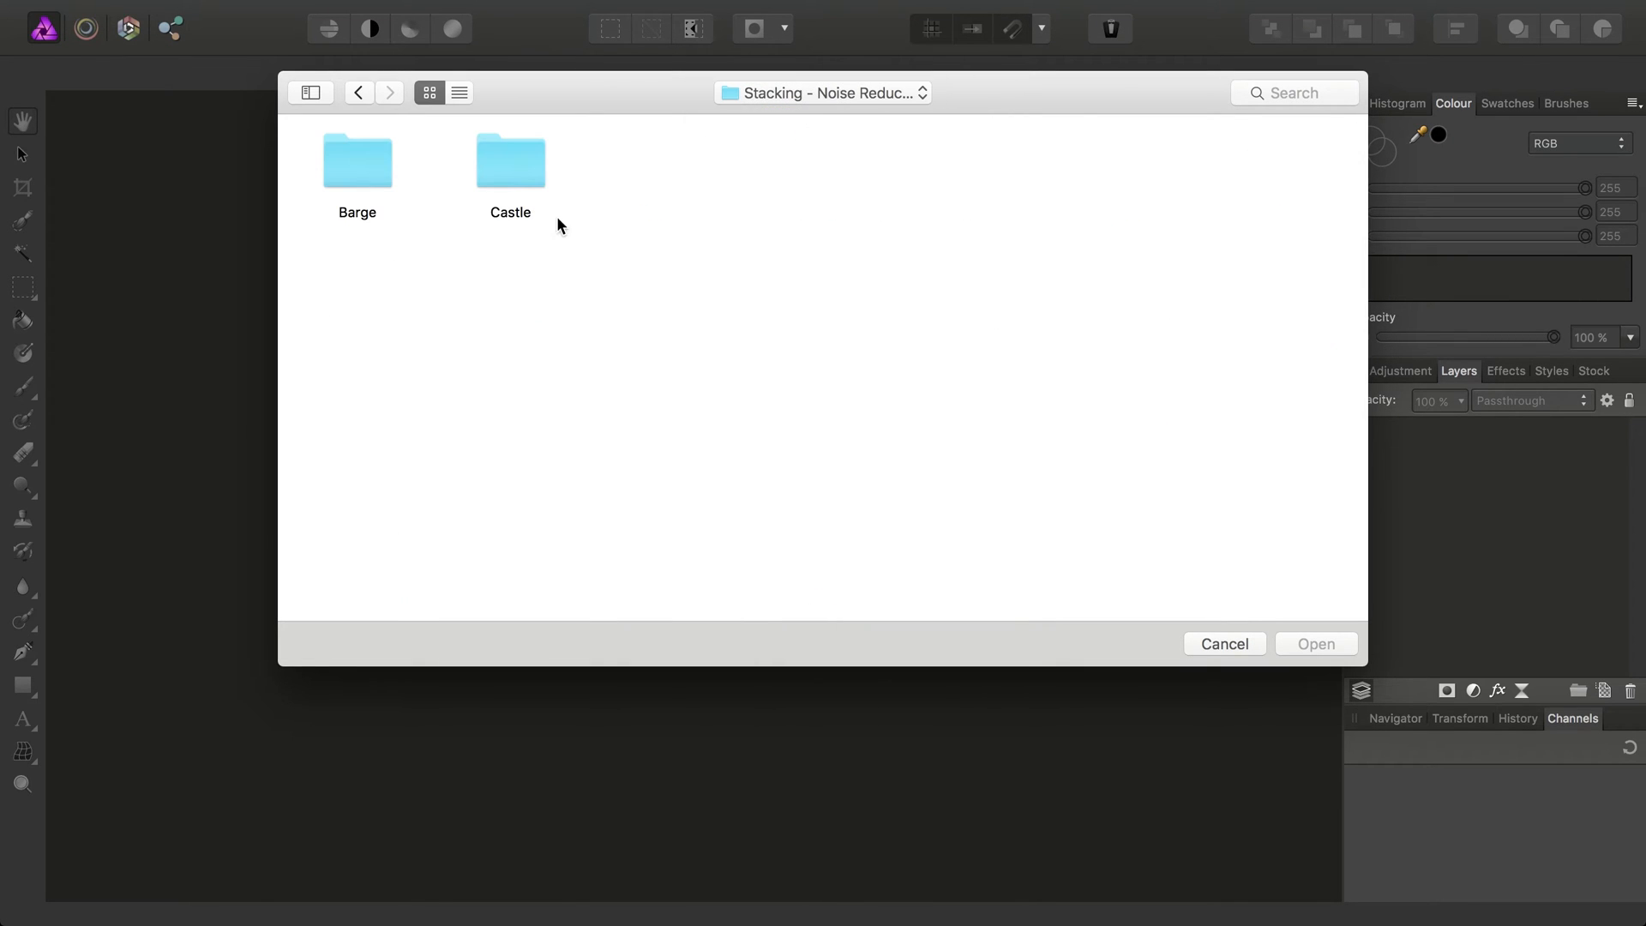
{"action": "double_click", "coordinate": [509, 162]}
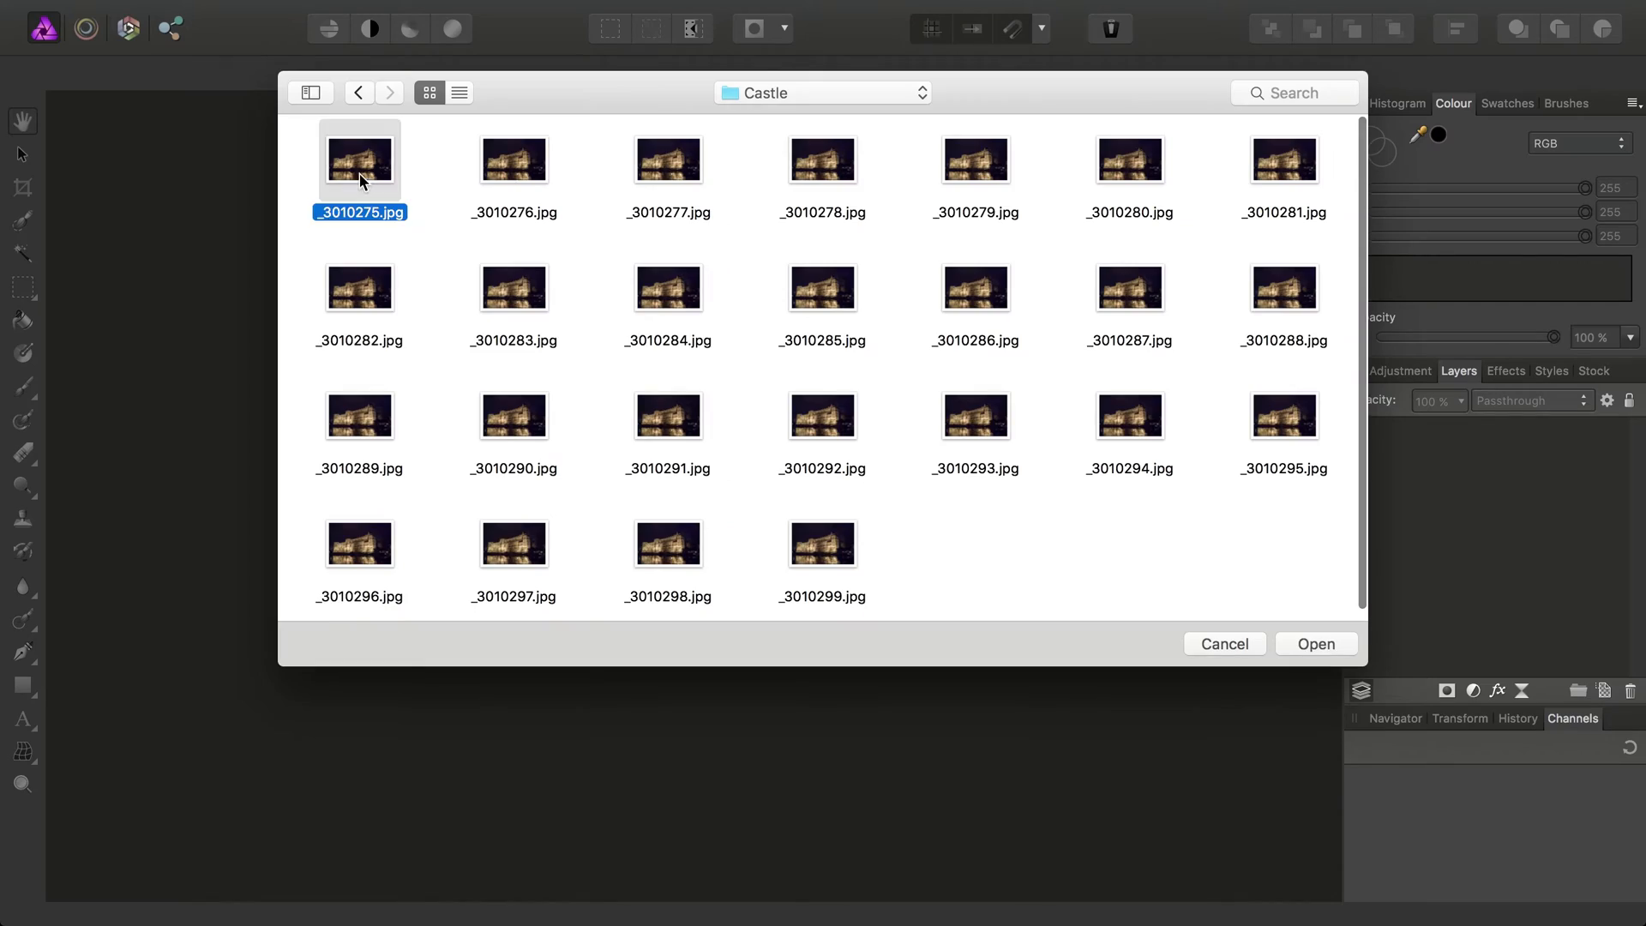
{"action": "left_click", "coordinate": [1314, 644]}
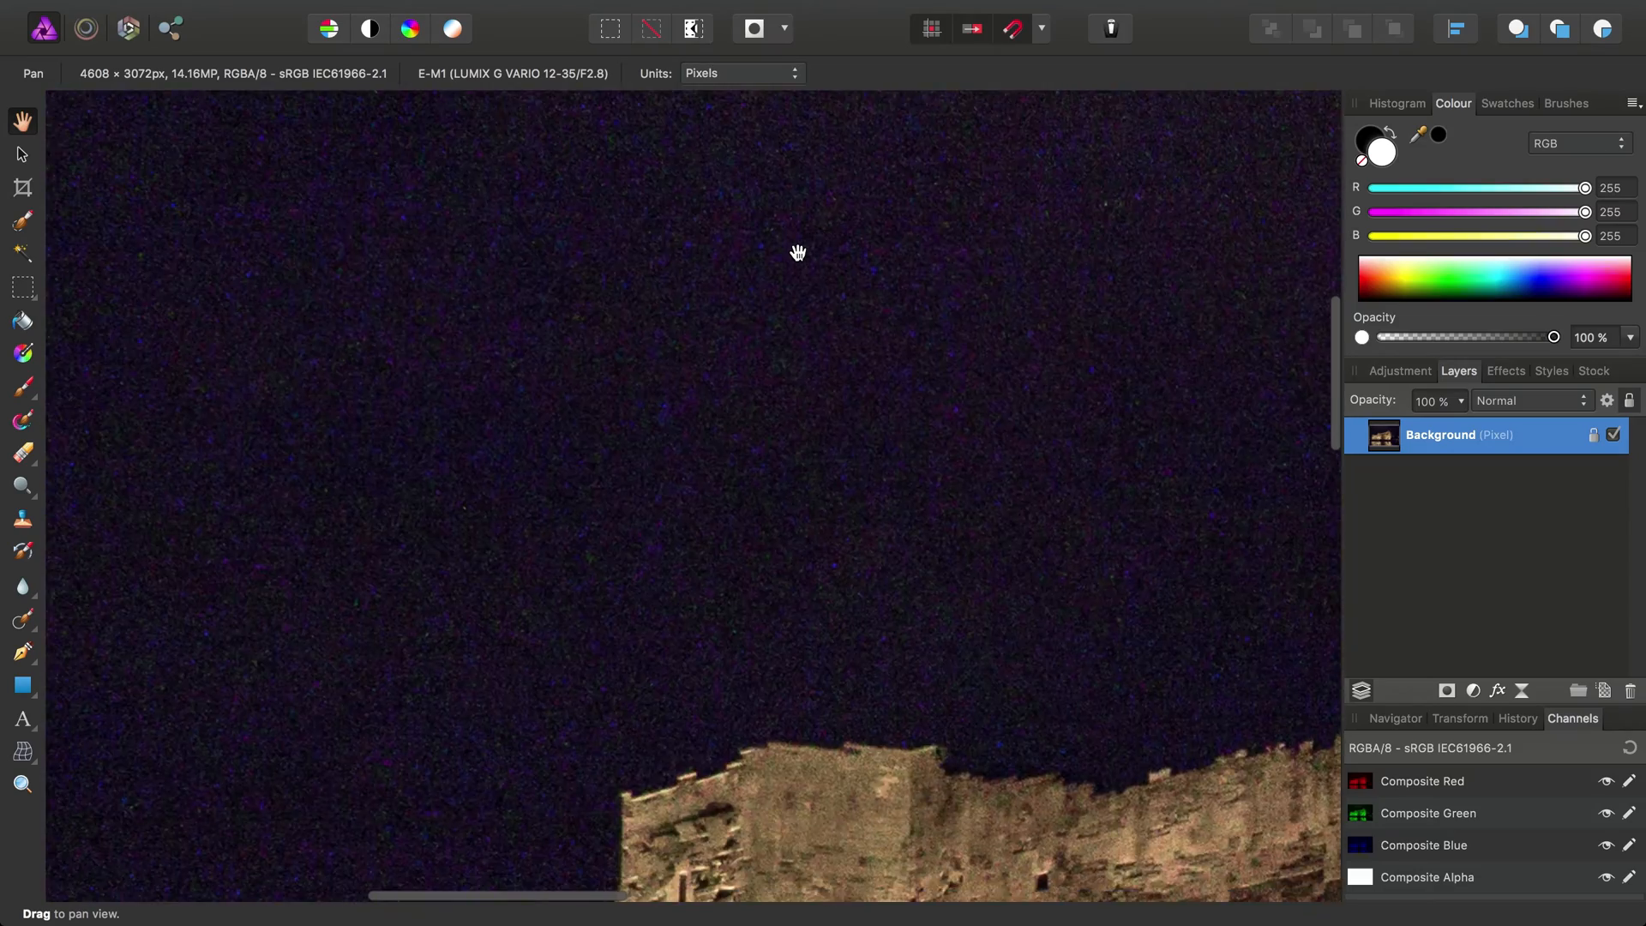
{"action": "left_click_drag", "start_coordinate": [797, 253], "coordinate": [991, 455]}
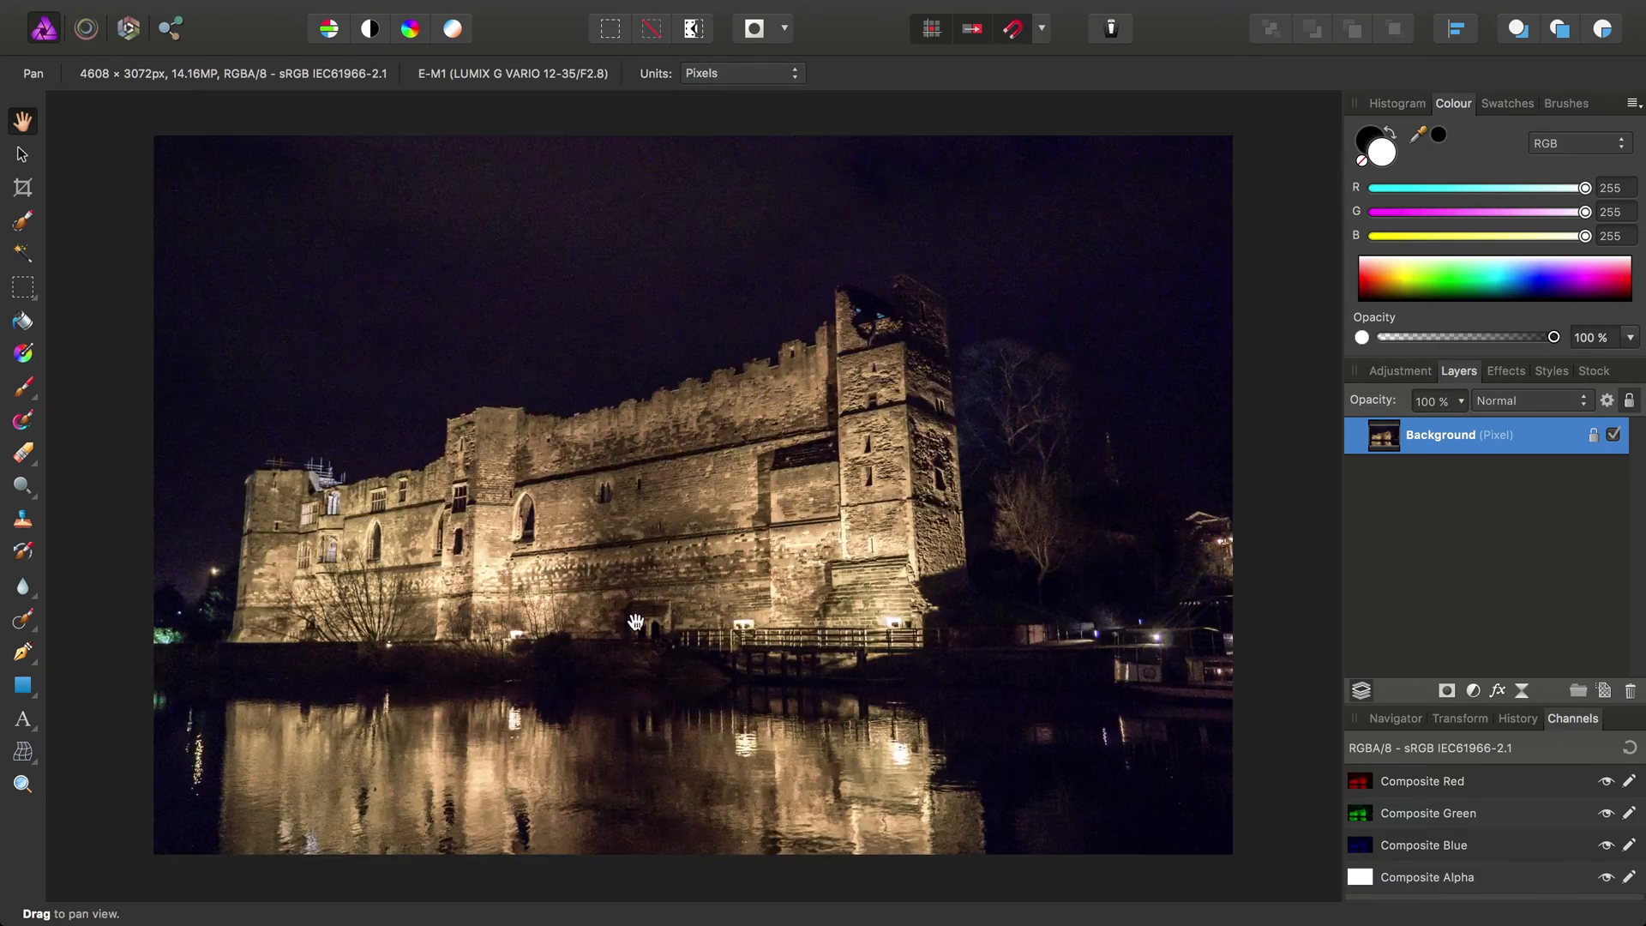
{"action": "left_click", "coordinate": [206, 13]}
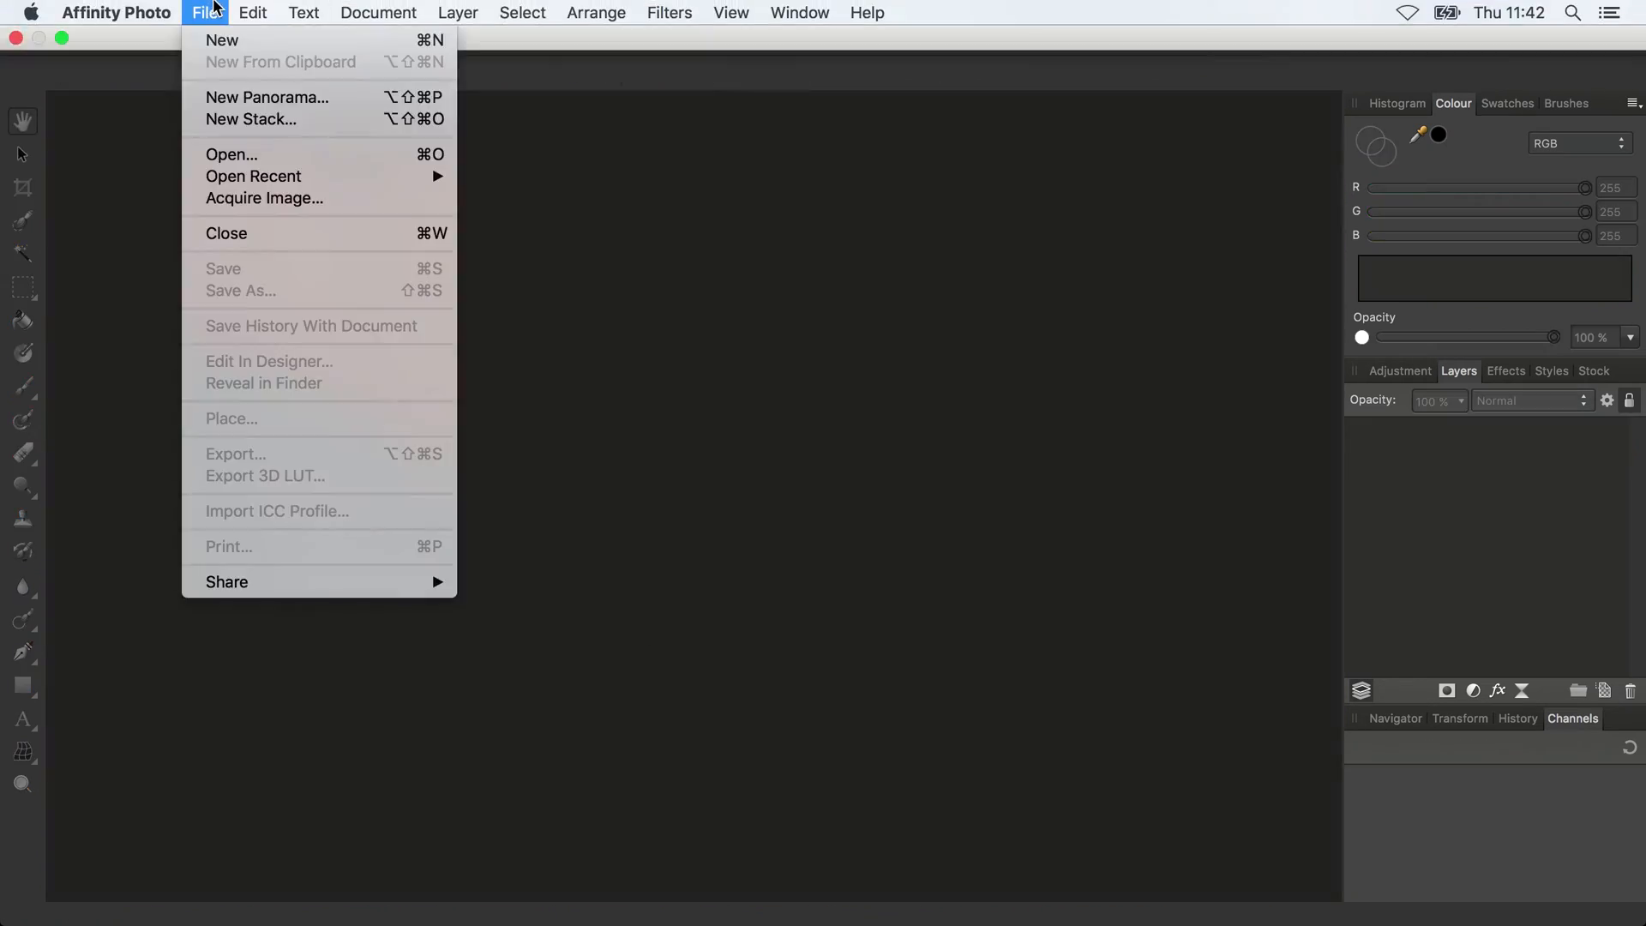
{"action": "mouse_move", "coordinate": [286, 134]}
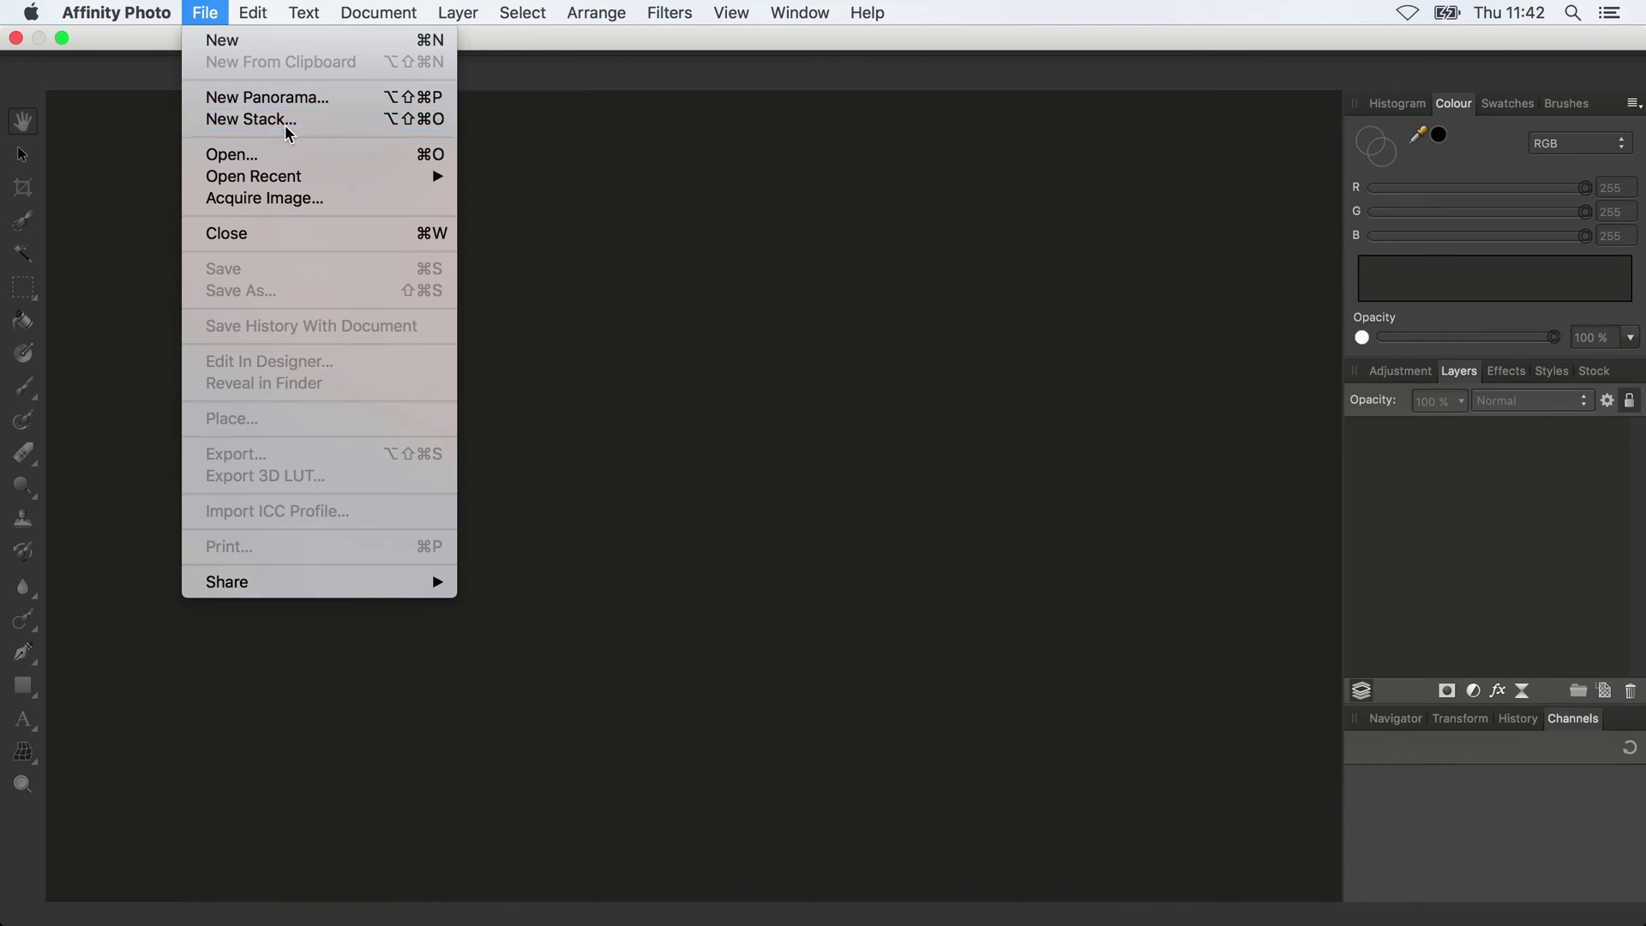
- Build a New Stack from all 25 castle JPEGs, _3010275 to _3010299
{"action": "left_click", "coordinate": [251, 118]}
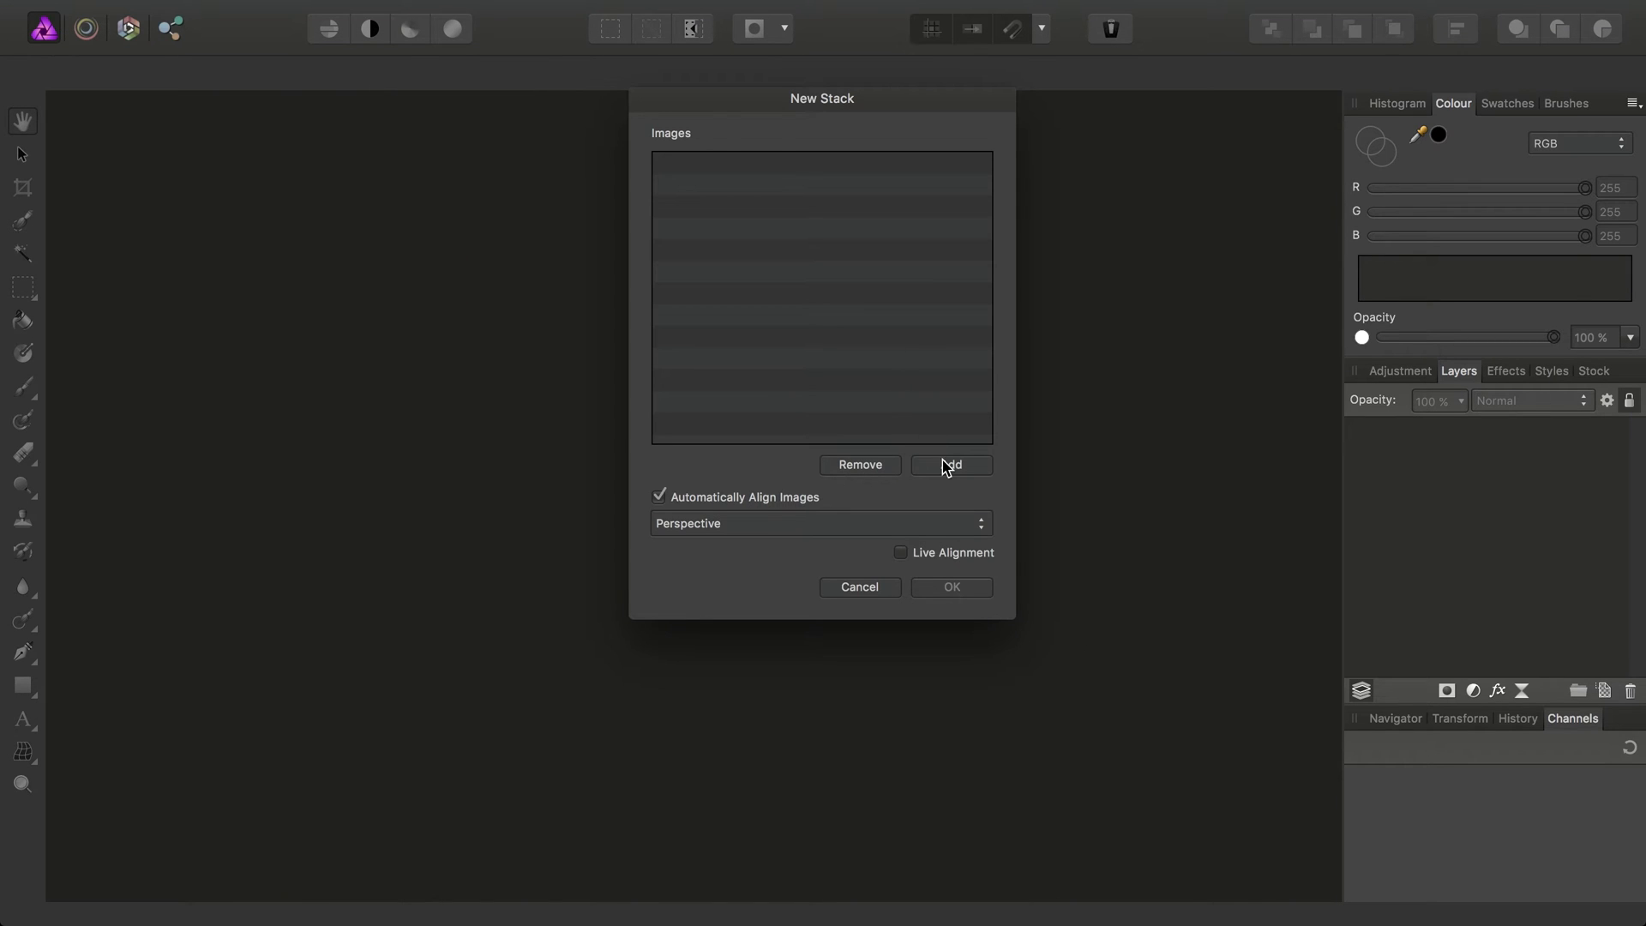
{"action": "left_click", "coordinate": [949, 465]}
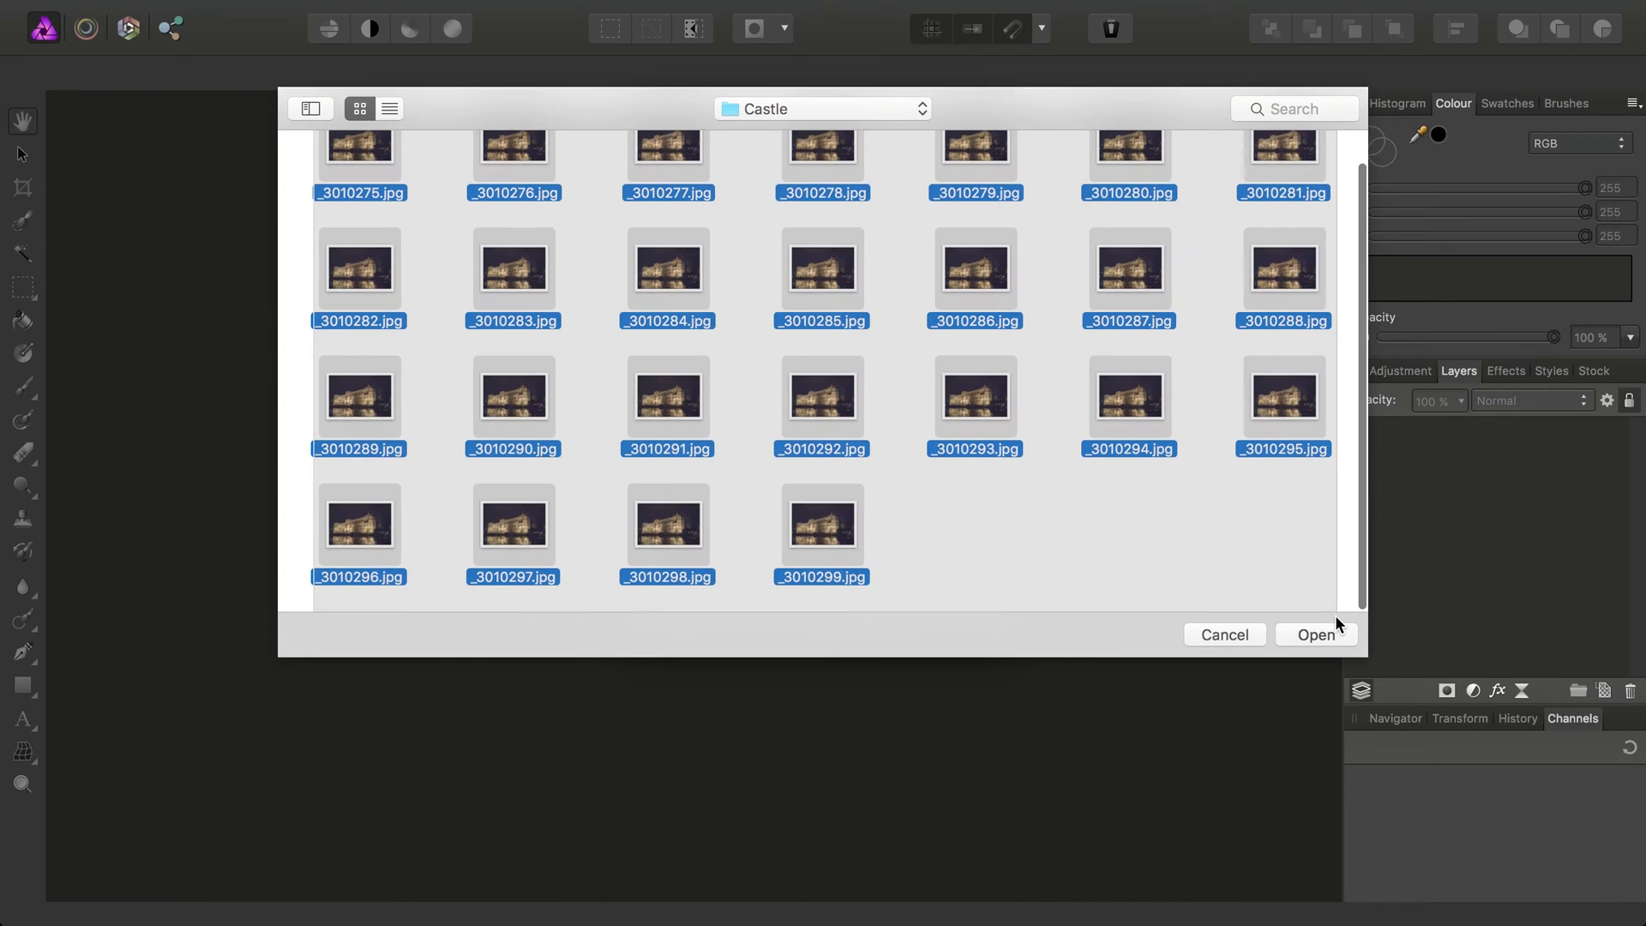
{"action": "left_click", "coordinate": [1314, 634]}
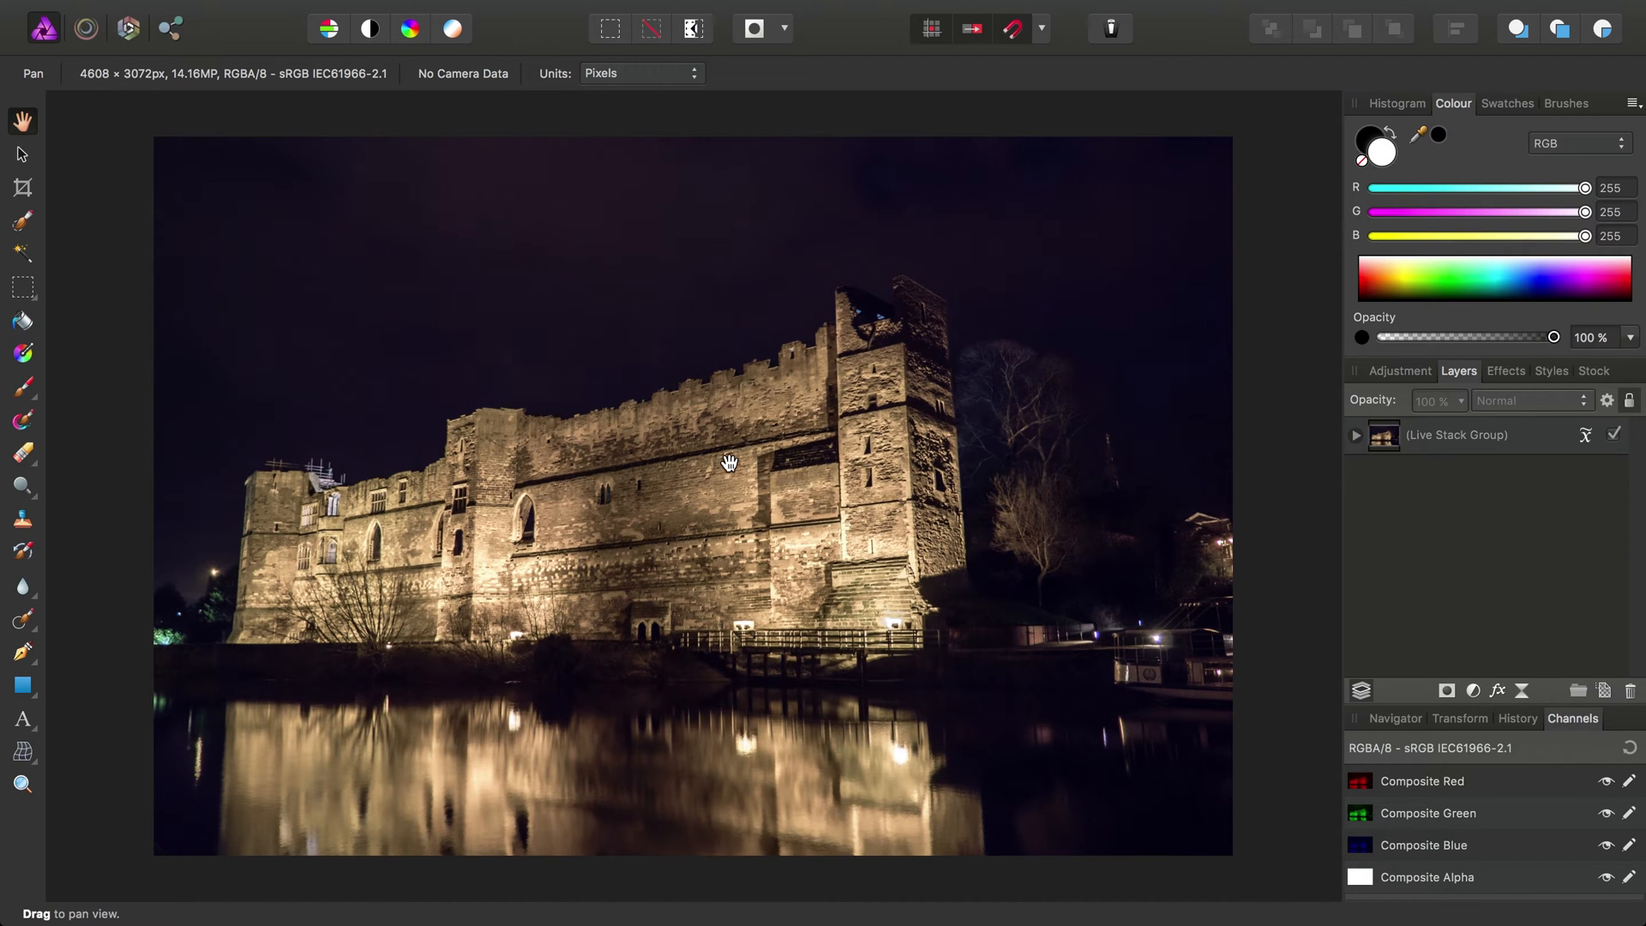
{"action": "mouse_move", "coordinate": [672, 318]}
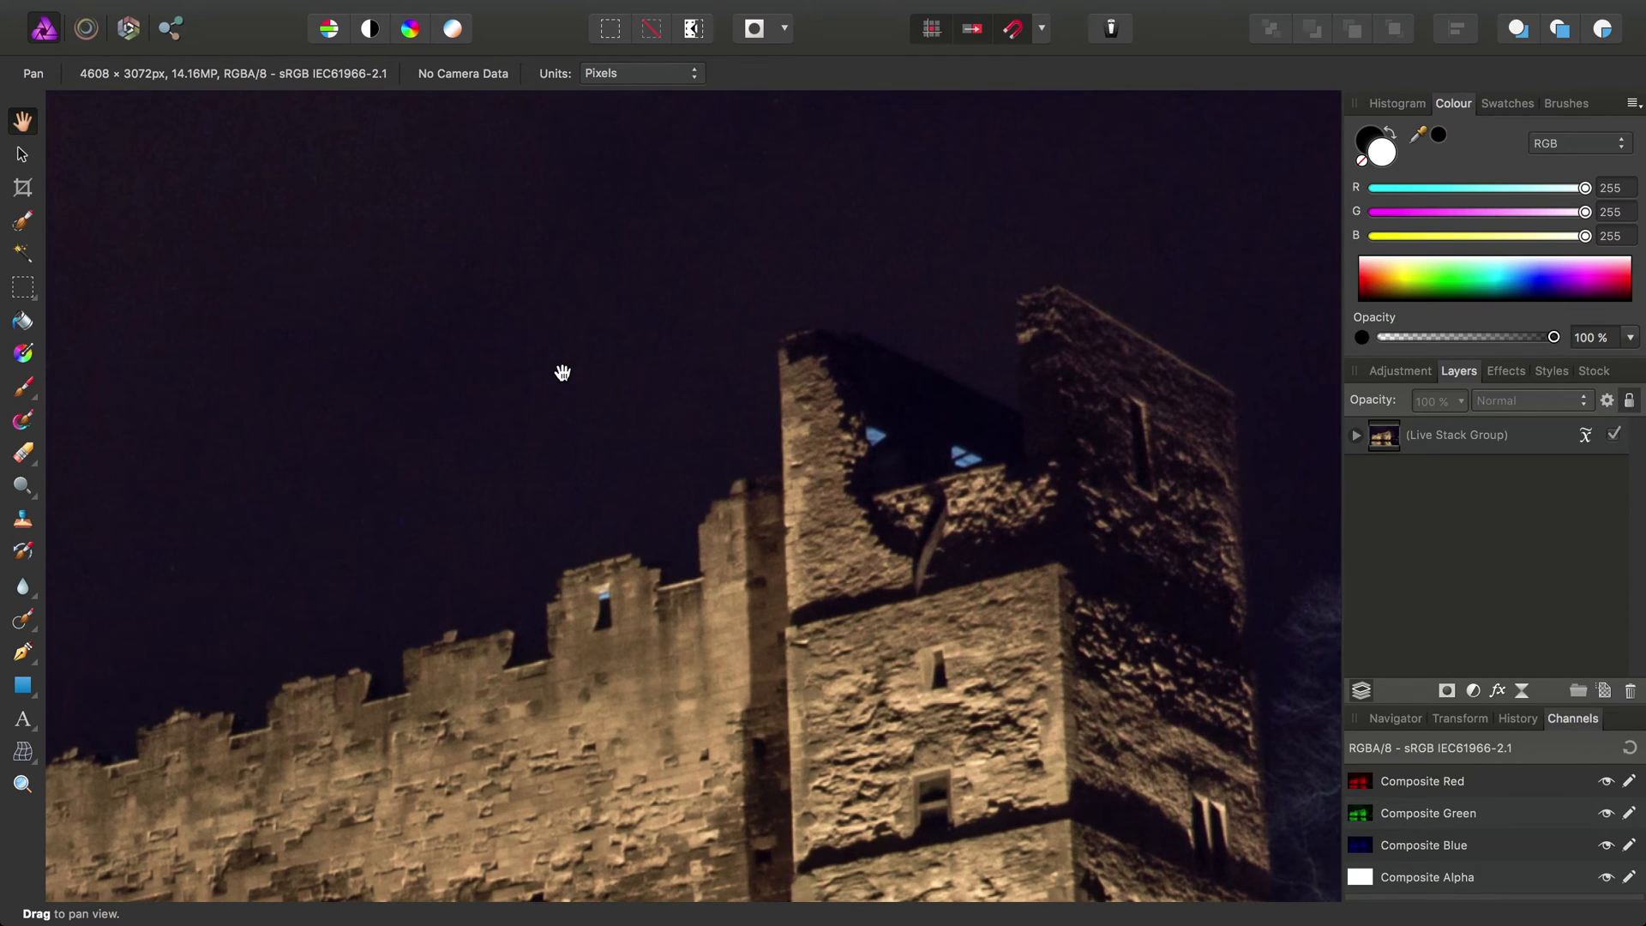
- Pan over the castle tower and battlements and expand the Live Stack Group's exposure layers
{"action": "left_click_drag", "start_coordinate": [562, 373], "coordinate": [1312, 439]}
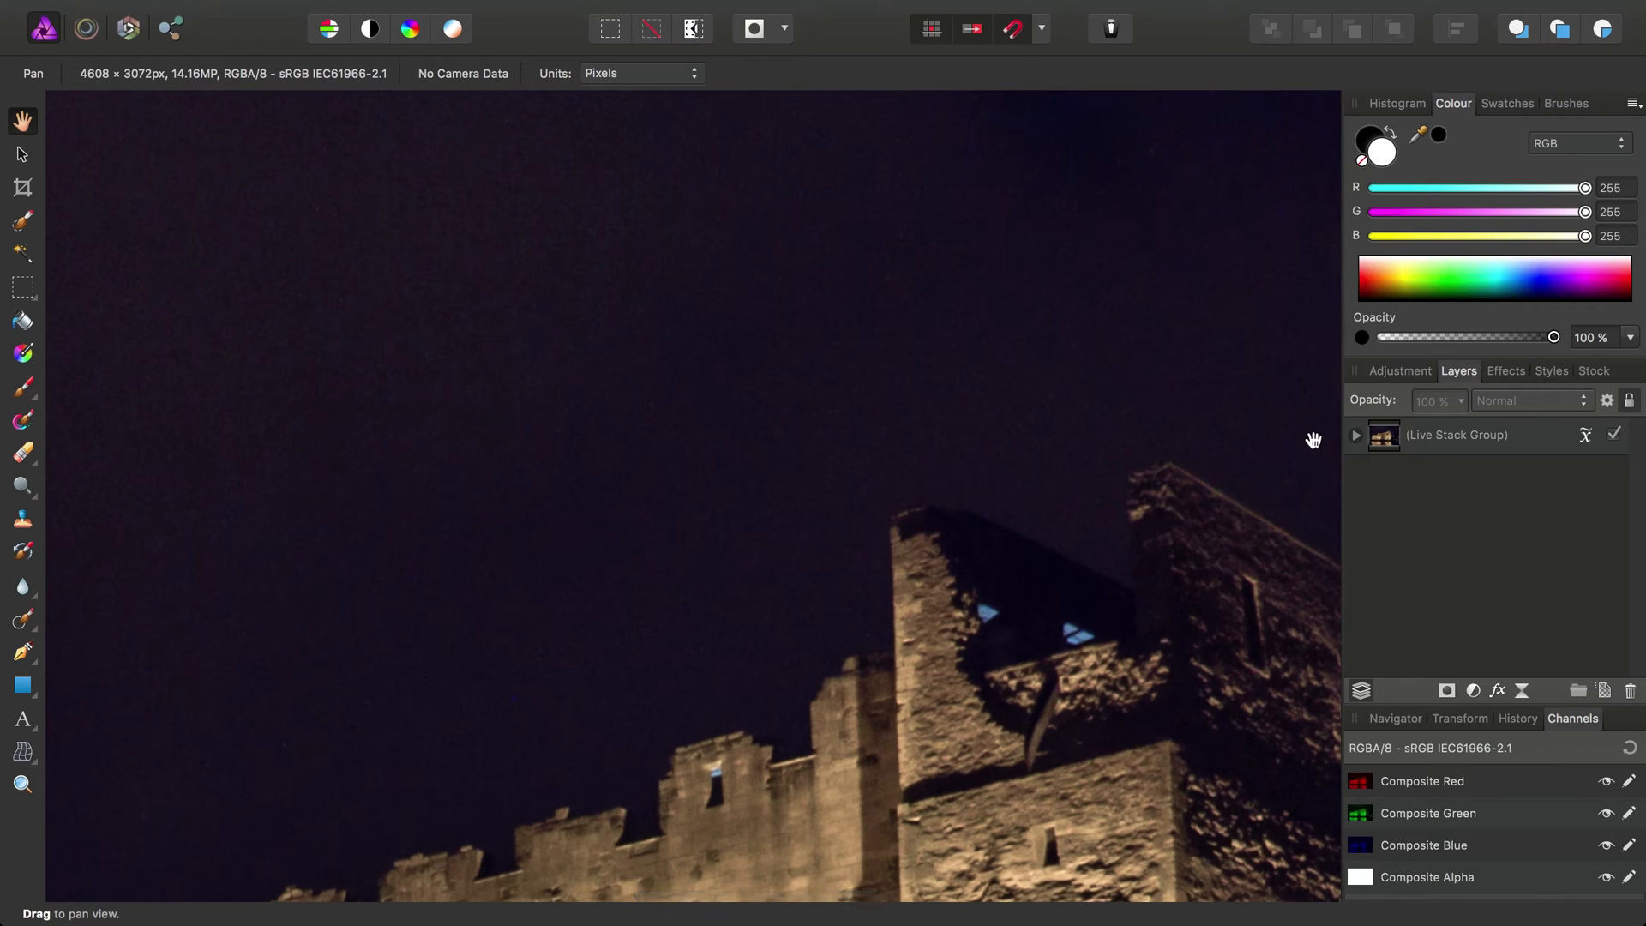
{"action": "left_click", "coordinate": [1355, 434]}
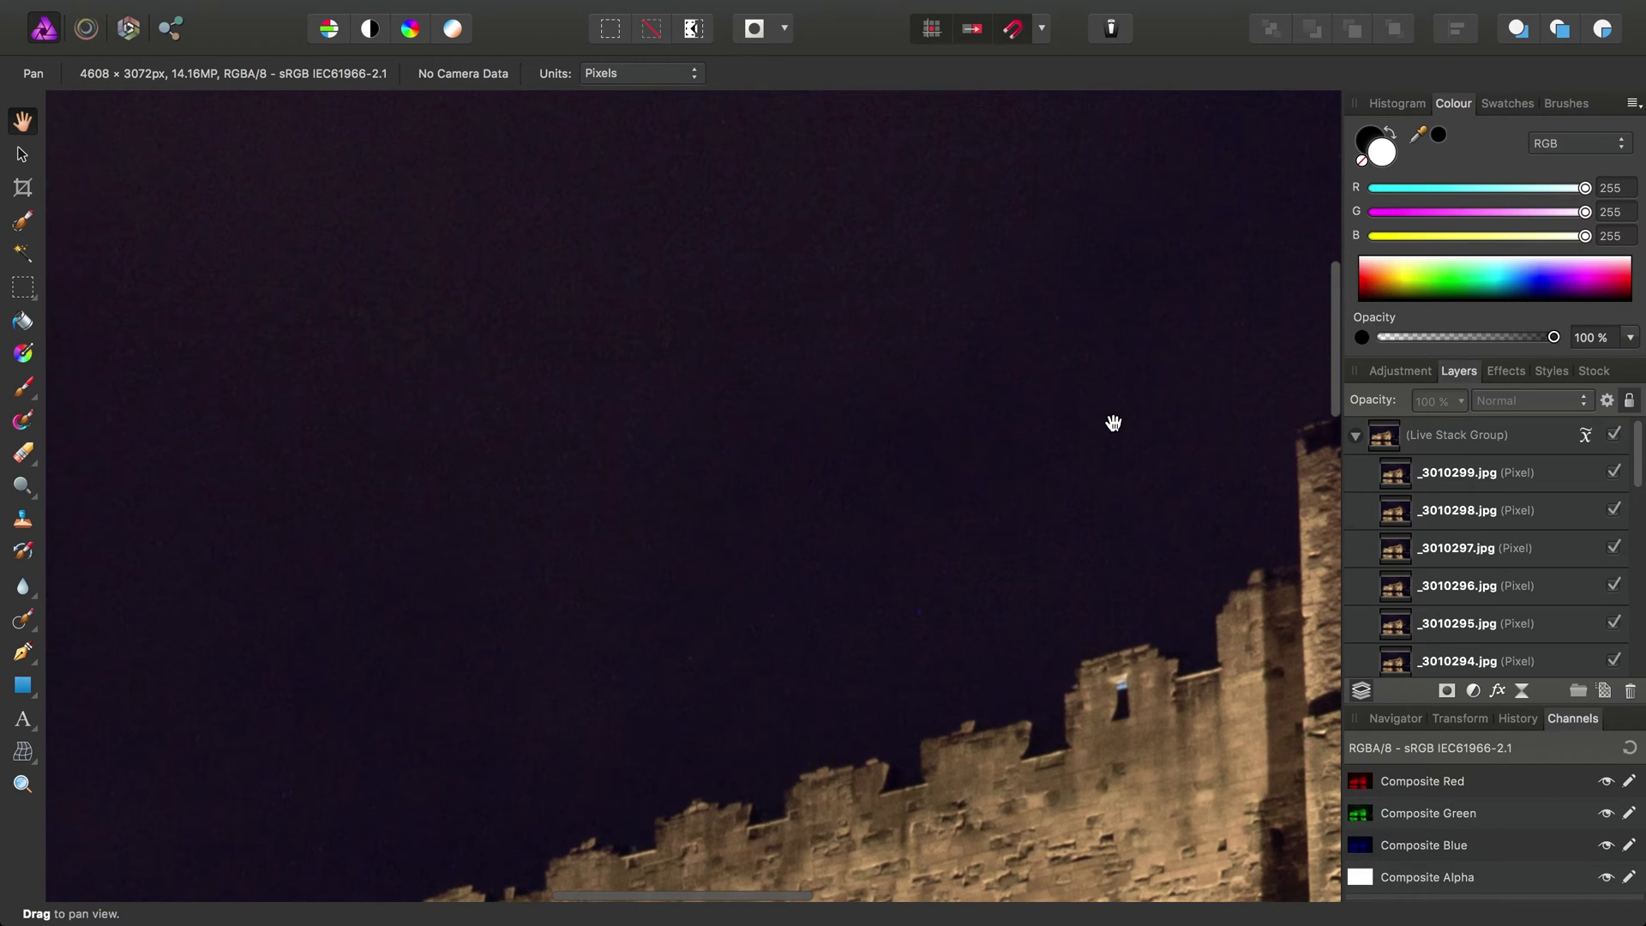
{"action": "left_click_drag", "start_coordinate": [1114, 423], "coordinate": [908, 272]}
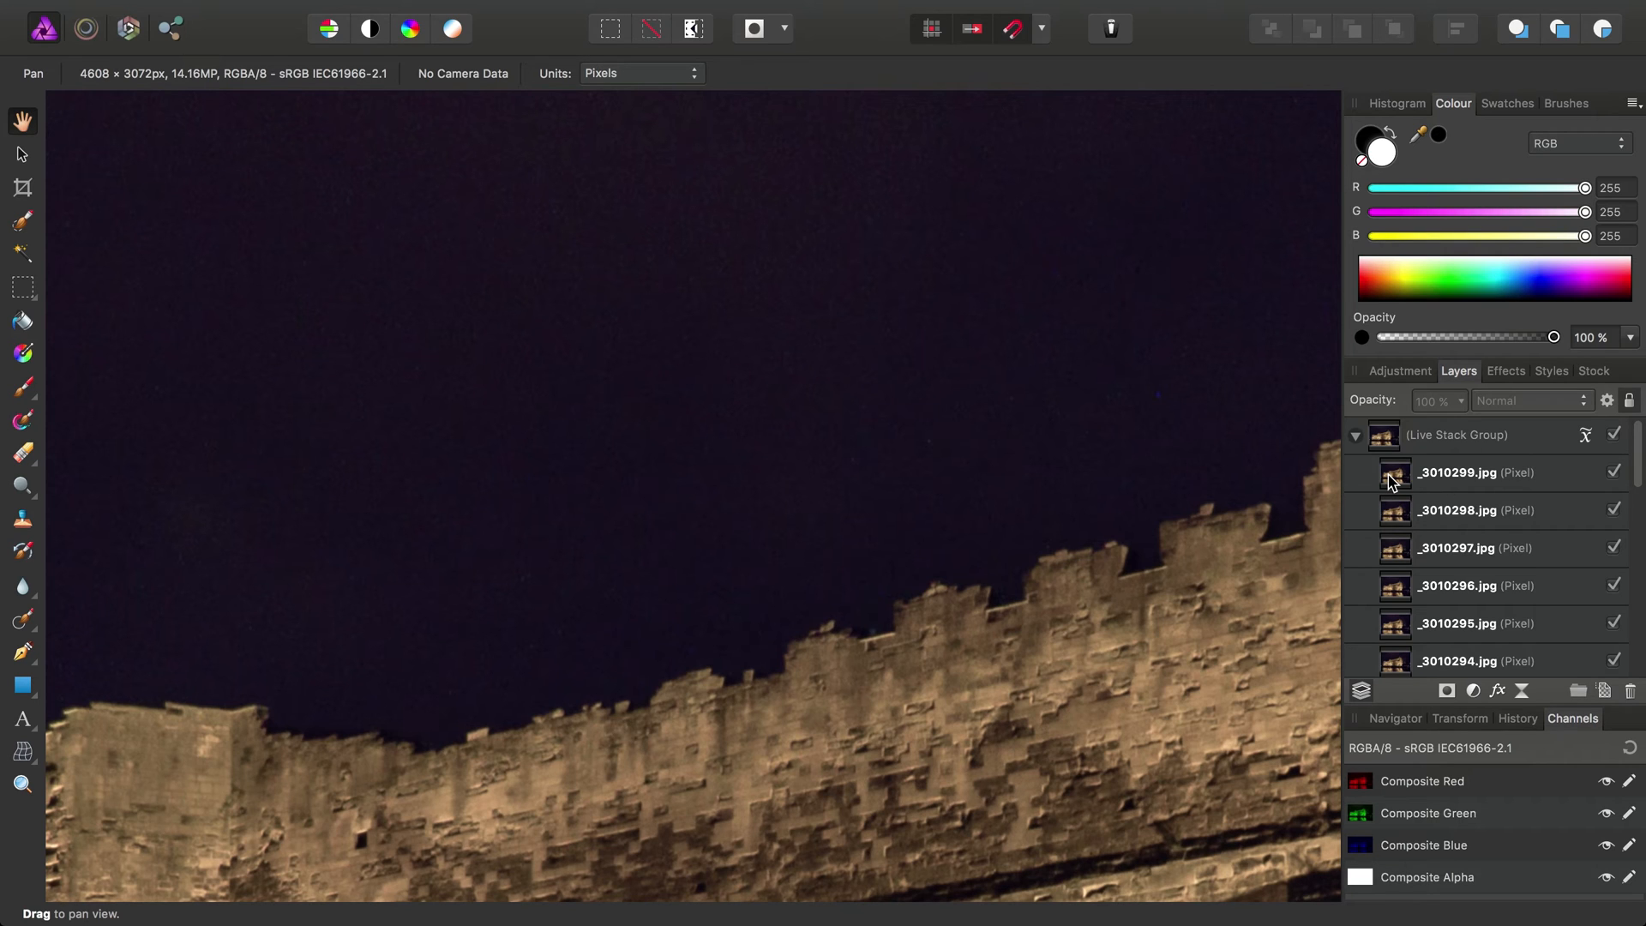
{"action": "left_click", "coordinate": [1469, 472]}
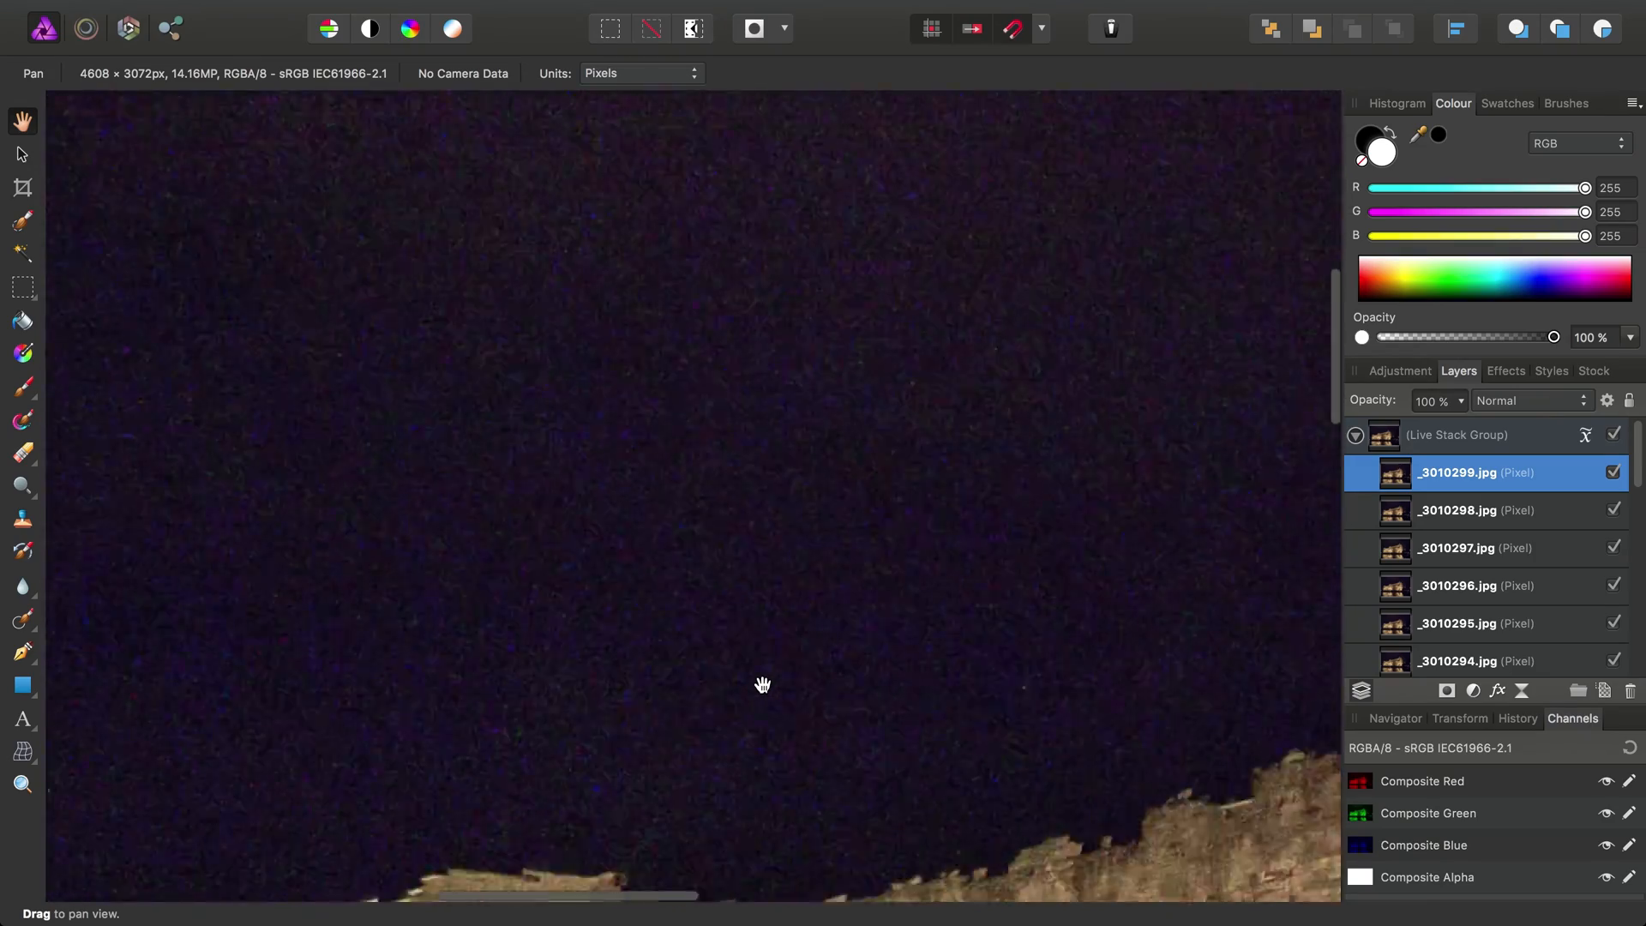
{"action": "left_click_drag", "start_coordinate": [763, 684], "coordinate": [897, 547]}
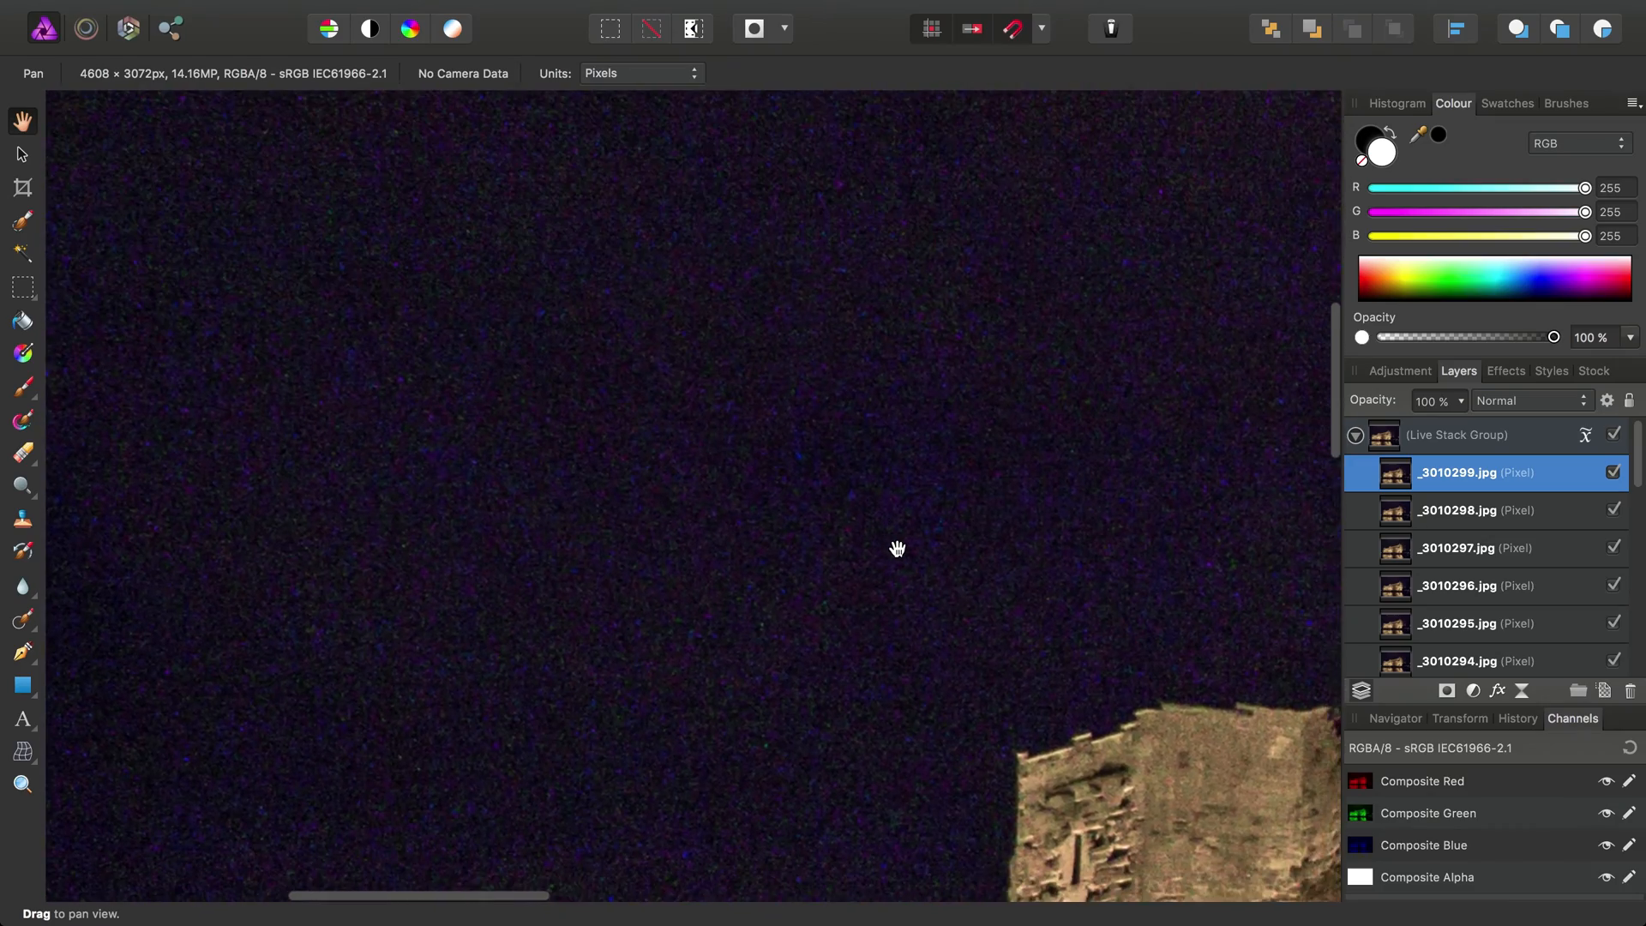
{"action": "scroll", "scroll_direction": "down", "scroll_amount": 3}
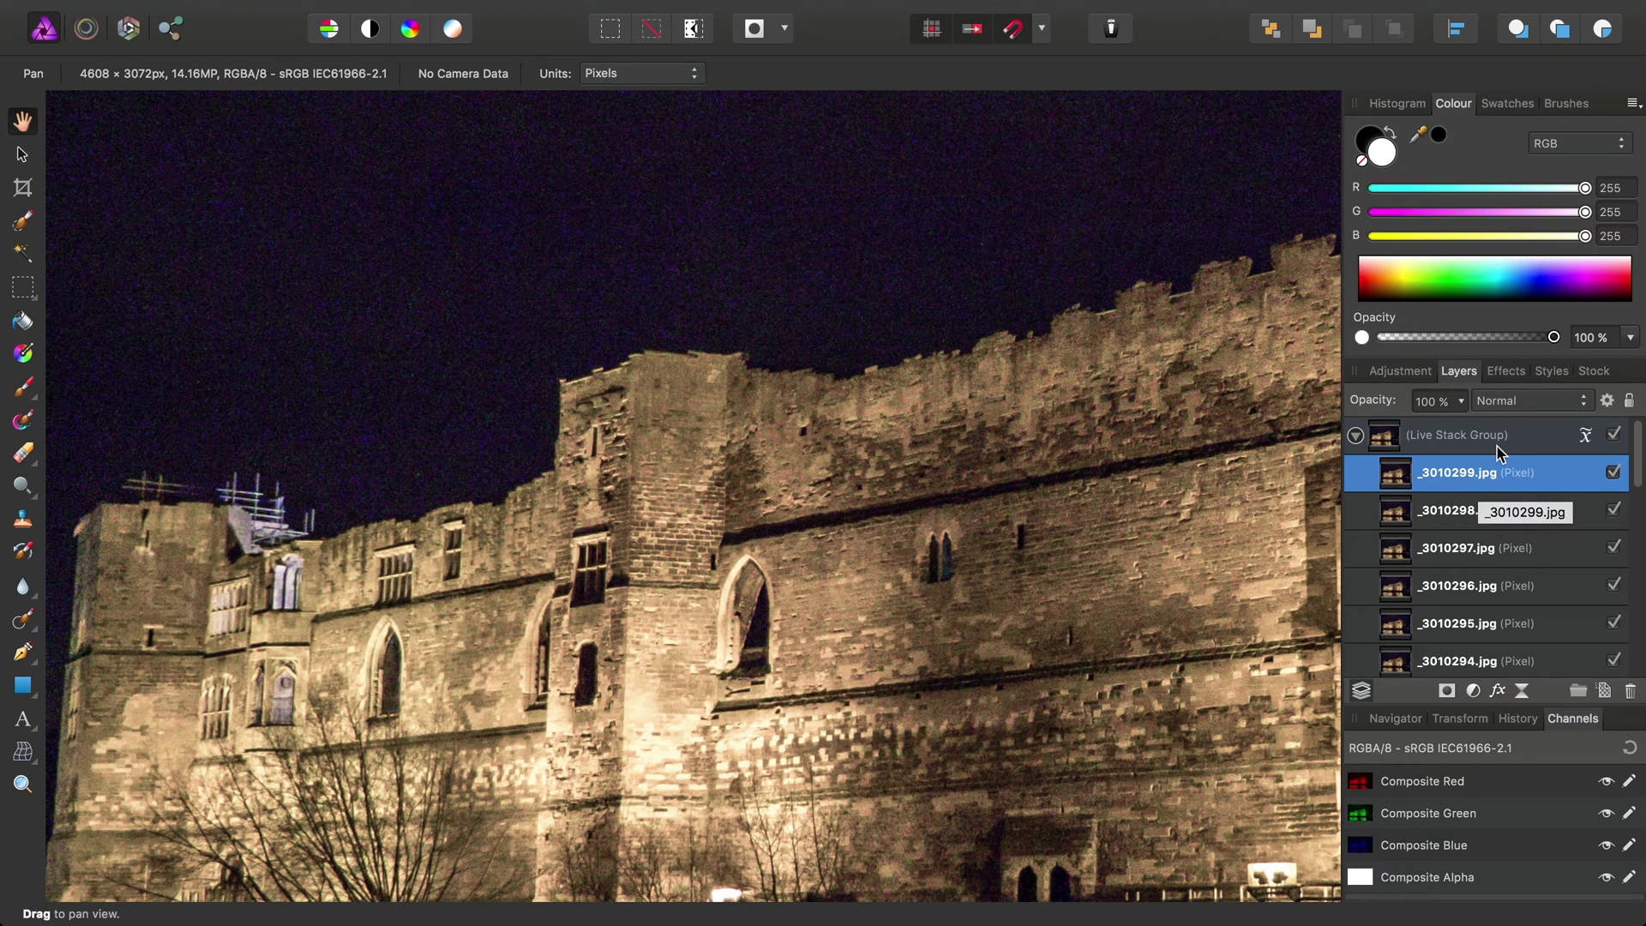
{"action": "left_click", "coordinate": [1457, 435]}
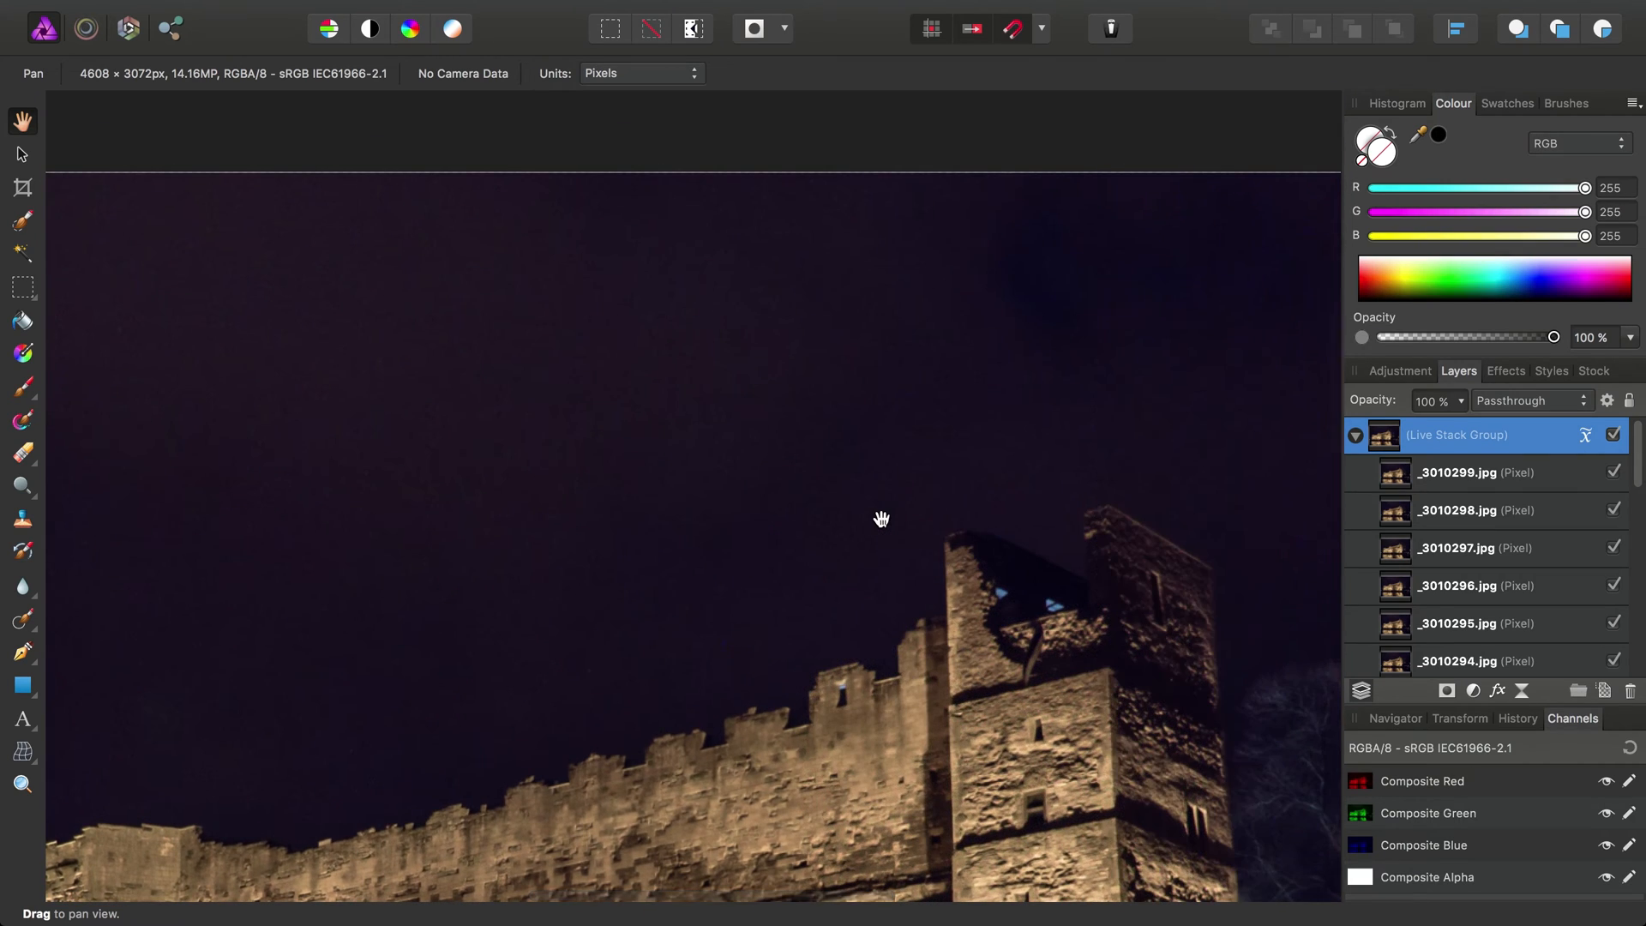
{"action": "left_click_drag", "start_coordinate": [882, 518], "coordinate": [785, 567]}
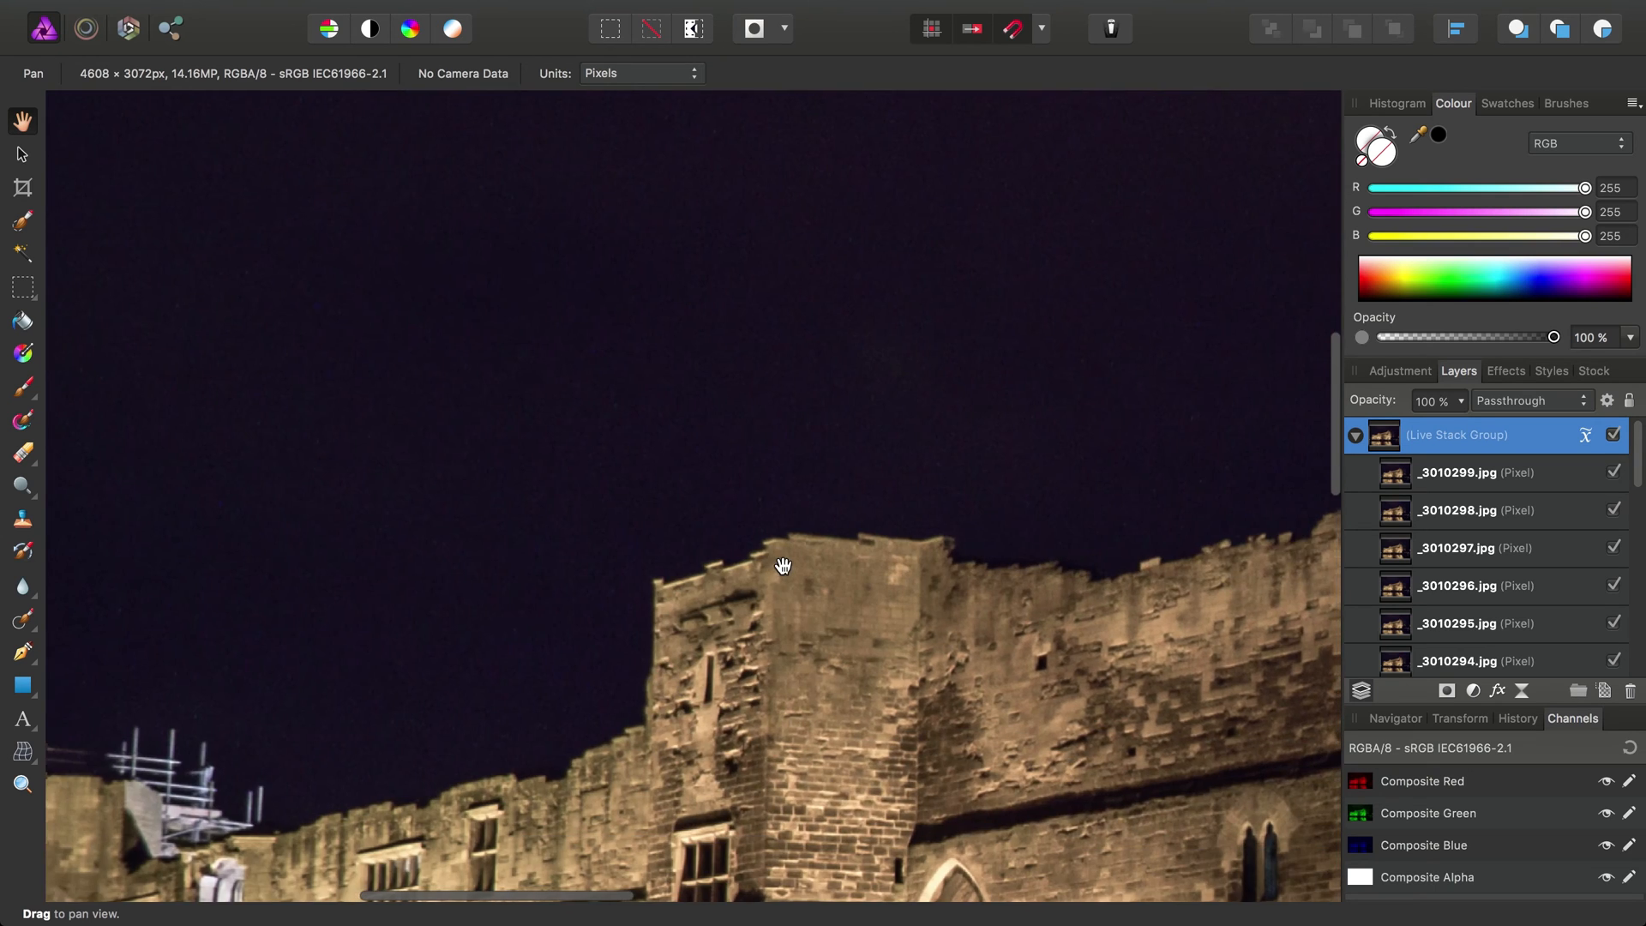
{"action": "left_click_drag", "start_coordinate": [783, 567], "coordinate": [782, 651]}
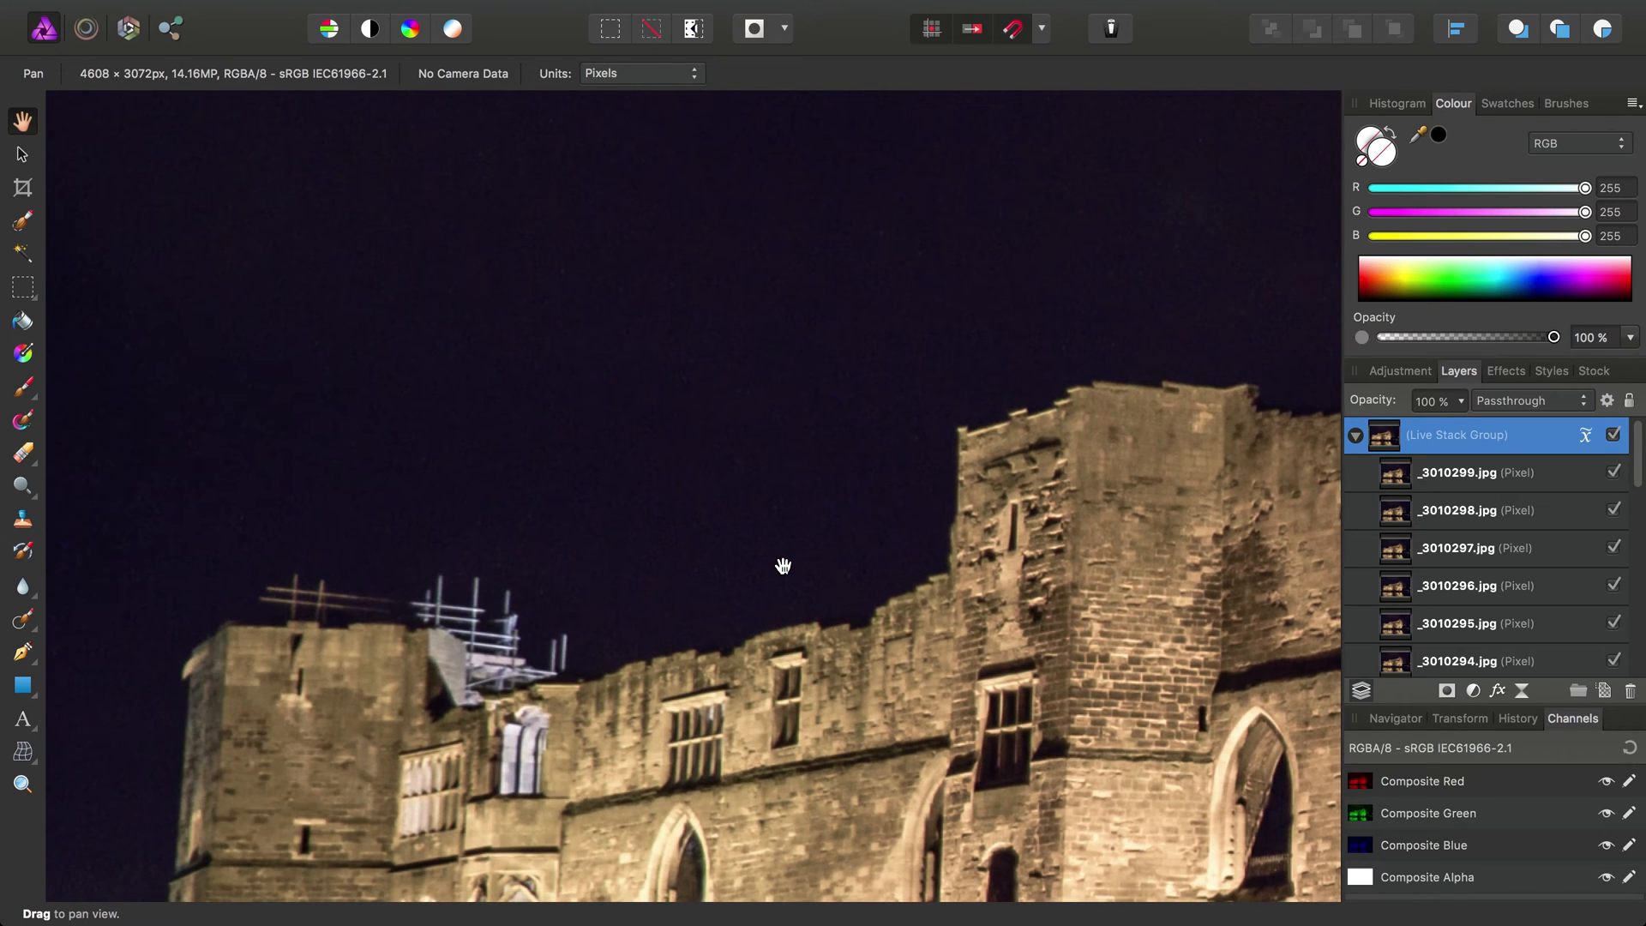
{"action": "mouse_move", "coordinate": [849, 436]}
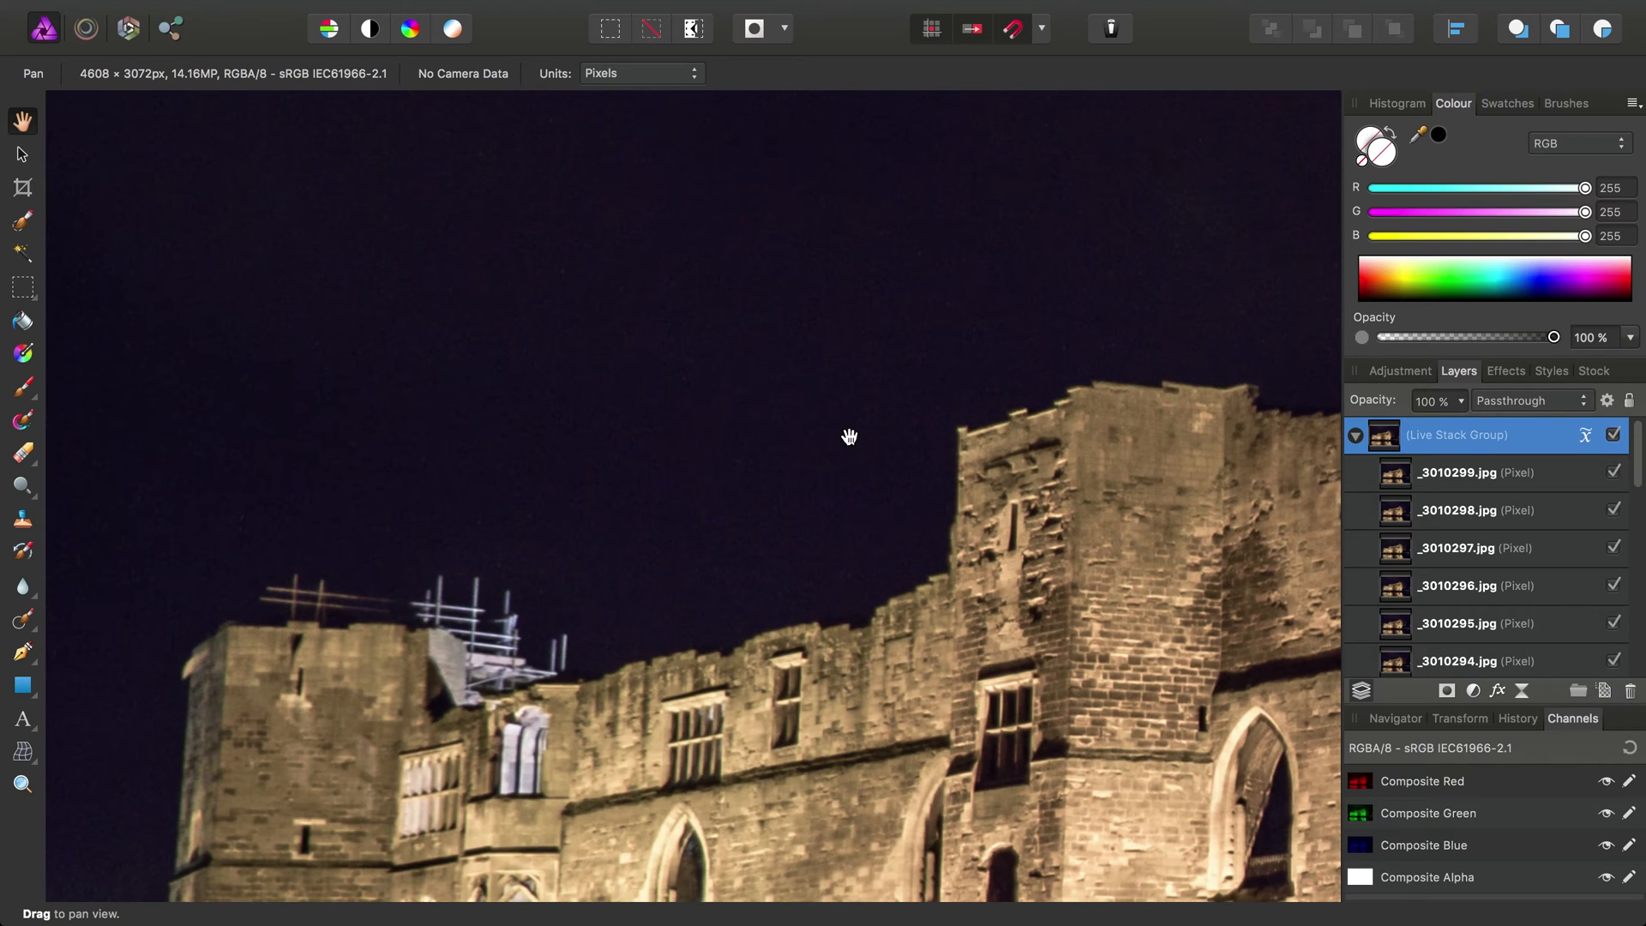
{"action": "left_click", "coordinate": [1586, 435]}
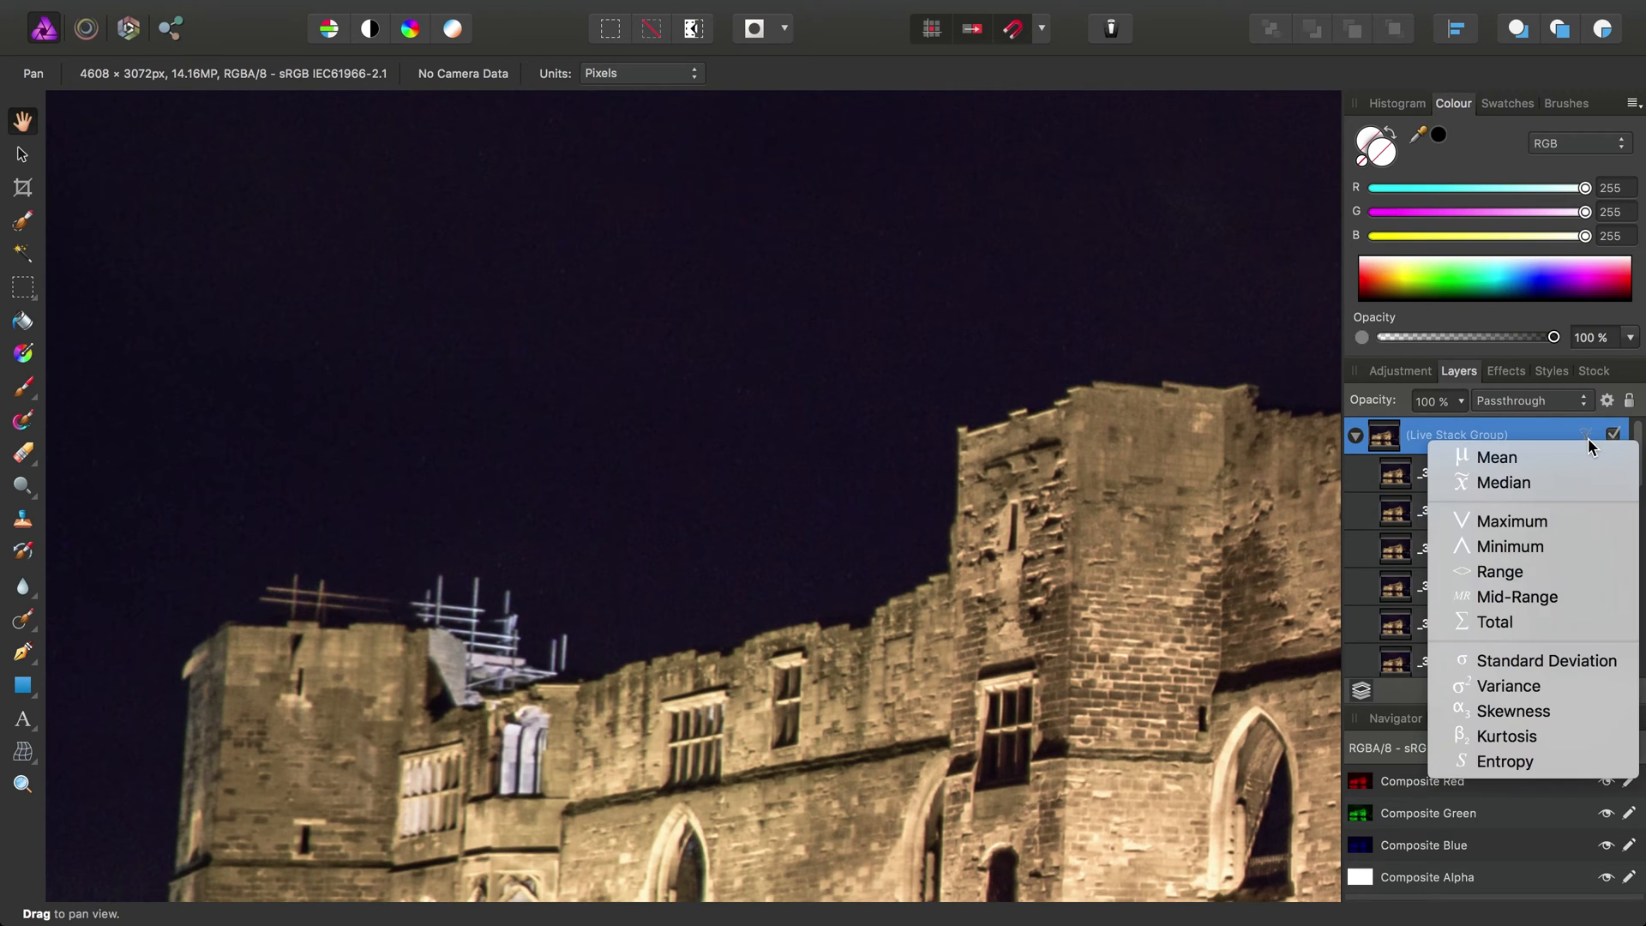
{"action": "left_click", "coordinate": [1496, 457]}
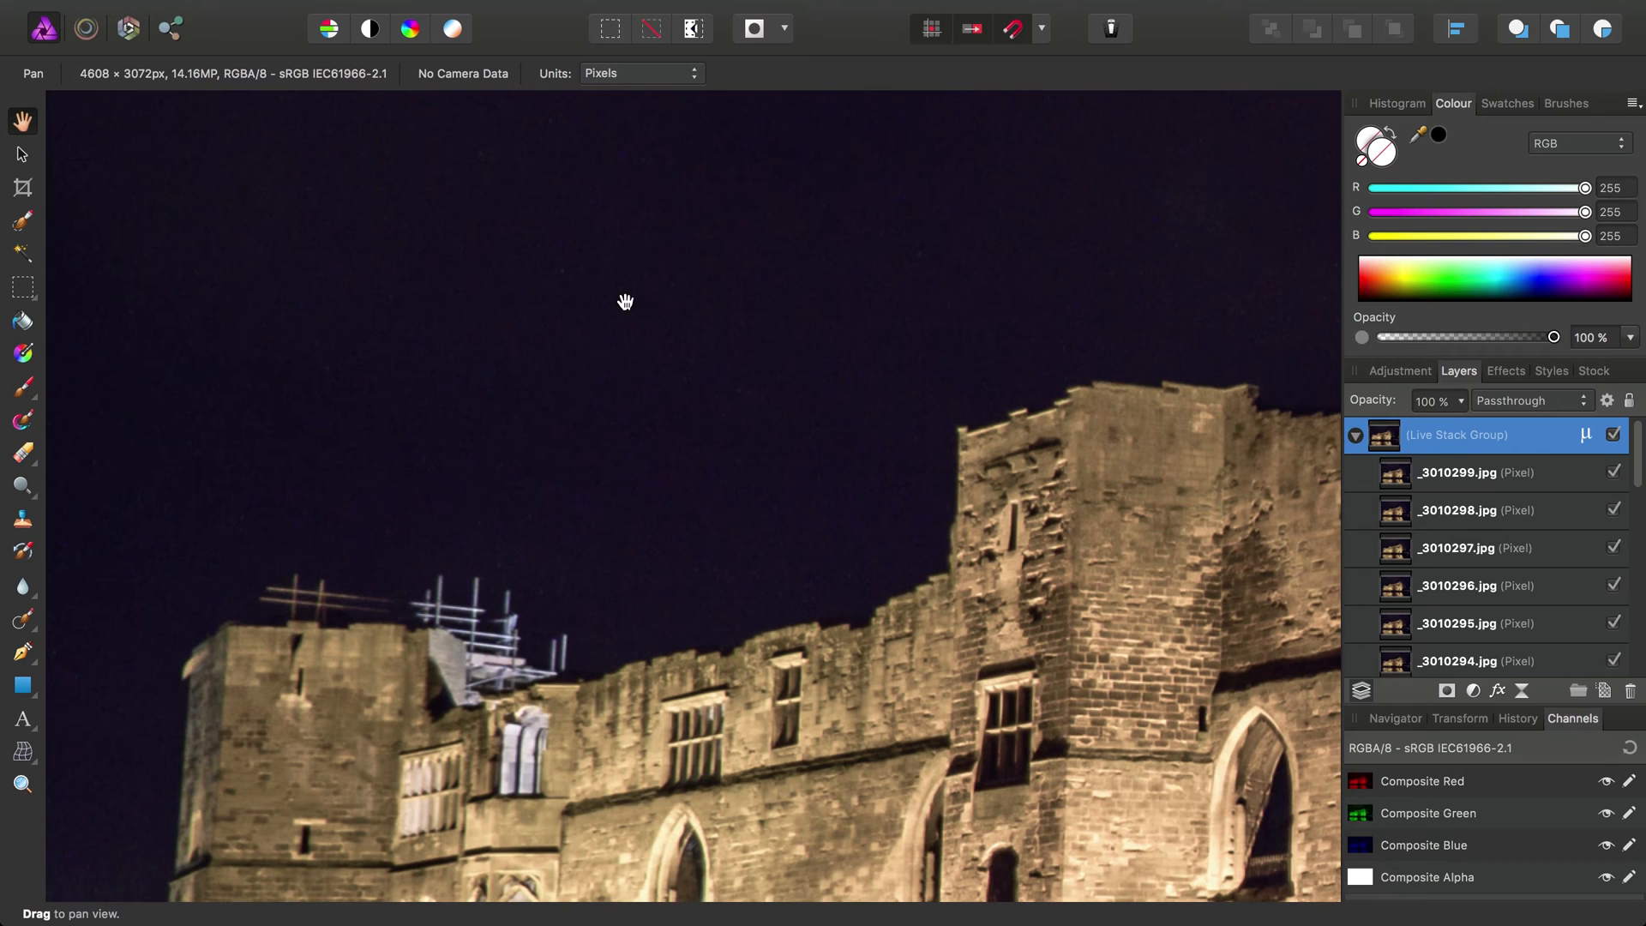
{"action": "left_click_drag", "start_coordinate": [626, 301], "coordinate": [610, 313]}
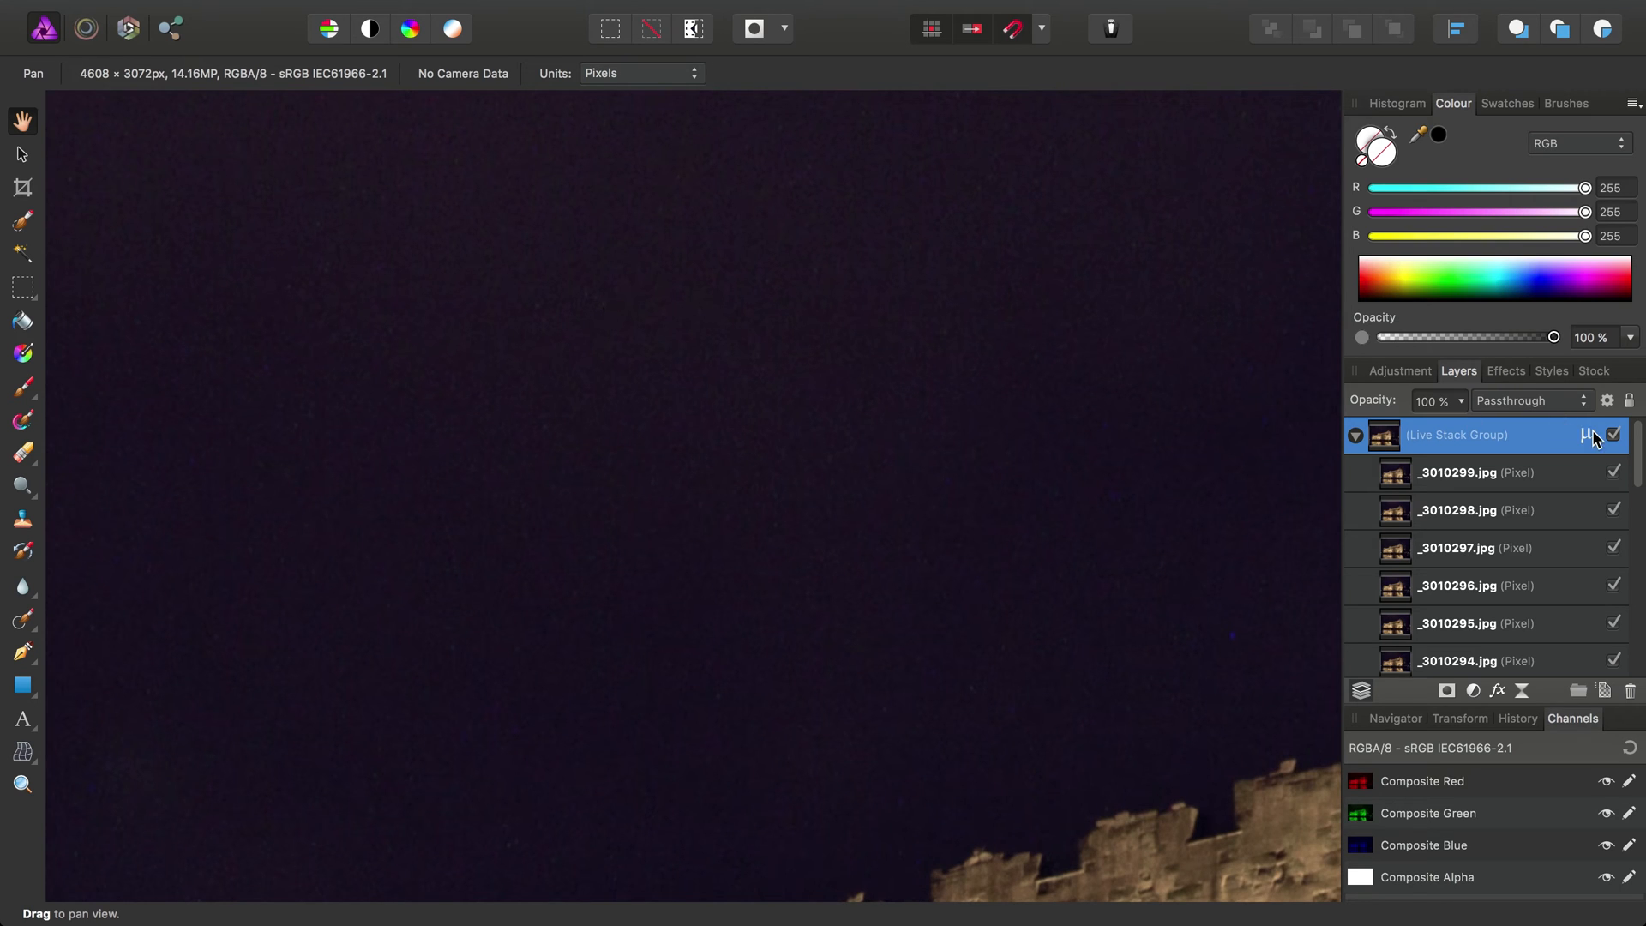
{"action": "mouse_move", "coordinate": [380, 721]}
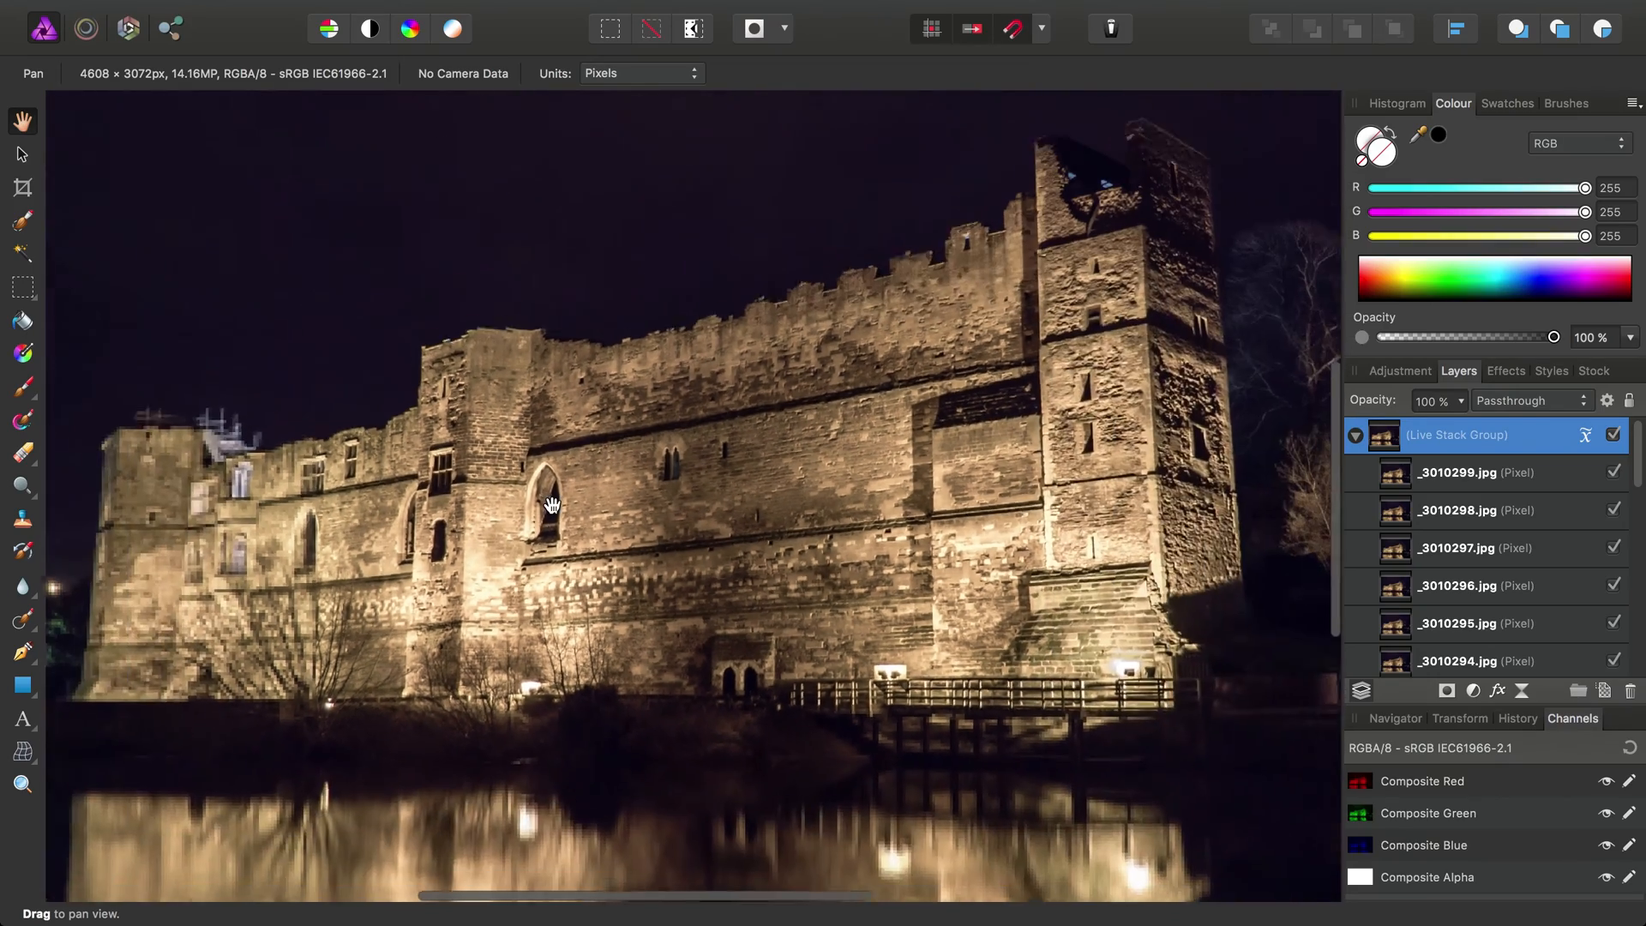
{"action": "left_click_drag", "start_coordinate": [551, 504], "coordinate": [1058, 604]}
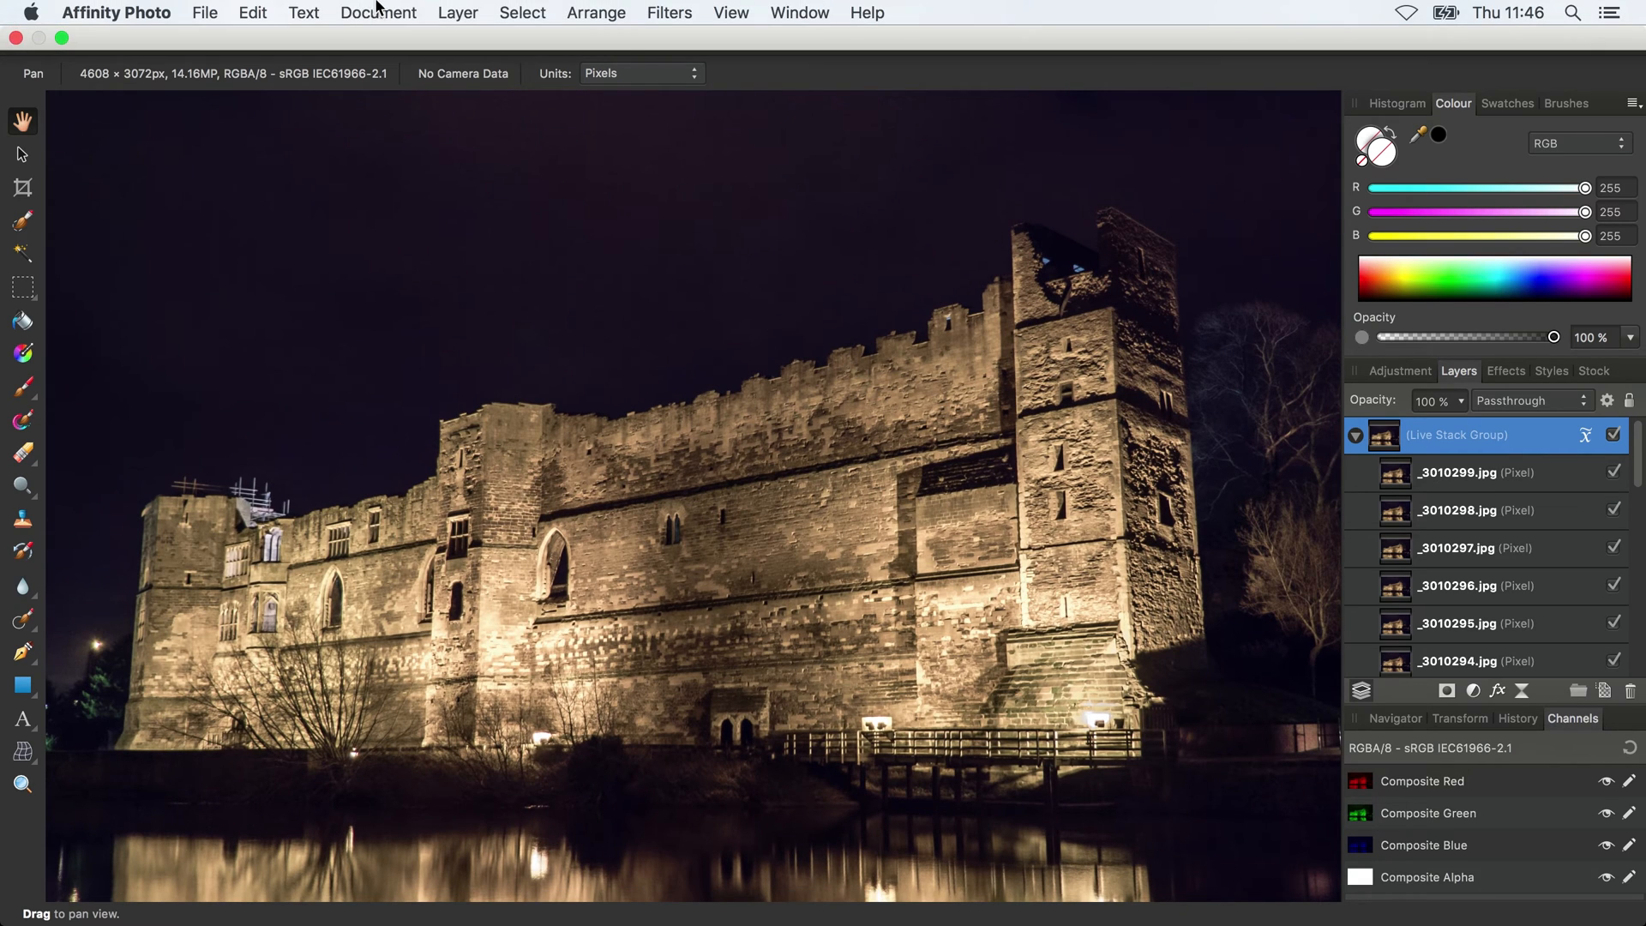
- Flatten the castle Live Stack Group into one pixel layer with Document > Flatten
{"action": "left_click", "coordinate": [379, 13]}
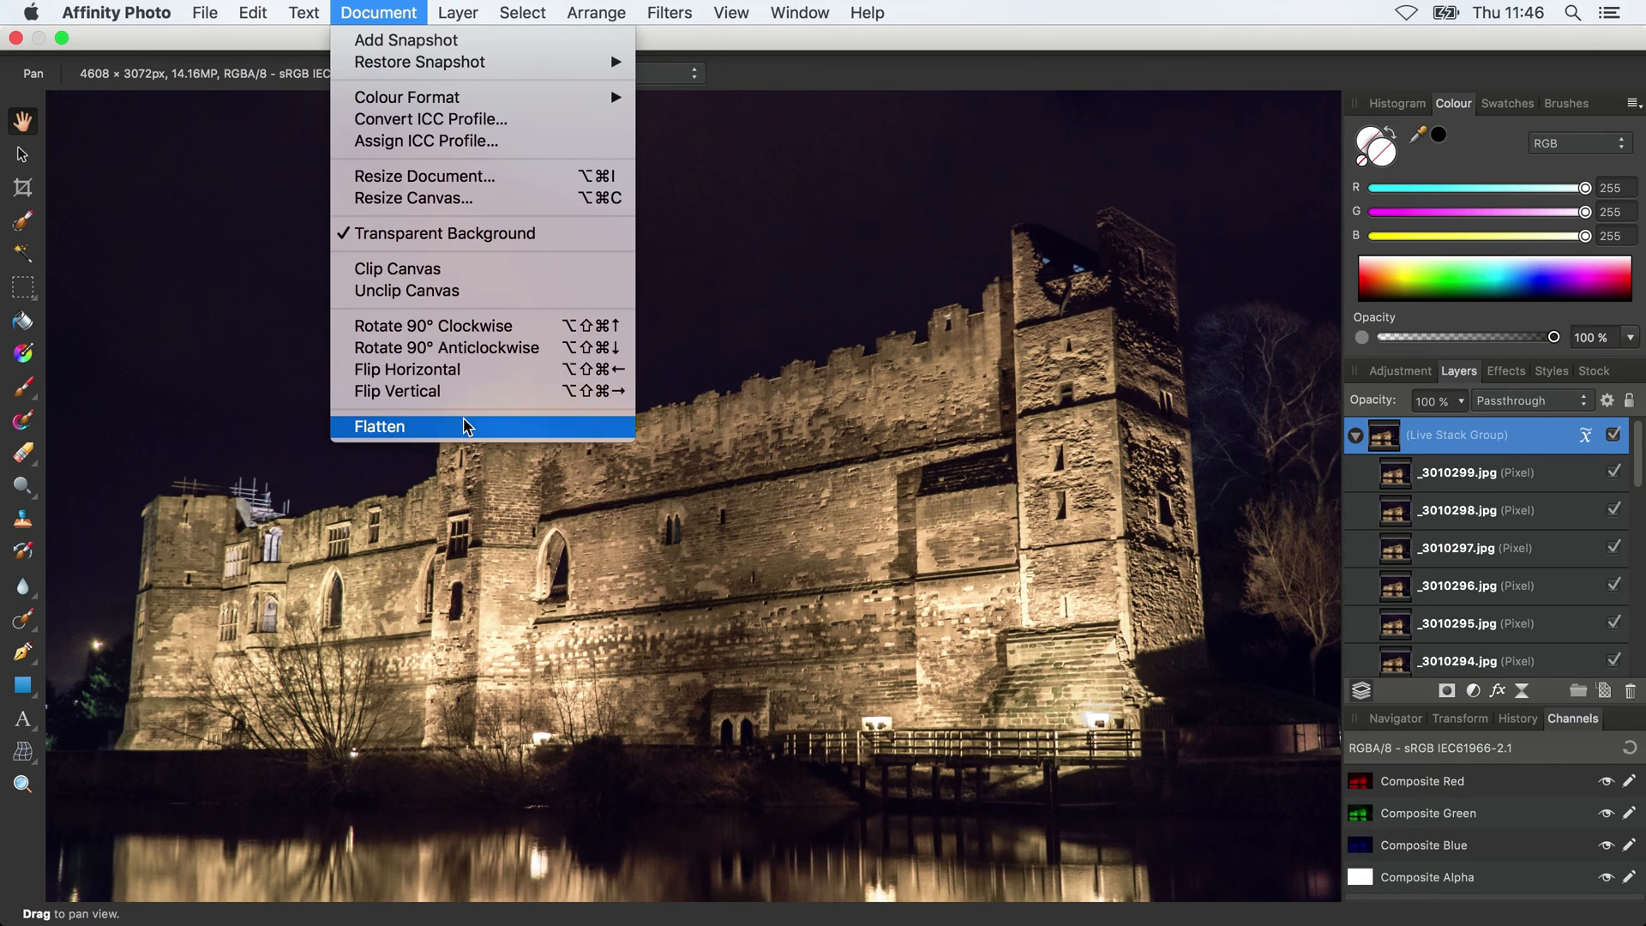
{"action": "left_click", "coordinate": [378, 426]}
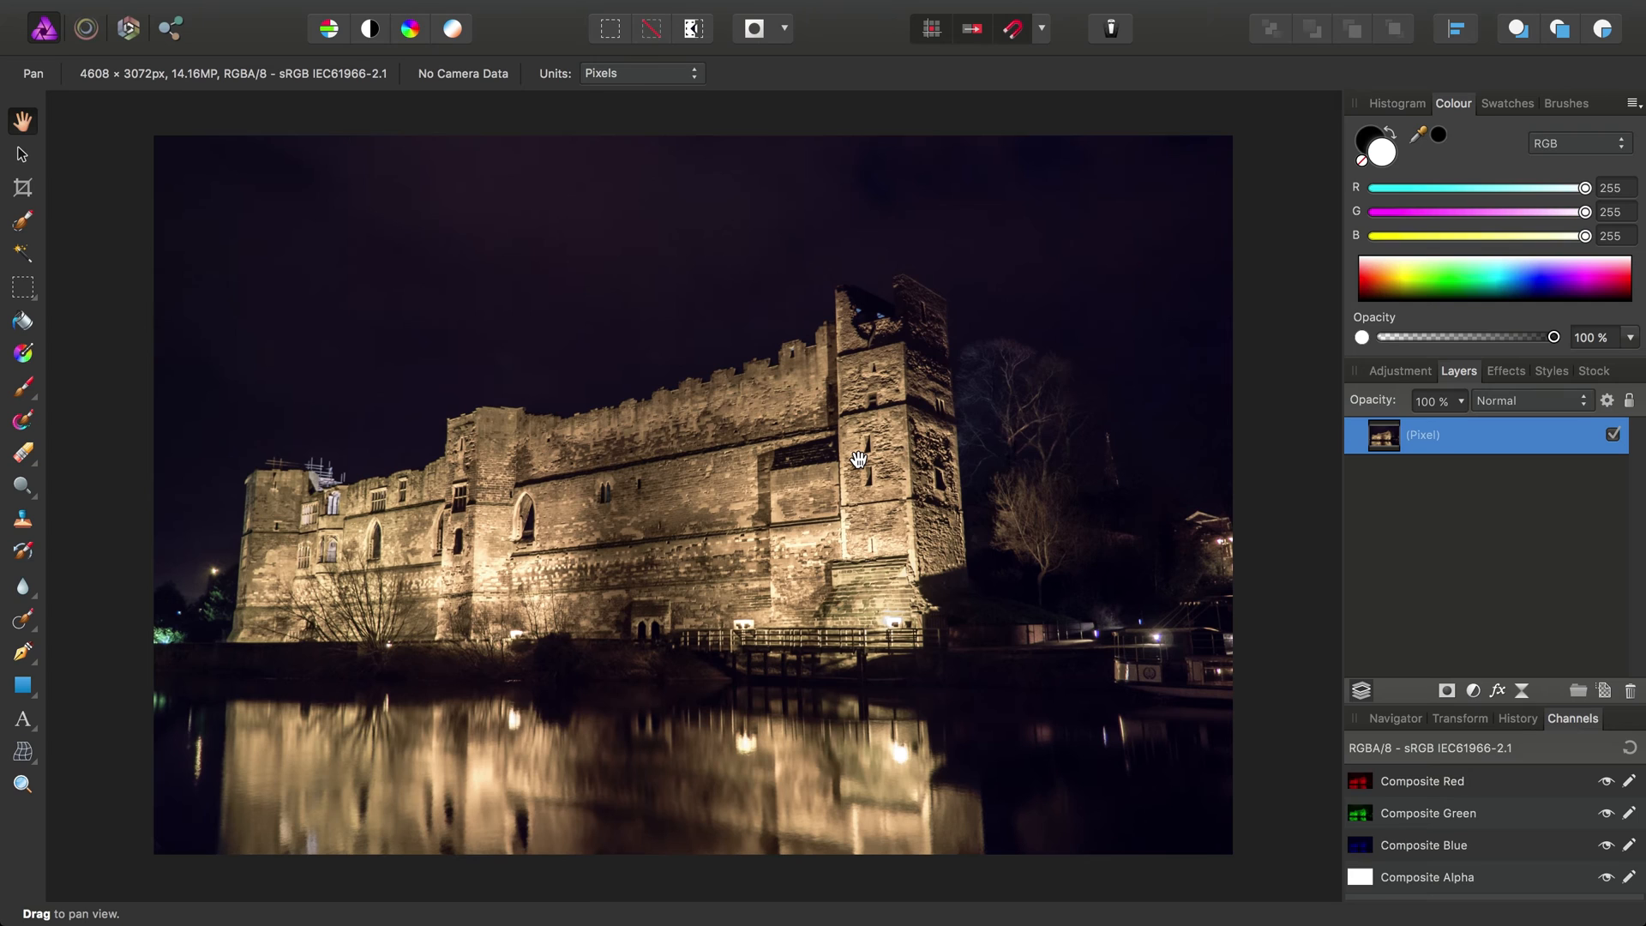
{"action": "mouse_move", "coordinate": [663, 8]}
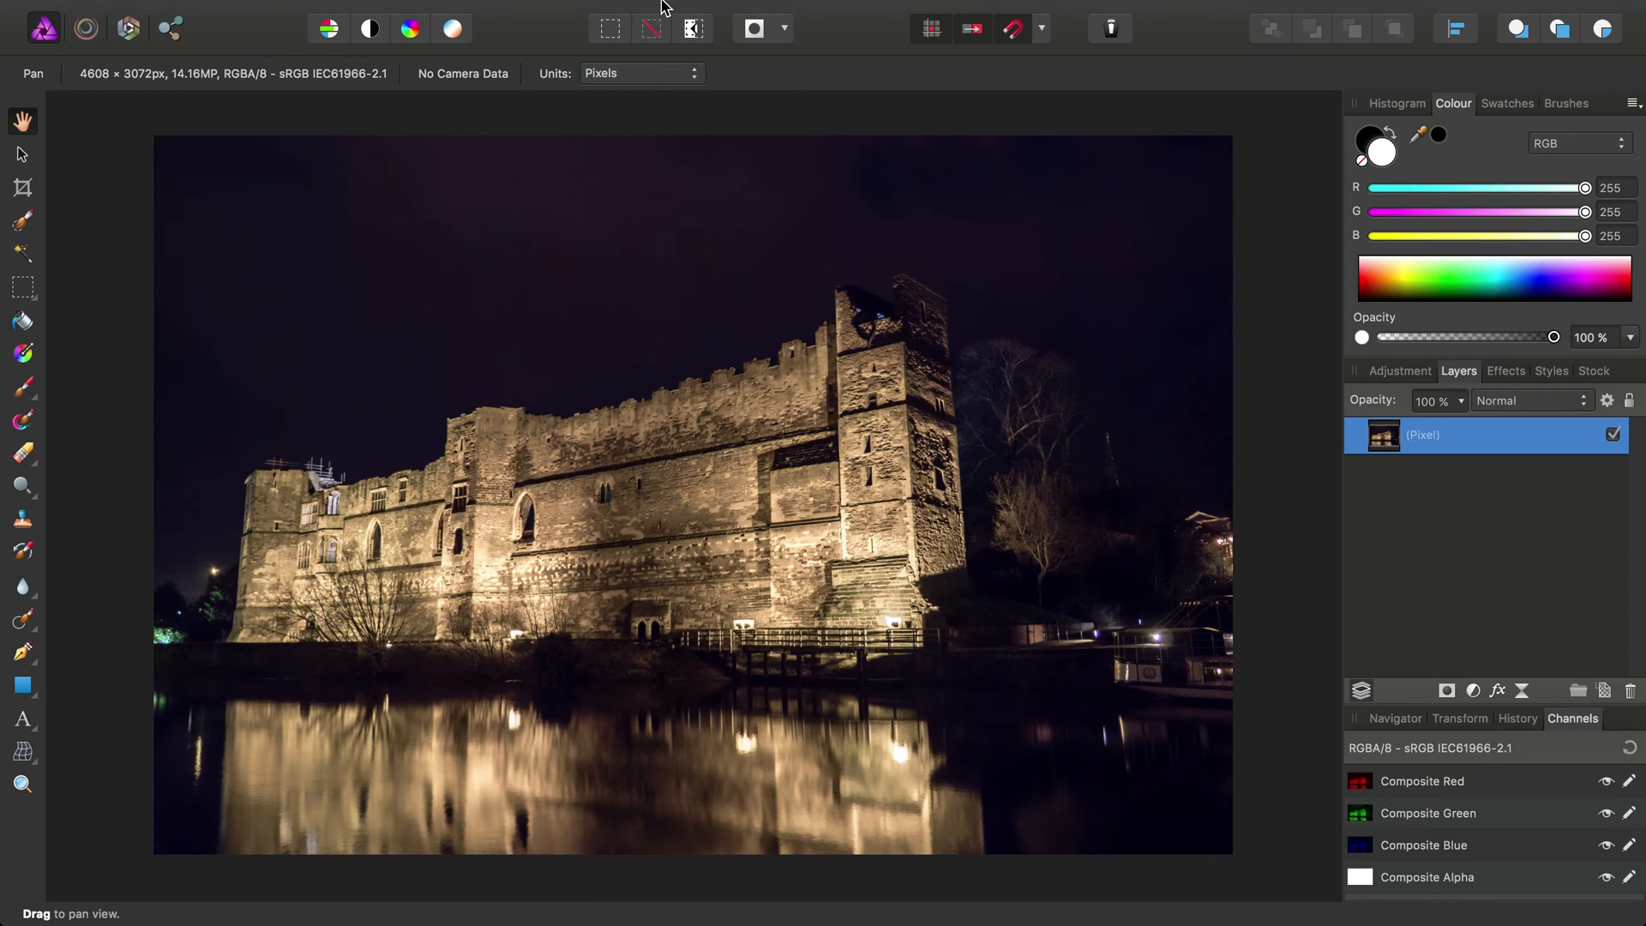
{"action": "left_click", "coordinate": [669, 12]}
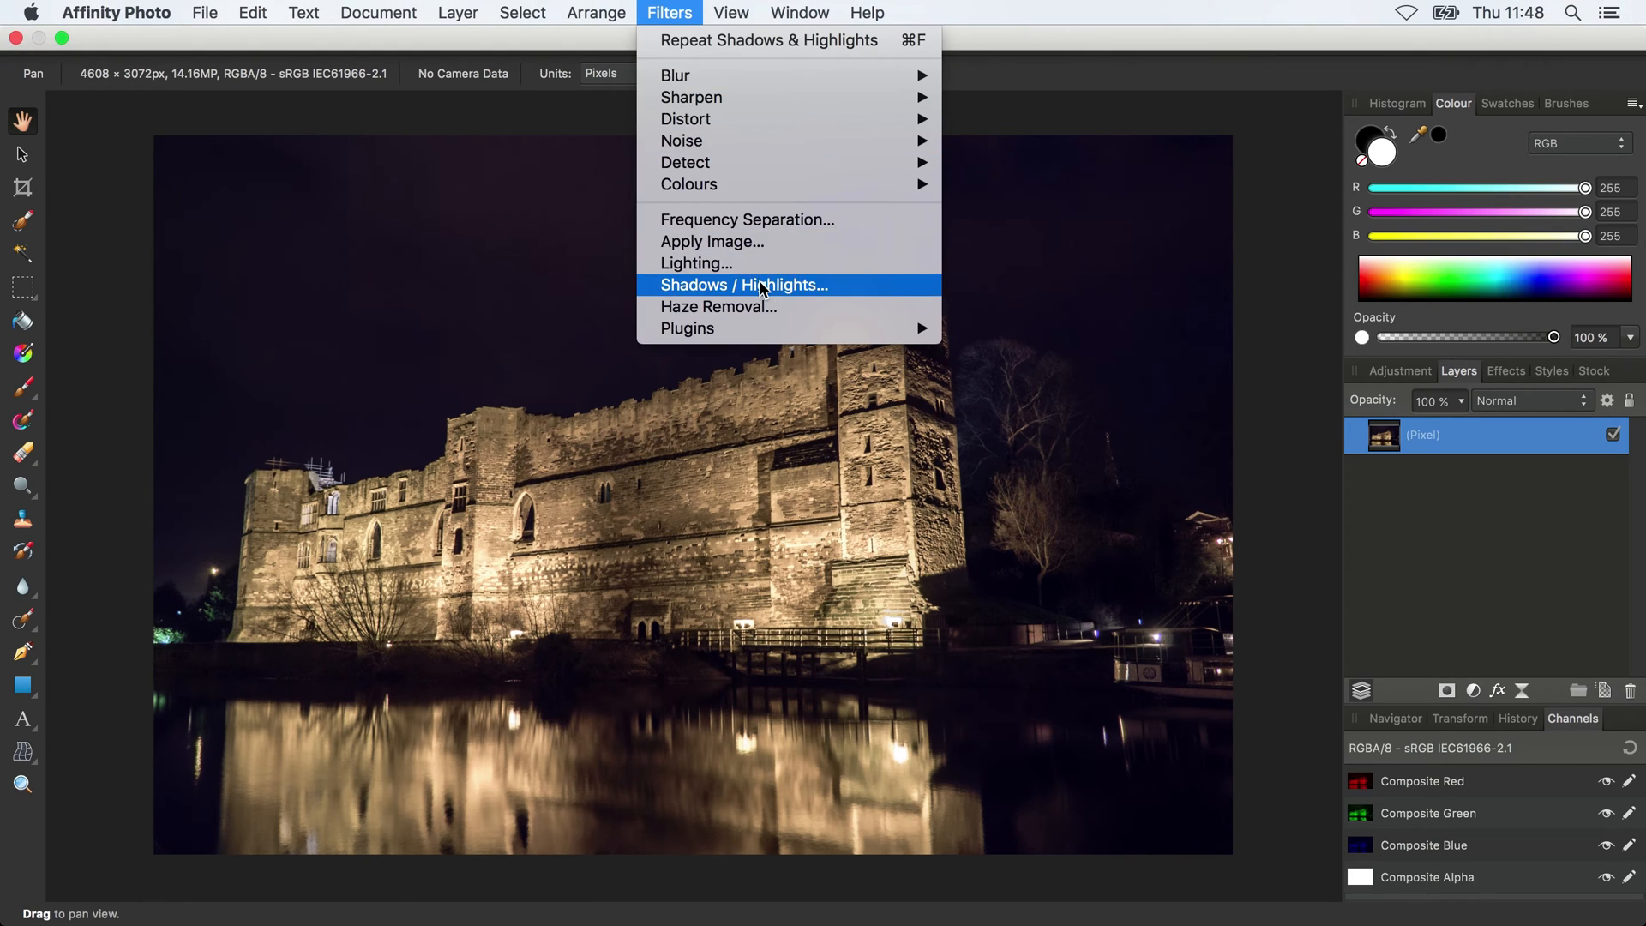
- Open Shadows / Highlights on the flattened castle and raise Shadows Strength to 14%
{"action": "left_click", "coordinate": [743, 285]}
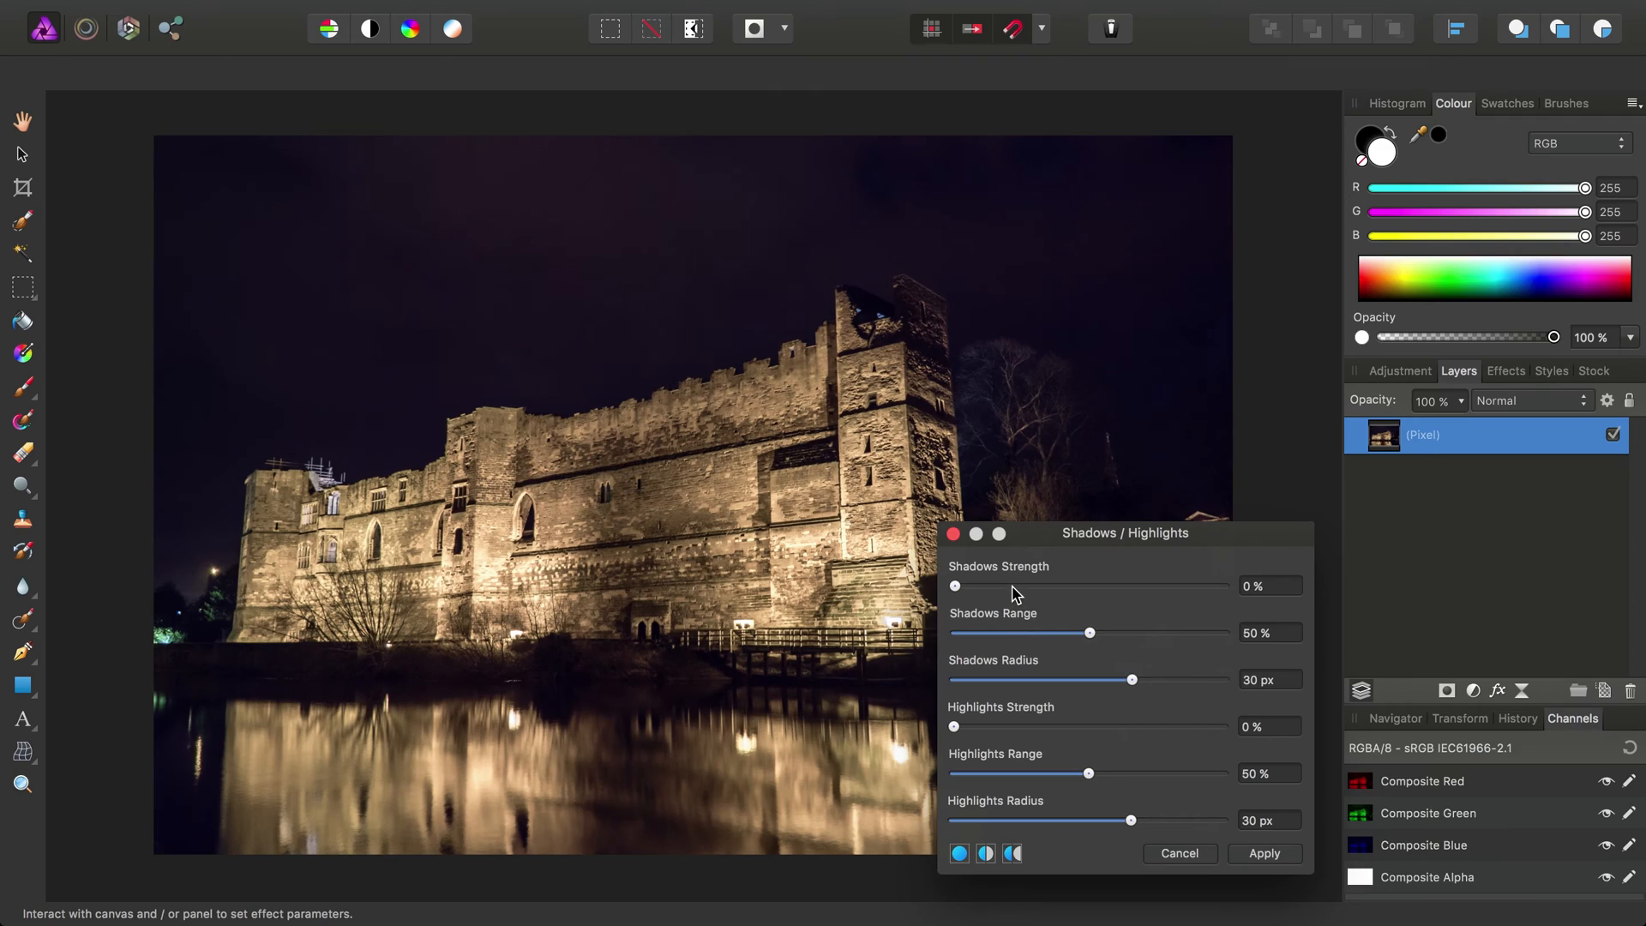
{"action": "left_click_drag", "start_coordinate": [955, 585], "coordinate": [990, 586]}
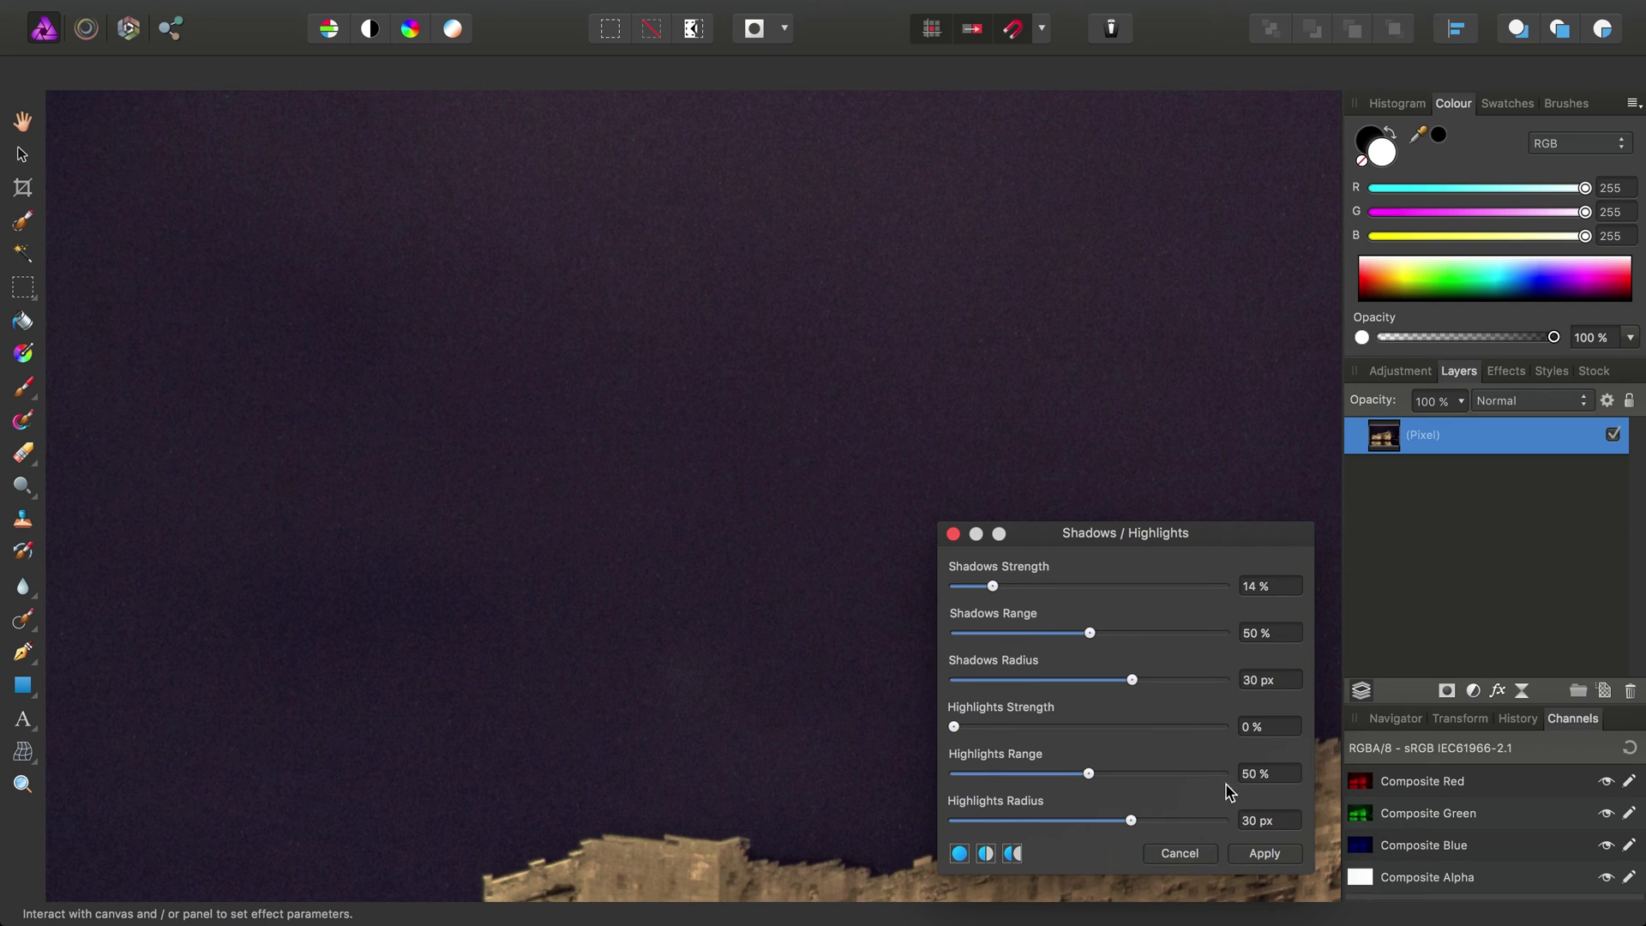
{"action": "mouse_move", "coordinate": [1276, 580]}
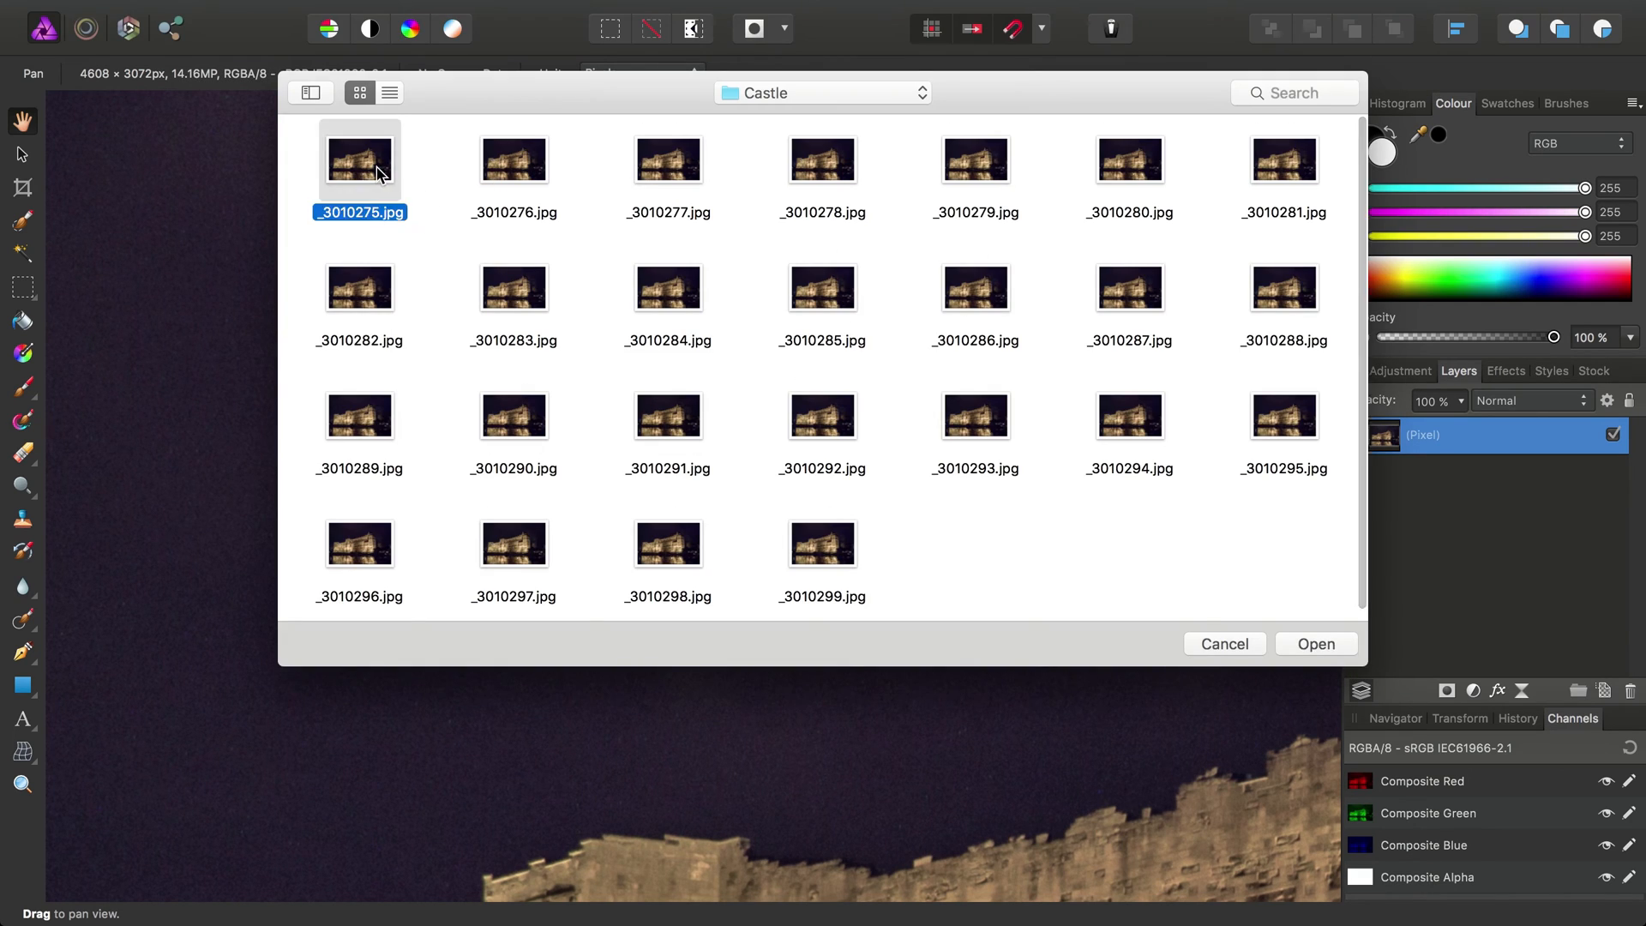
- Open _3010275.jpg, apply a 14% Shadows / Highlights boost, and inspect its noisy sky
{"action": "left_click", "coordinate": [1315, 644]}
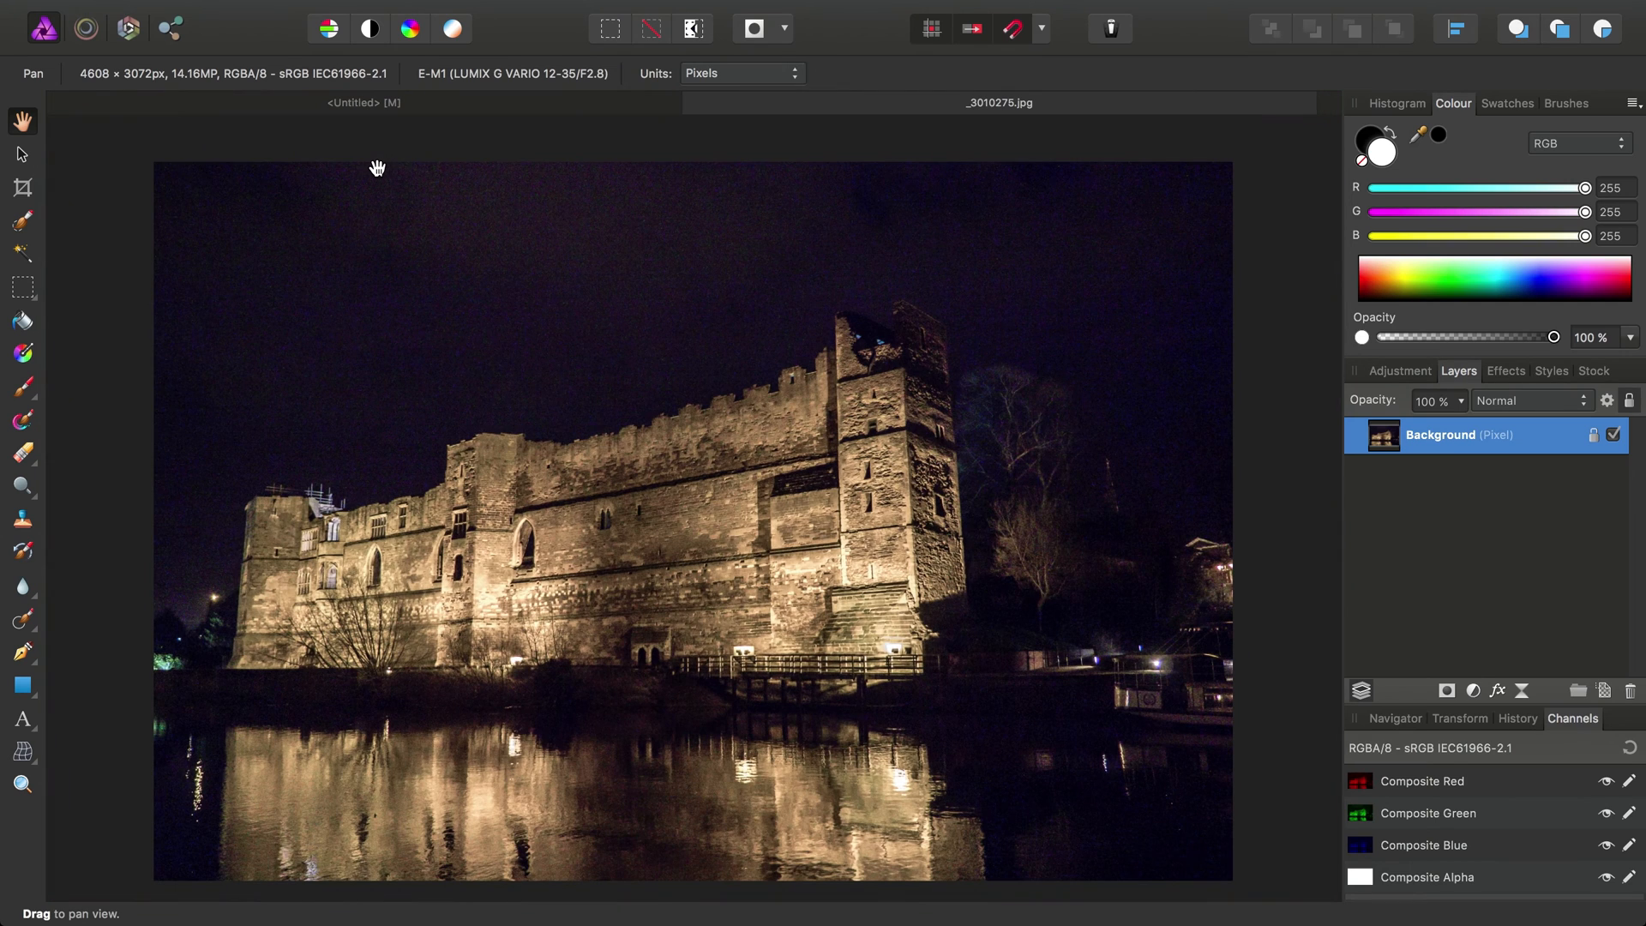
{"action": "left_click", "coordinate": [668, 13]}
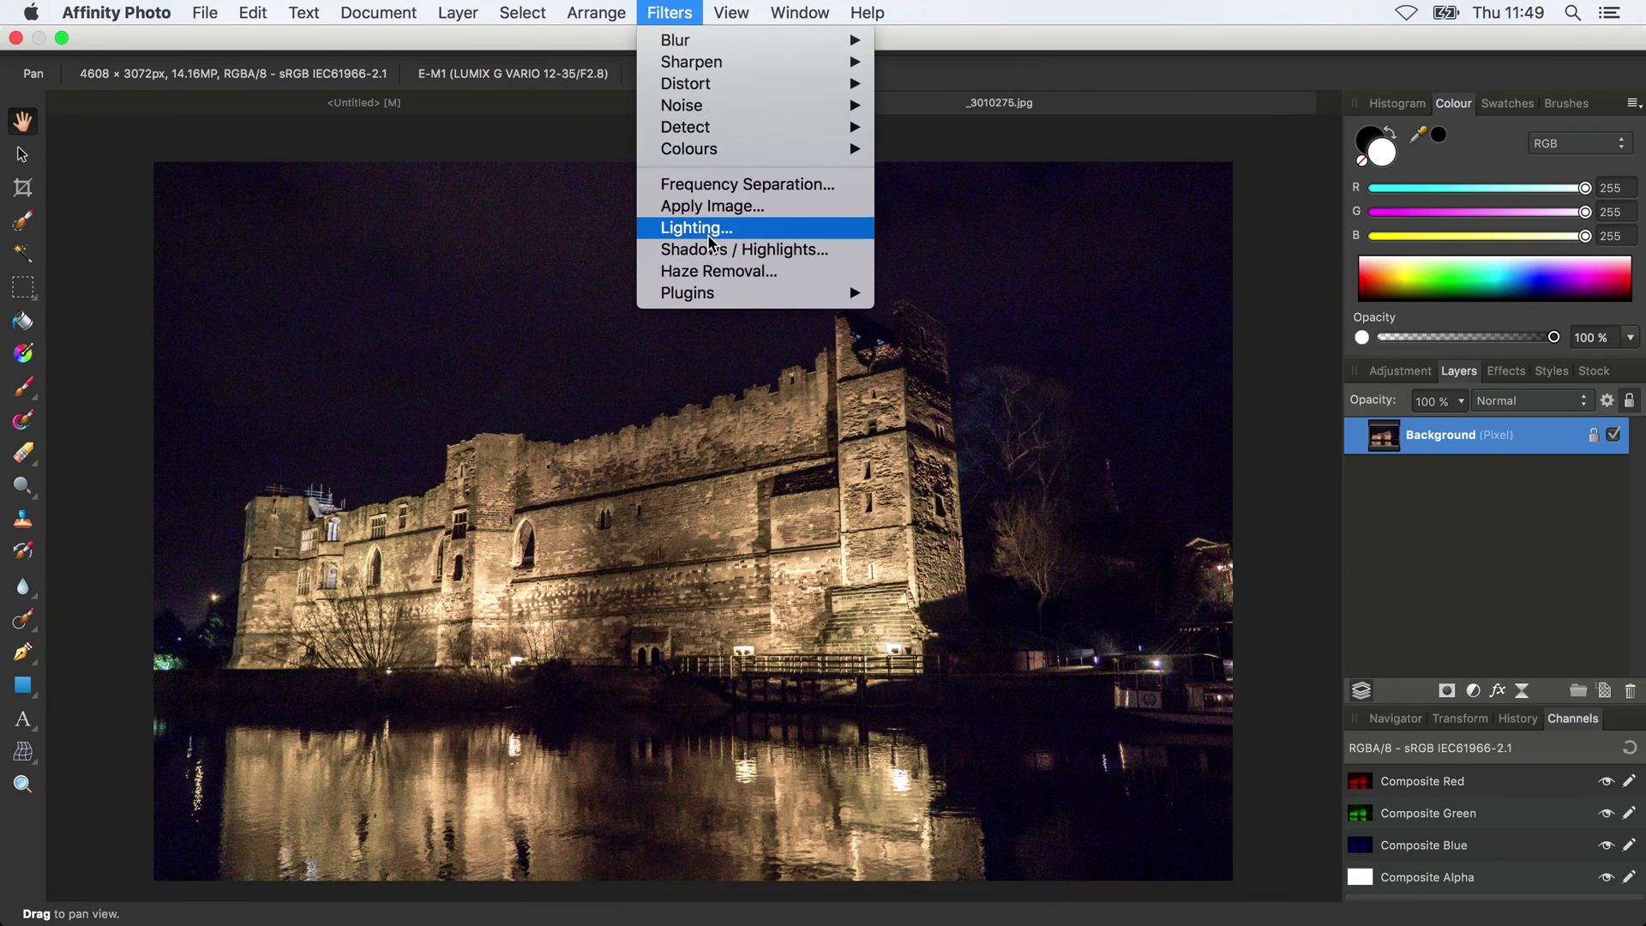
{"action": "left_click", "coordinate": [745, 249]}
{"action": "type", "text": "1"}
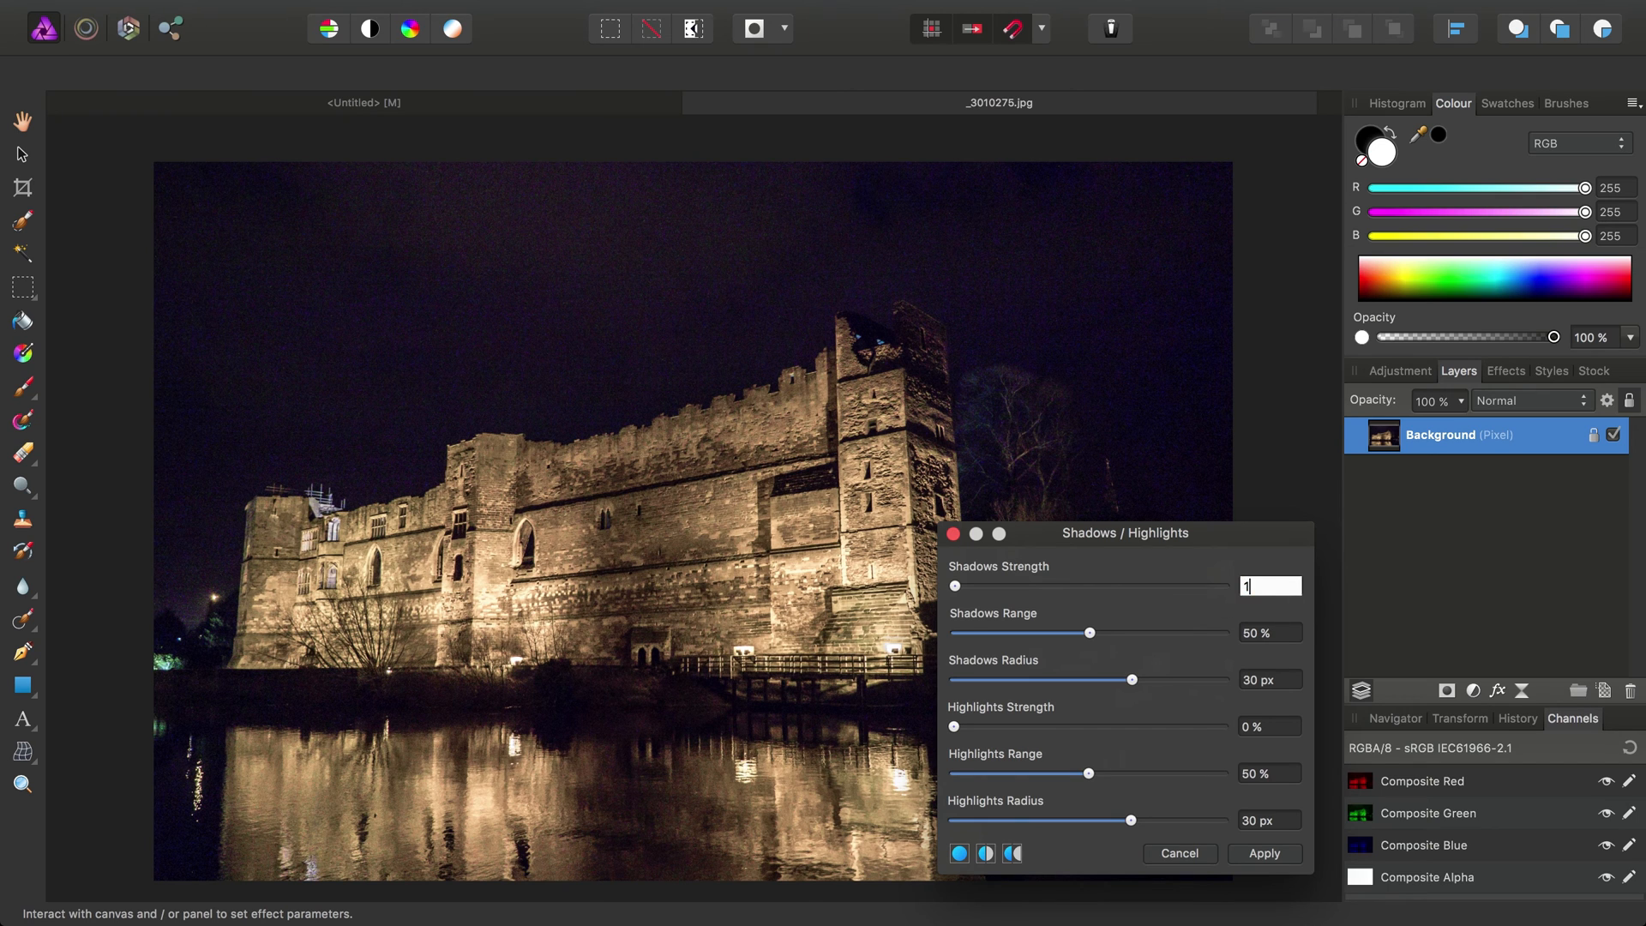
{"action": "left_click_drag", "start_coordinate": [955, 585], "coordinate": [992, 586]}
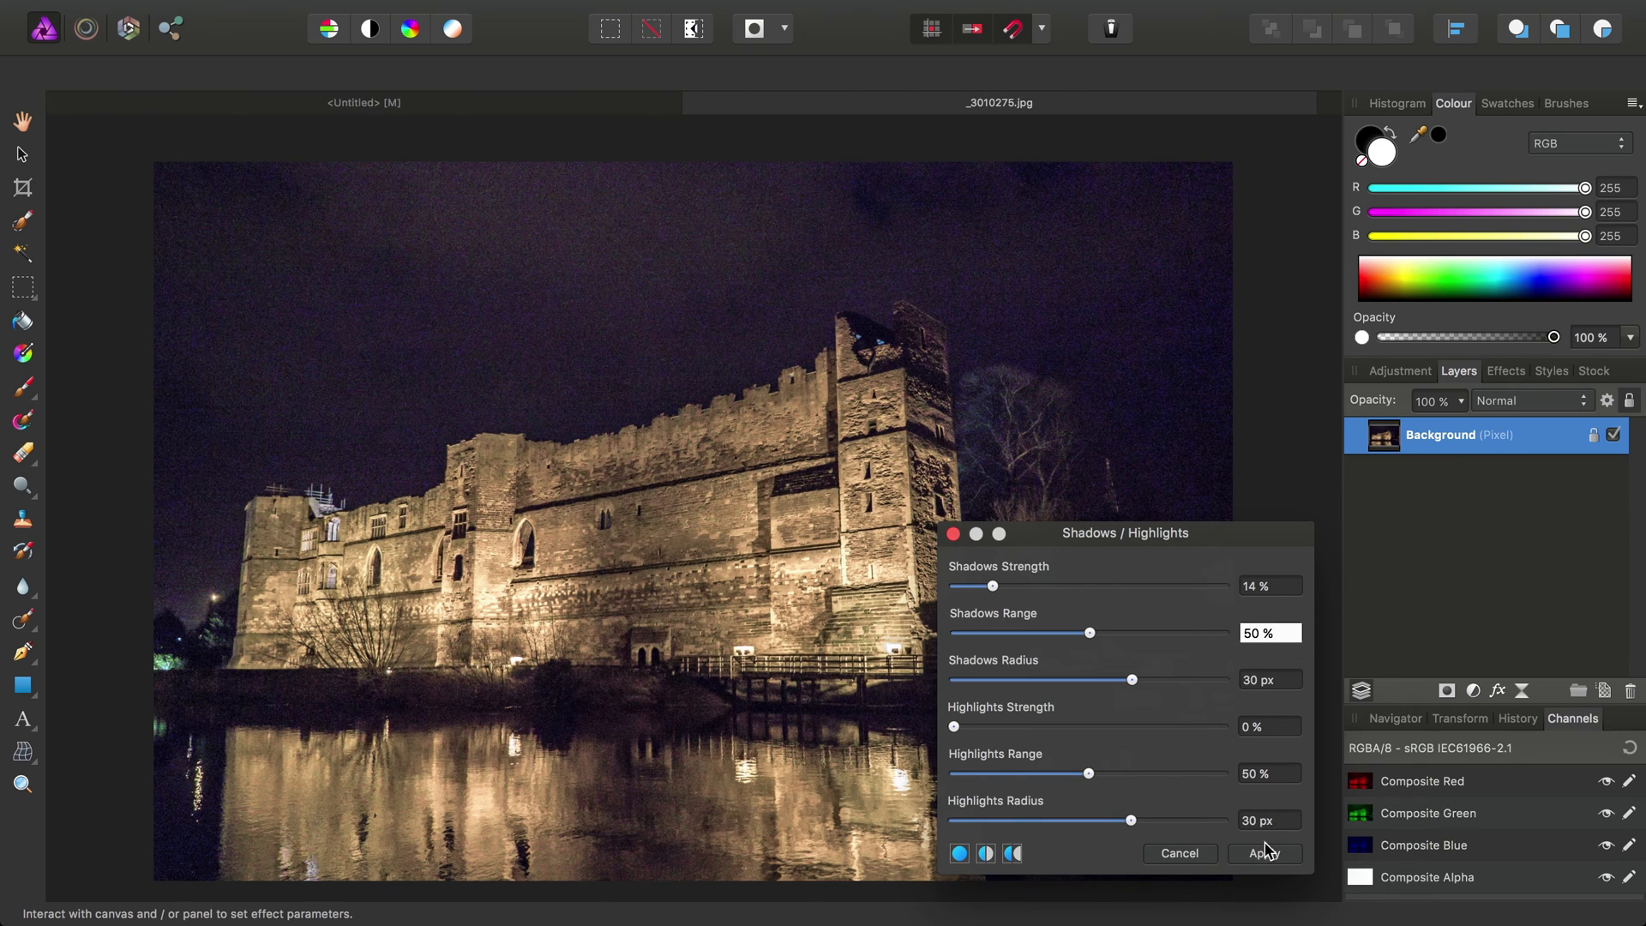
{"action": "left_click", "coordinate": [1263, 852]}
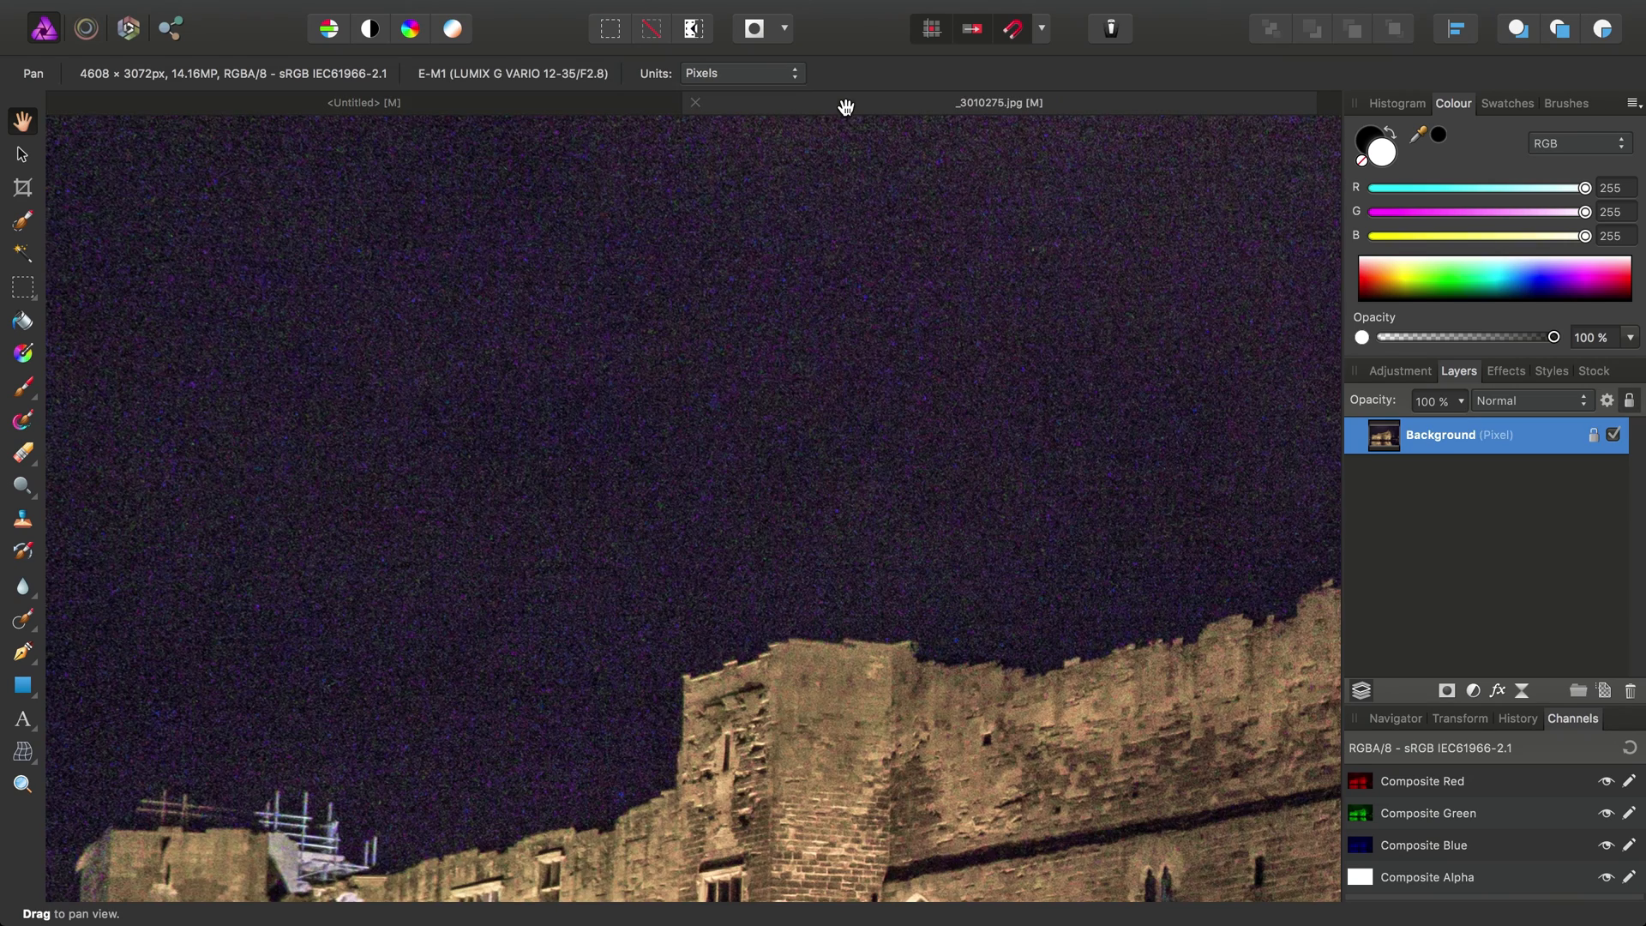
{"action": "left_click_drag", "start_coordinate": [846, 107], "coordinate": [454, 459]}
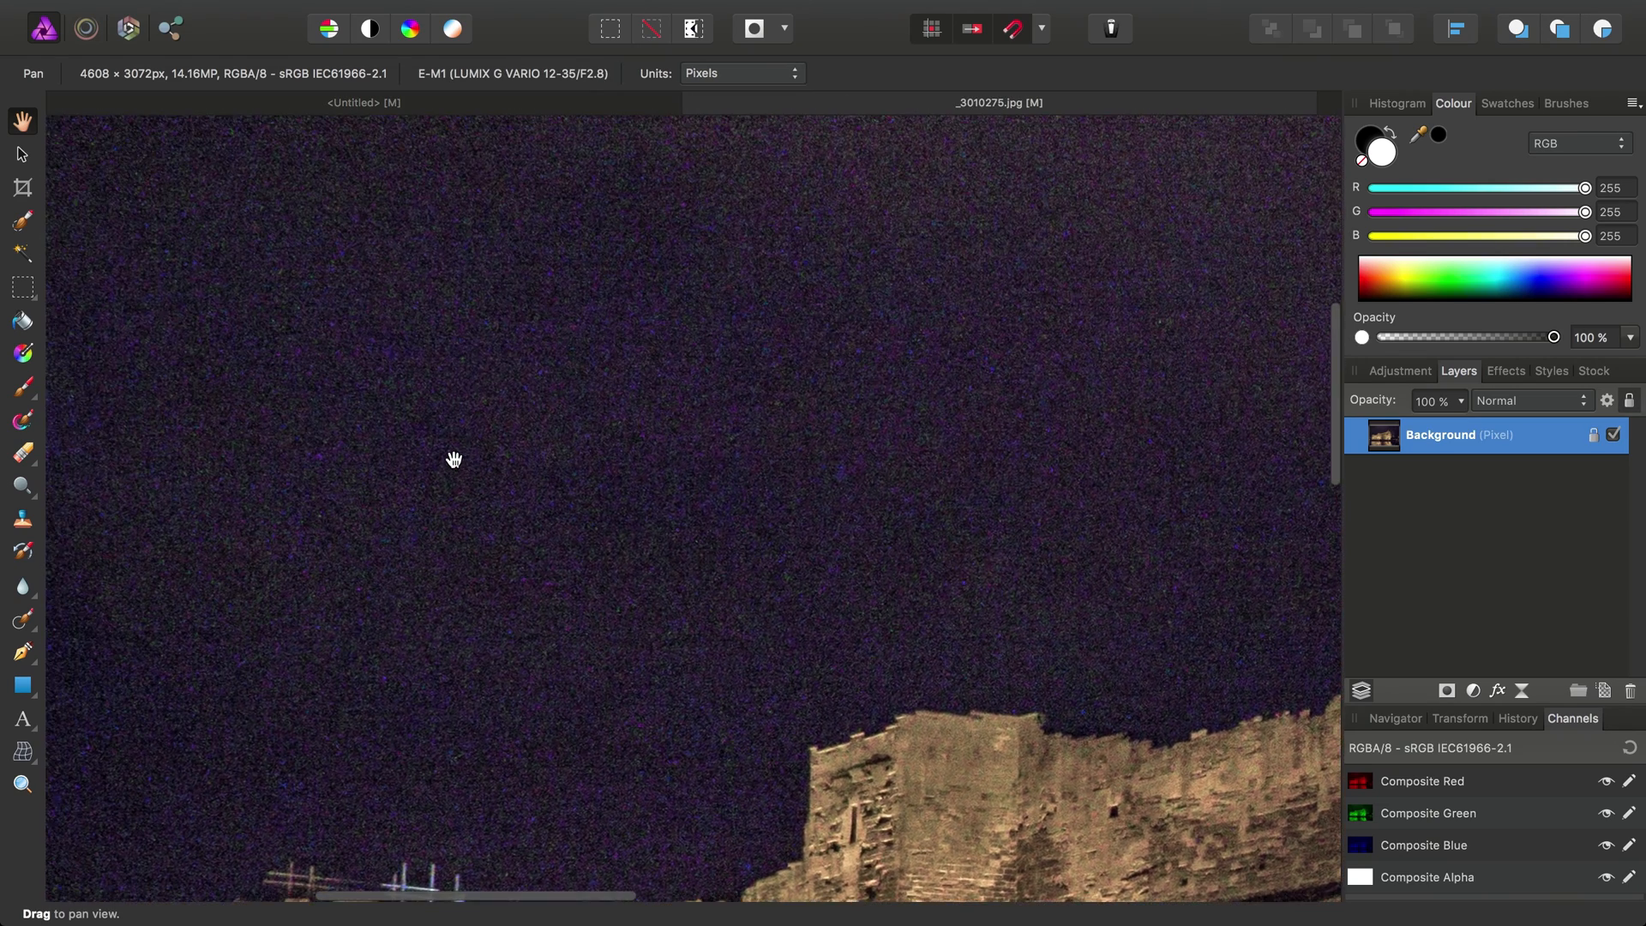